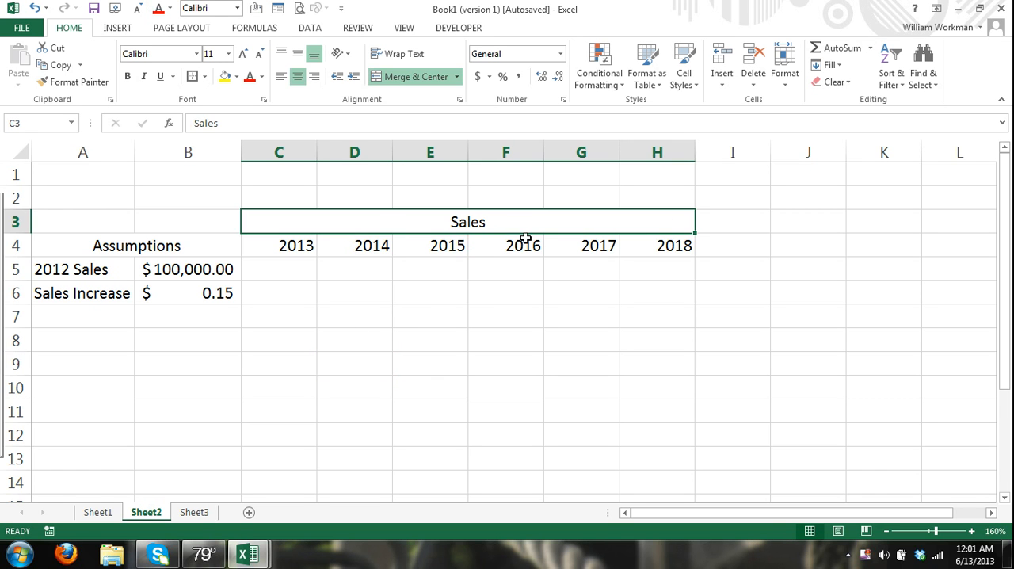
Build the 2013 sales formula =B5*(1+B6) in C5 from 2012 Sales and Sales Increase.
click(431, 315)
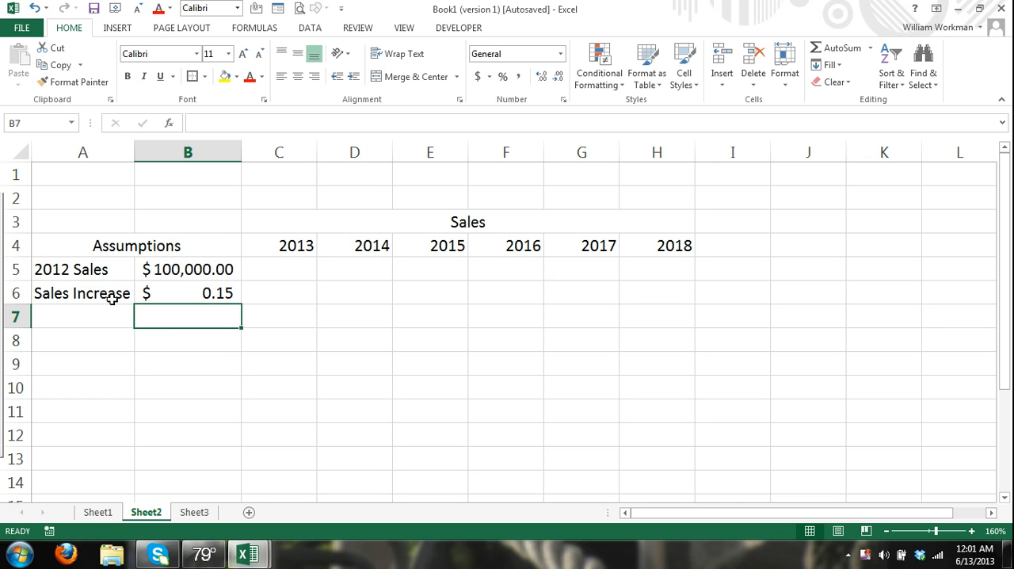
mouse_move(237, 355)
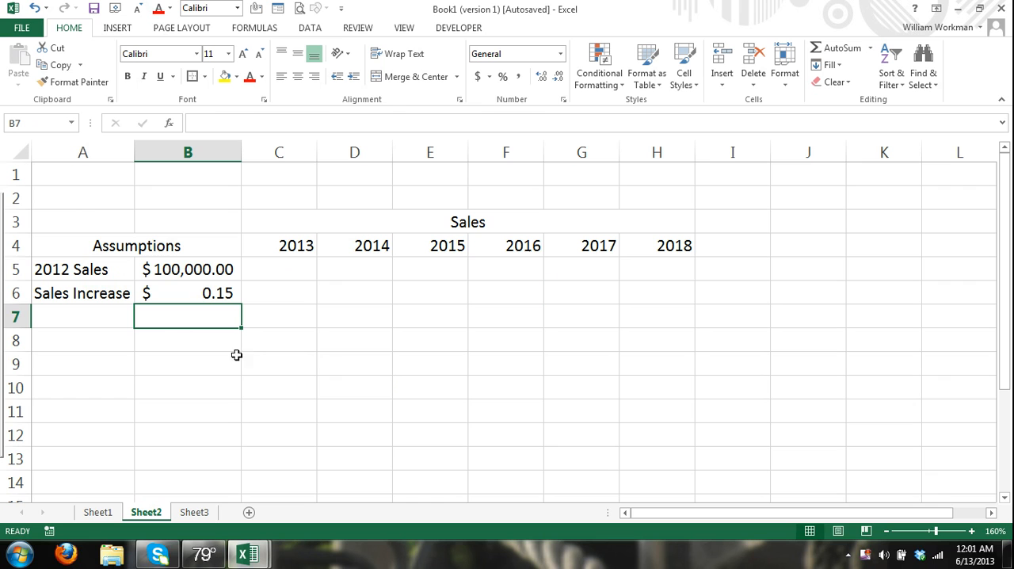
mouse_move(282, 272)
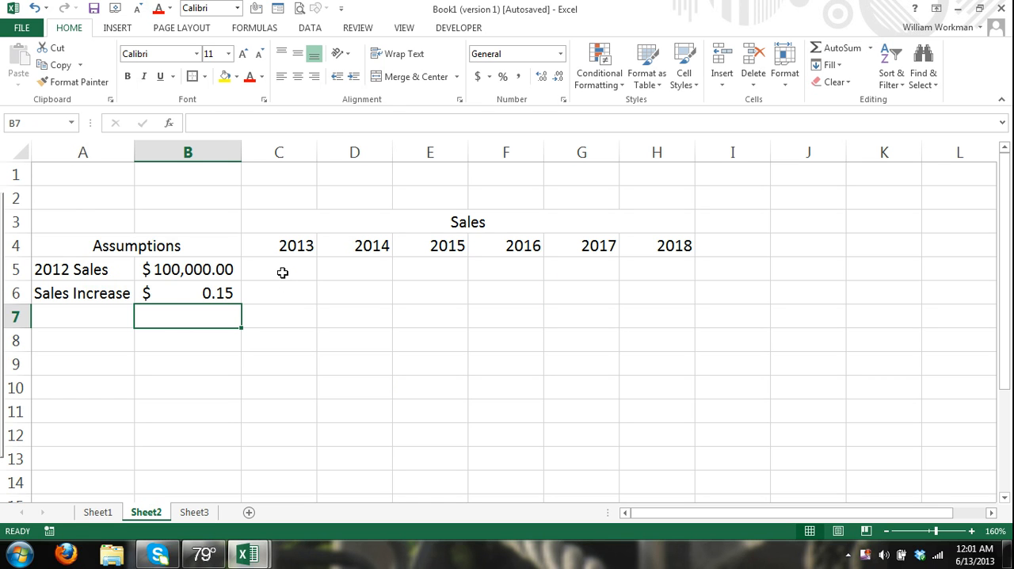
click(279, 269)
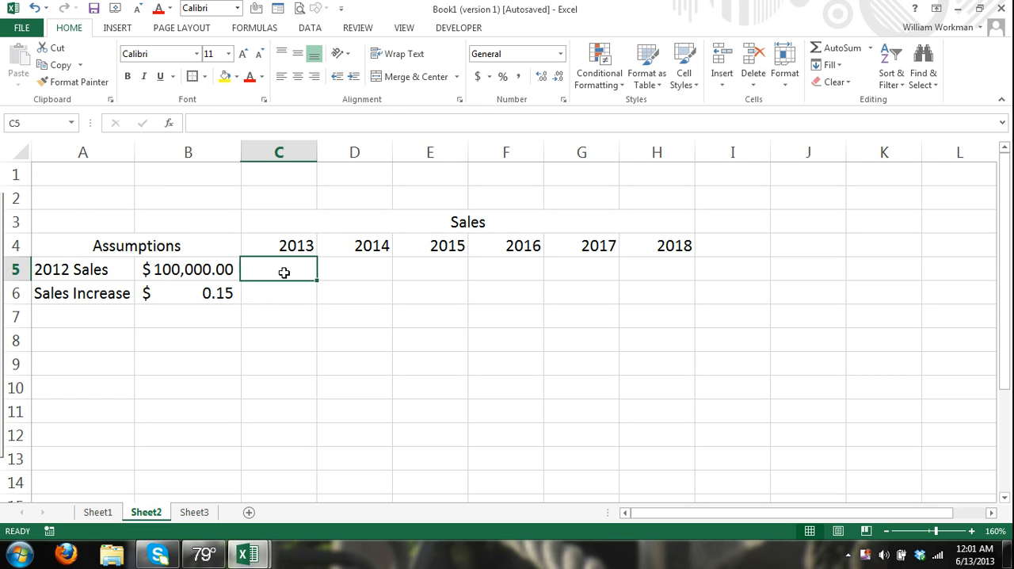
text(=)
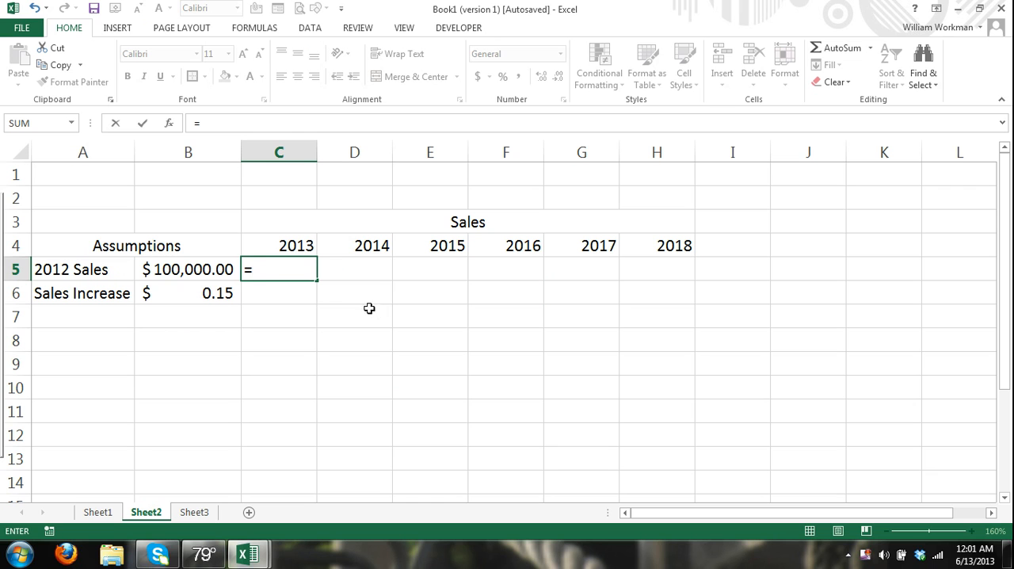
mouse_move(336, 301)
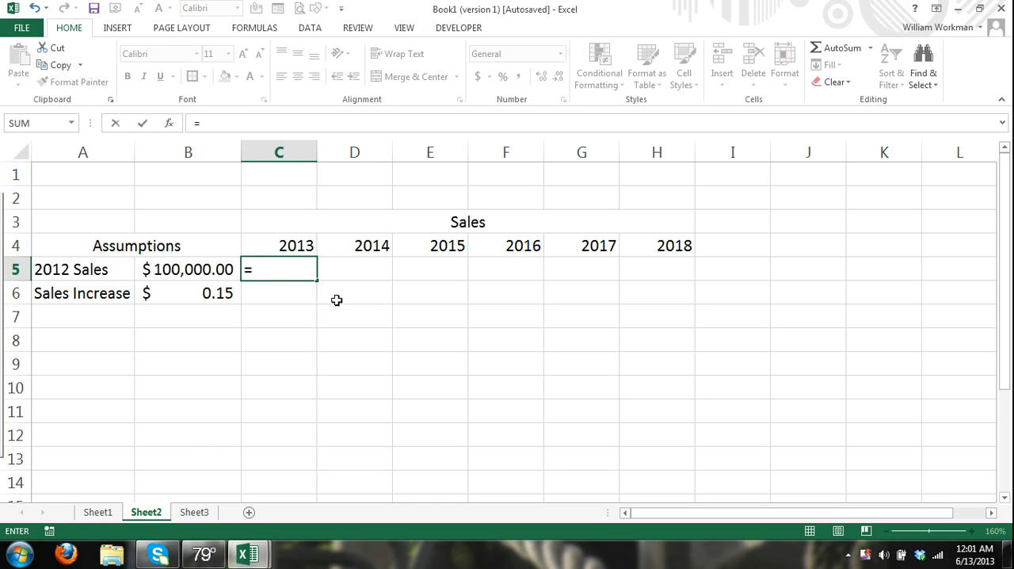
mouse_move(281, 269)
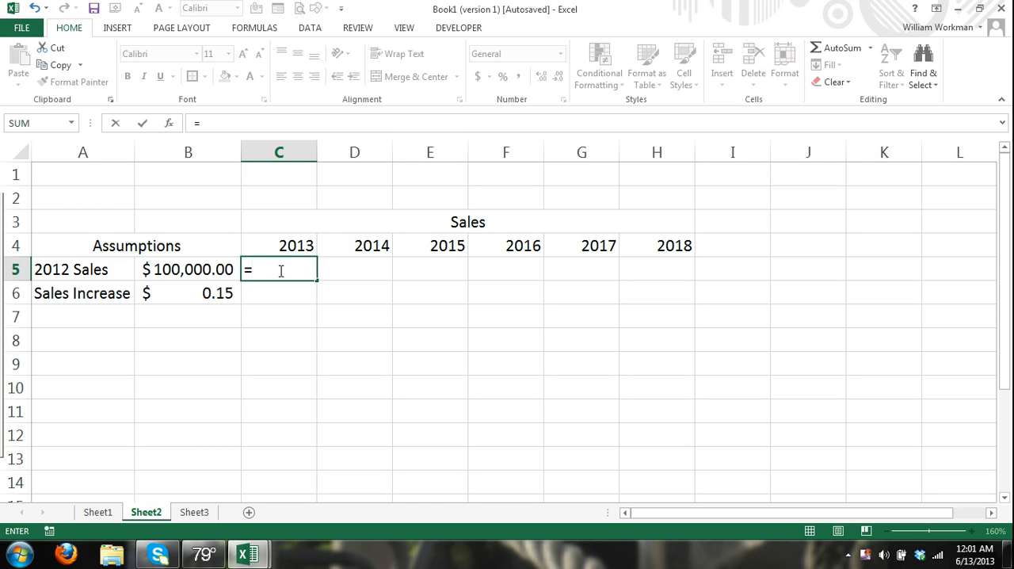
click(187, 269)
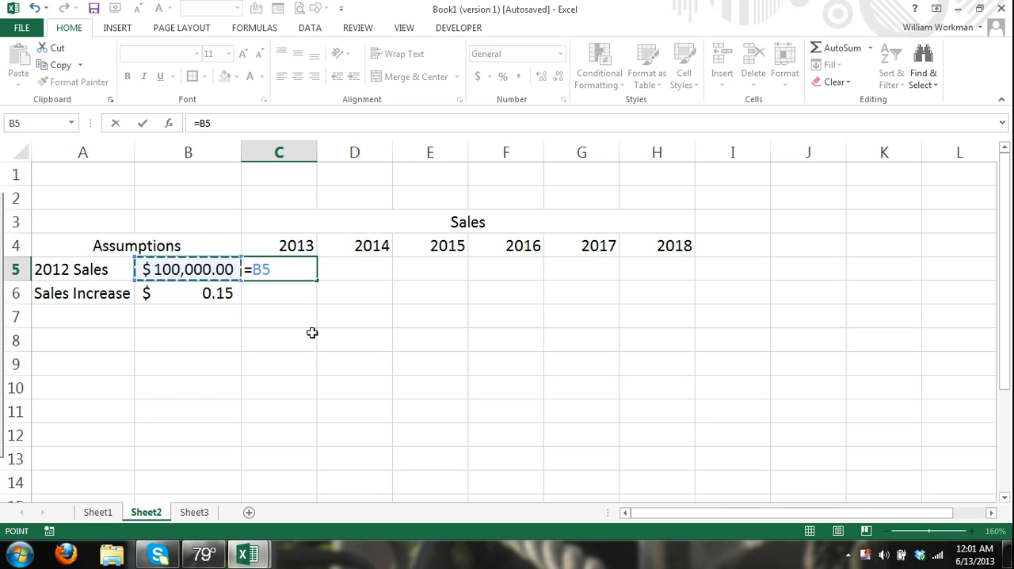
text(*()
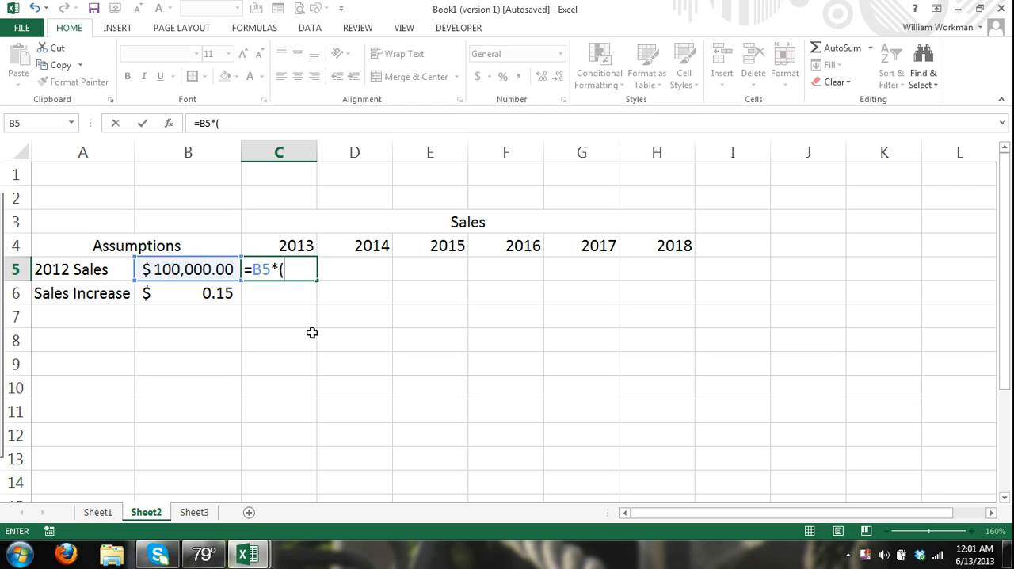
text(1+)
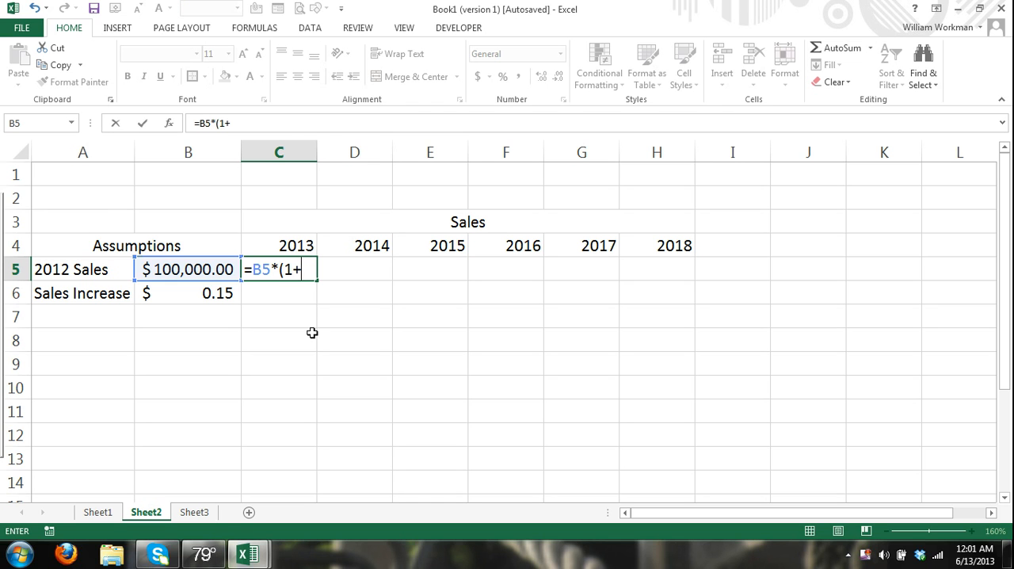
click(187, 291)
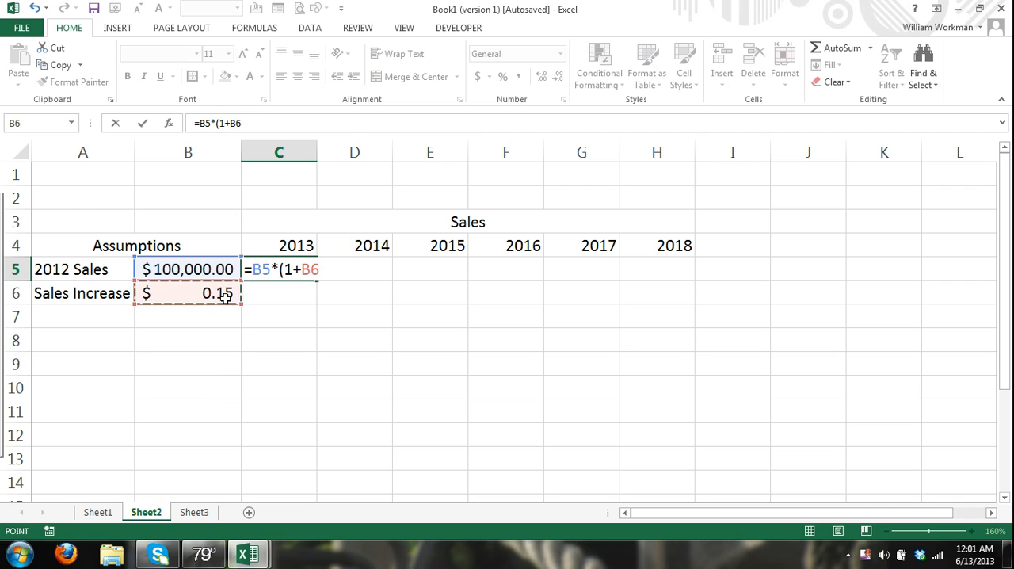
text())
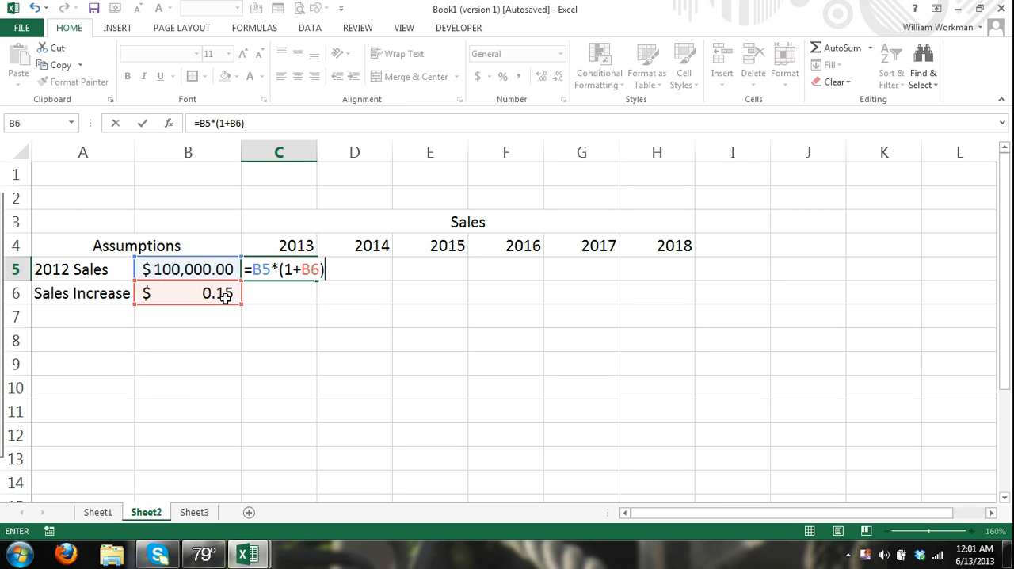
mouse_move(244, 311)
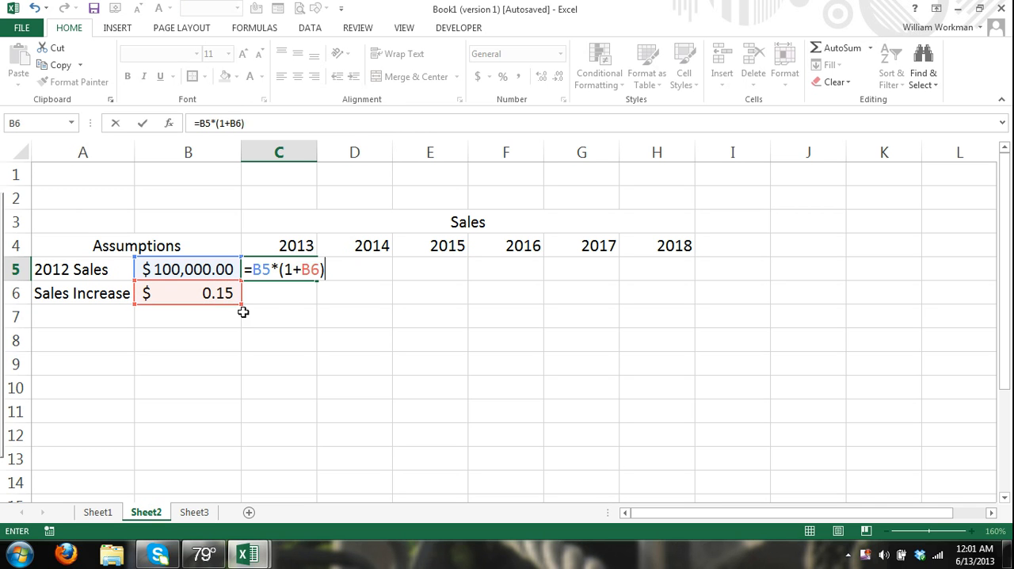
mouse_move(212, 307)
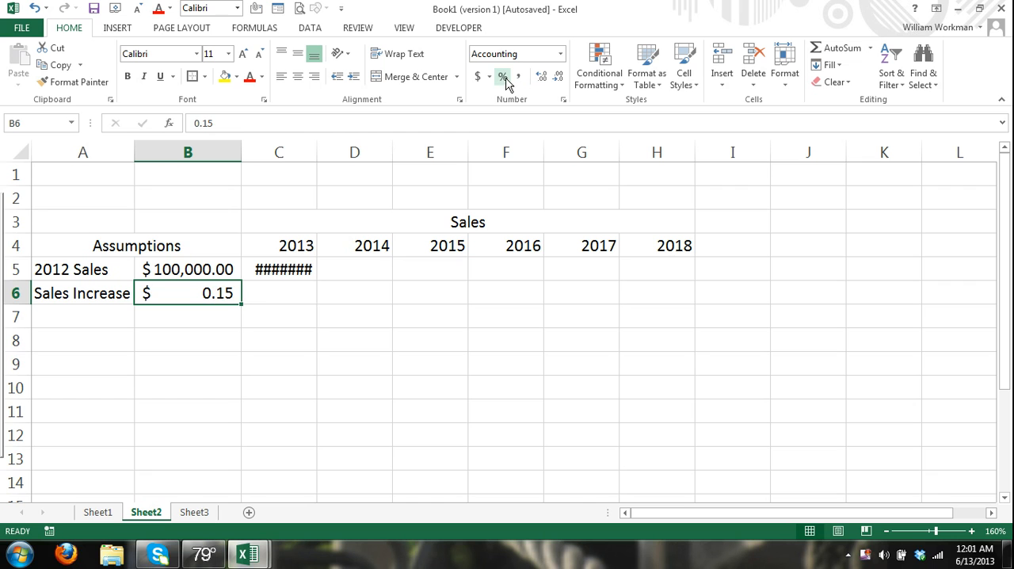
Show Sales Increase as 15% and widen column C so 2013 sales reads $115,000.00.
click(502, 76)
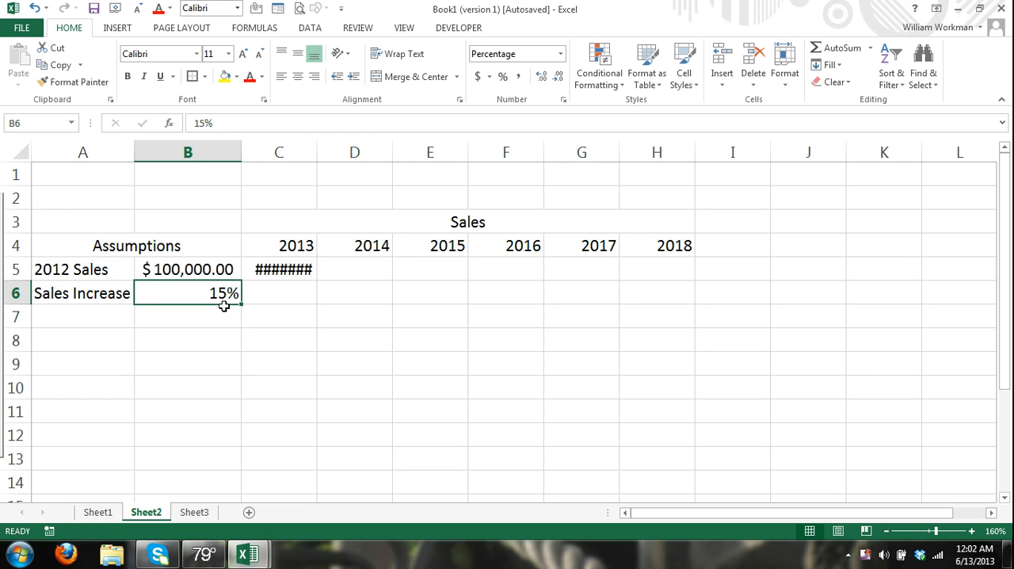
mouse_move(225, 306)
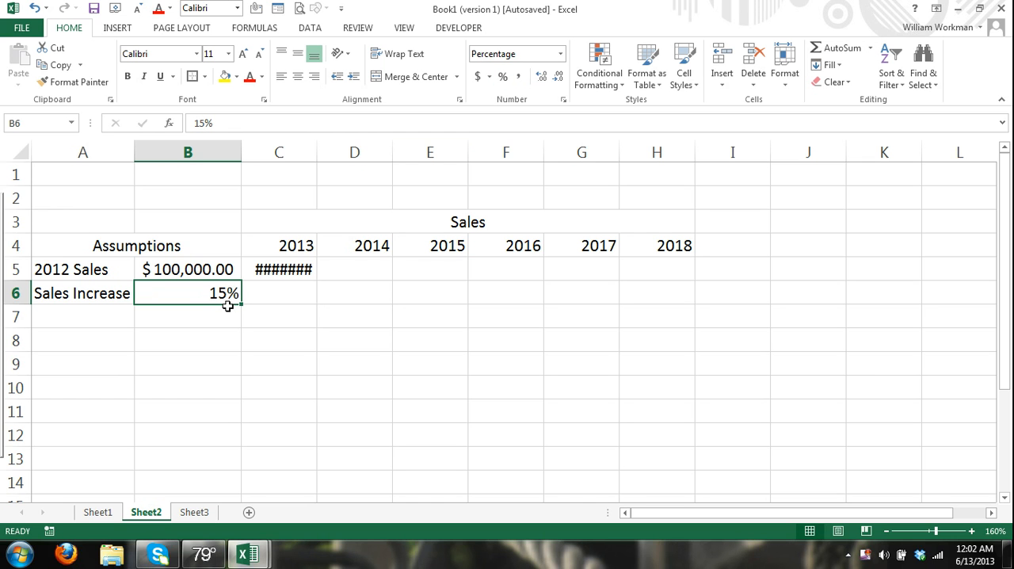
mouse_move(314, 171)
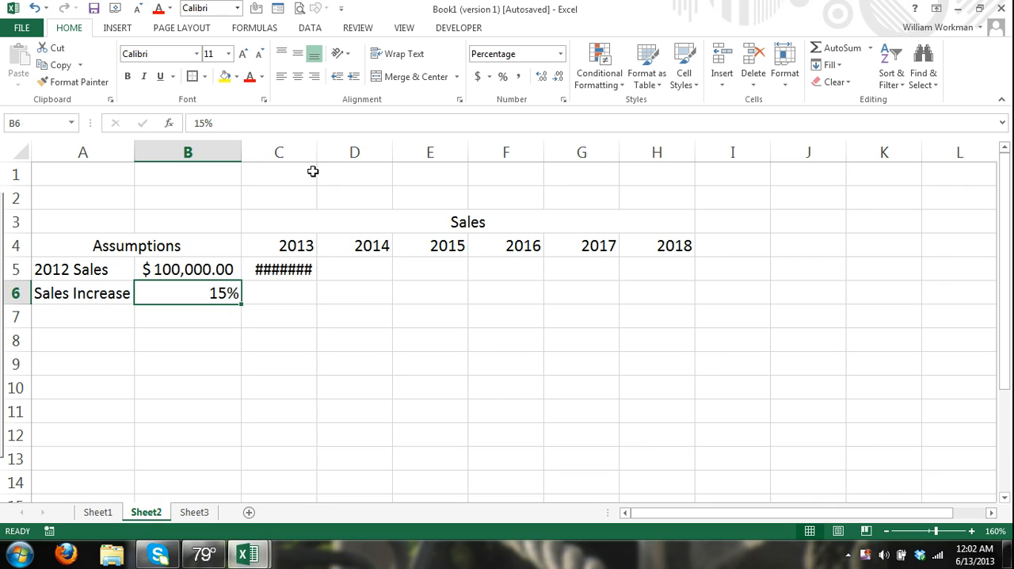
click(295, 270)
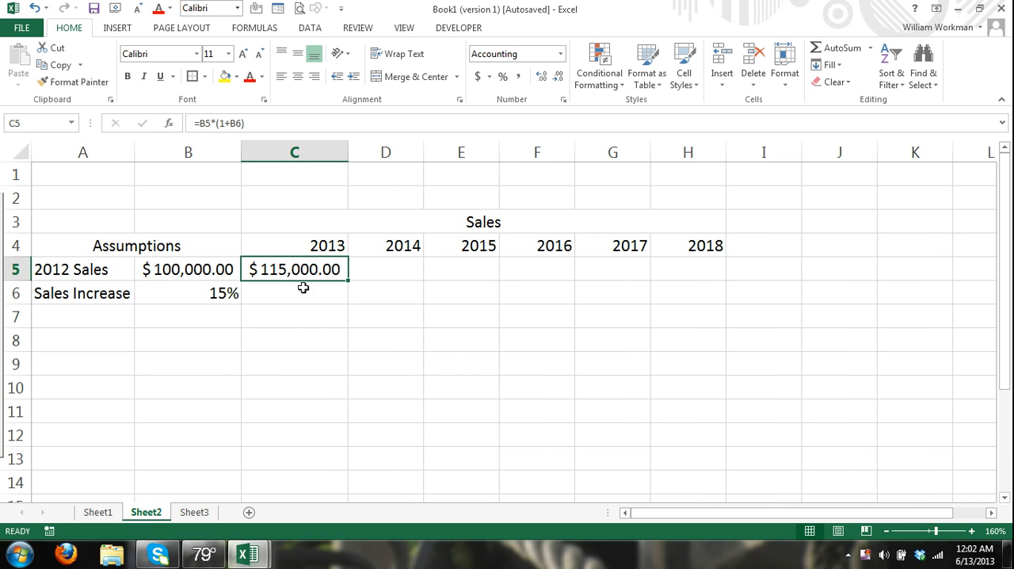
mouse_move(323, 301)
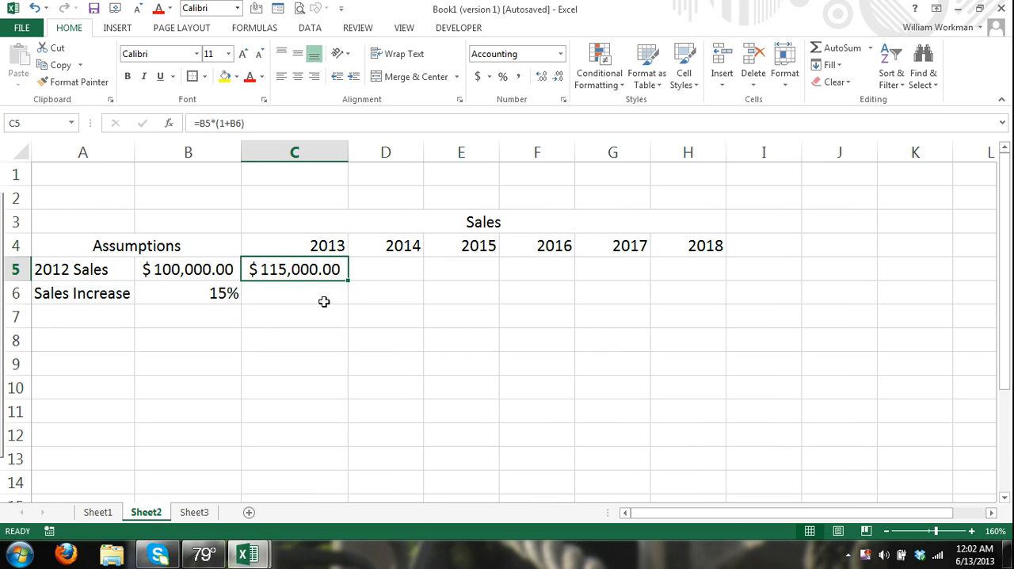
mouse_move(286, 317)
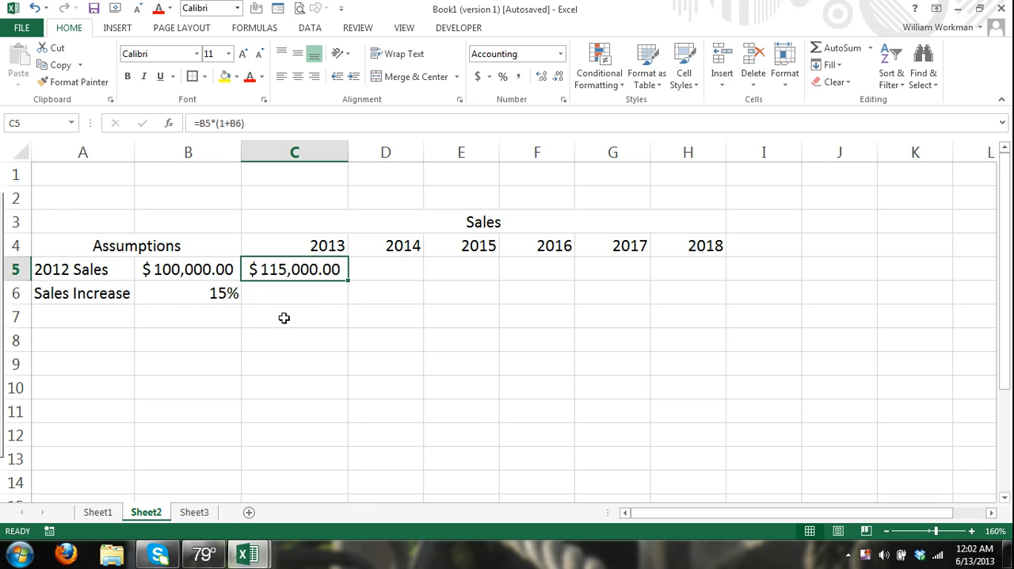
mouse_move(315, 269)
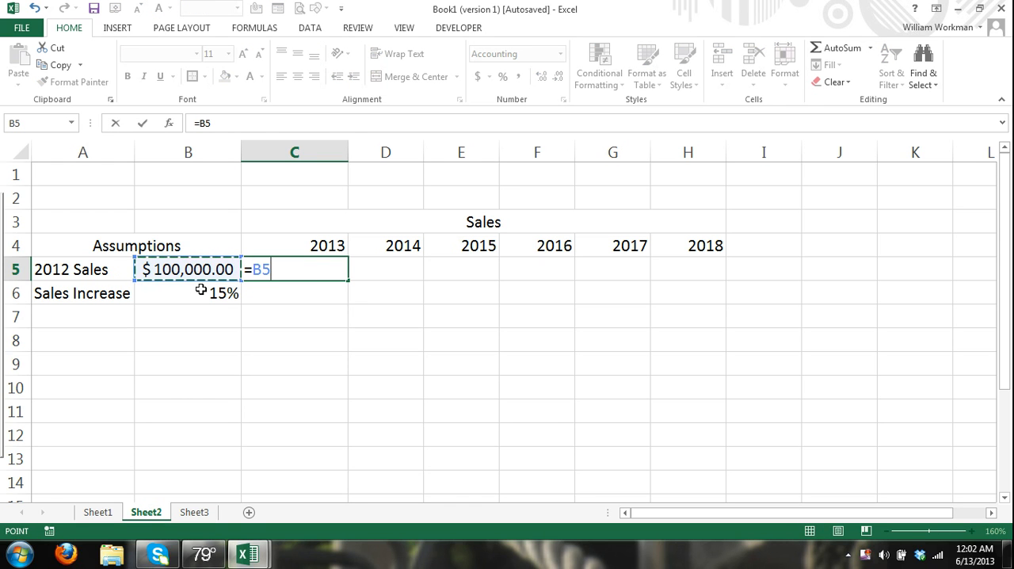
text(*()
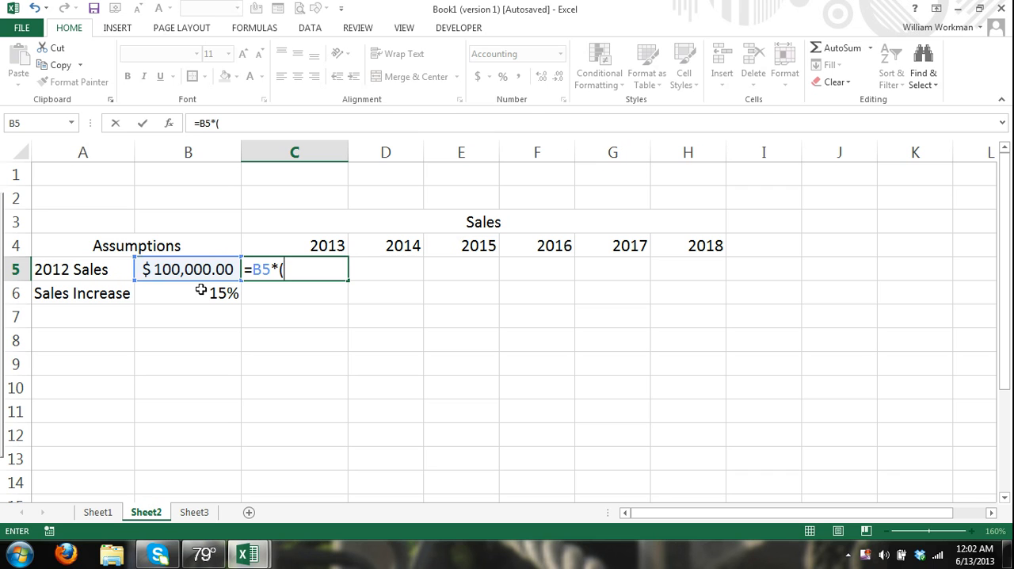
text(1+)
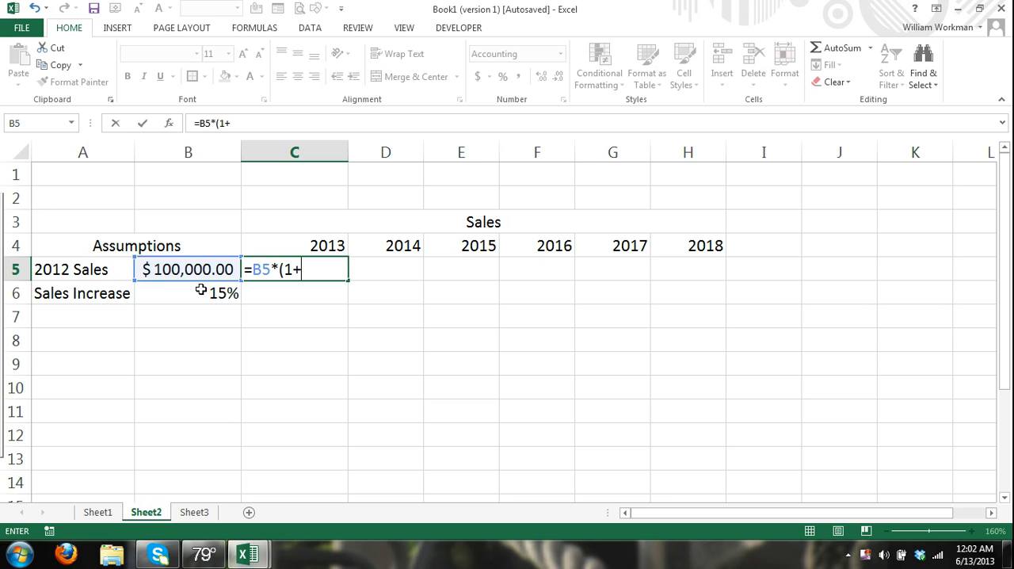
click(187, 293)
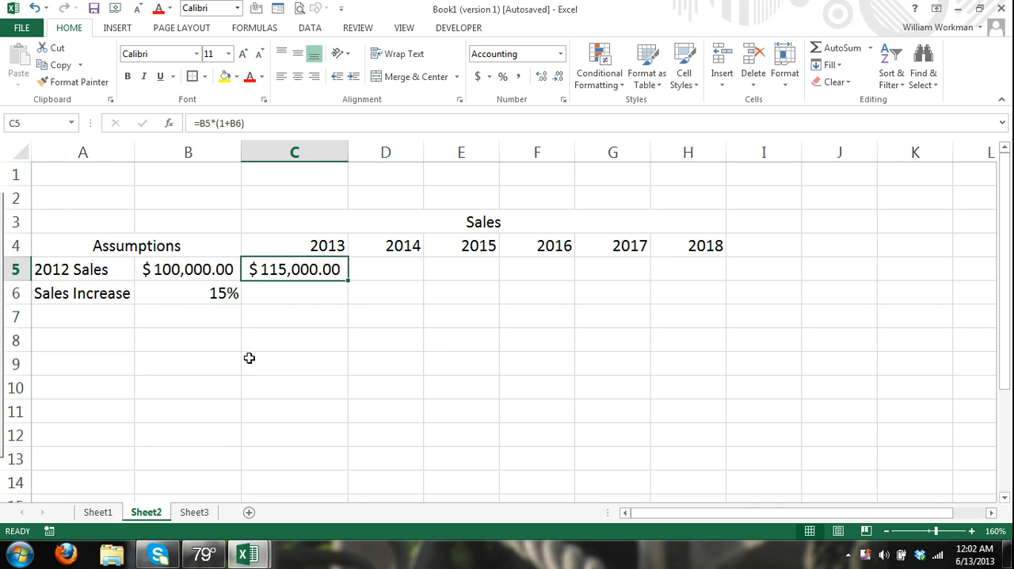
mouse_move(332, 292)
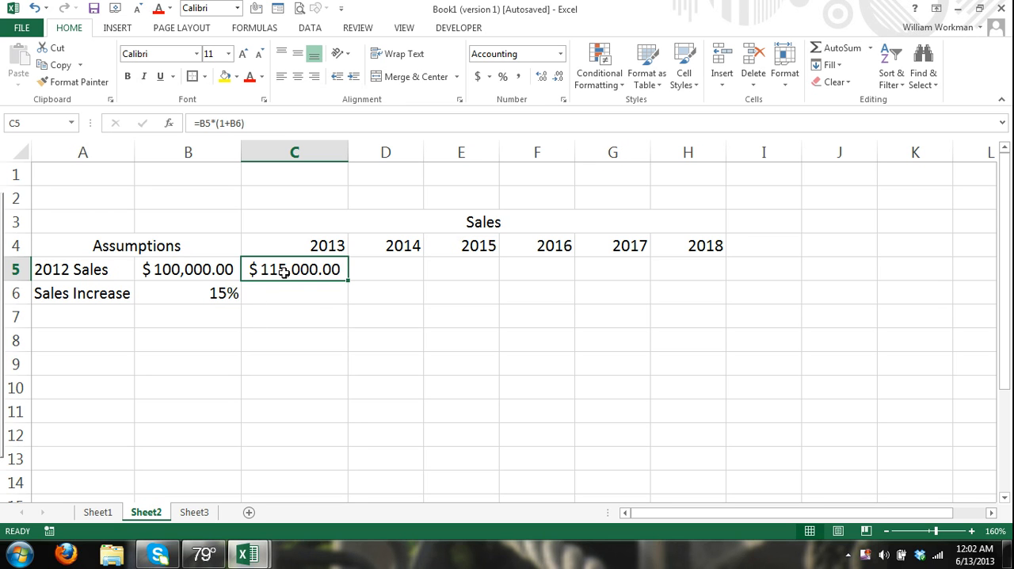
mouse_move(285, 272)
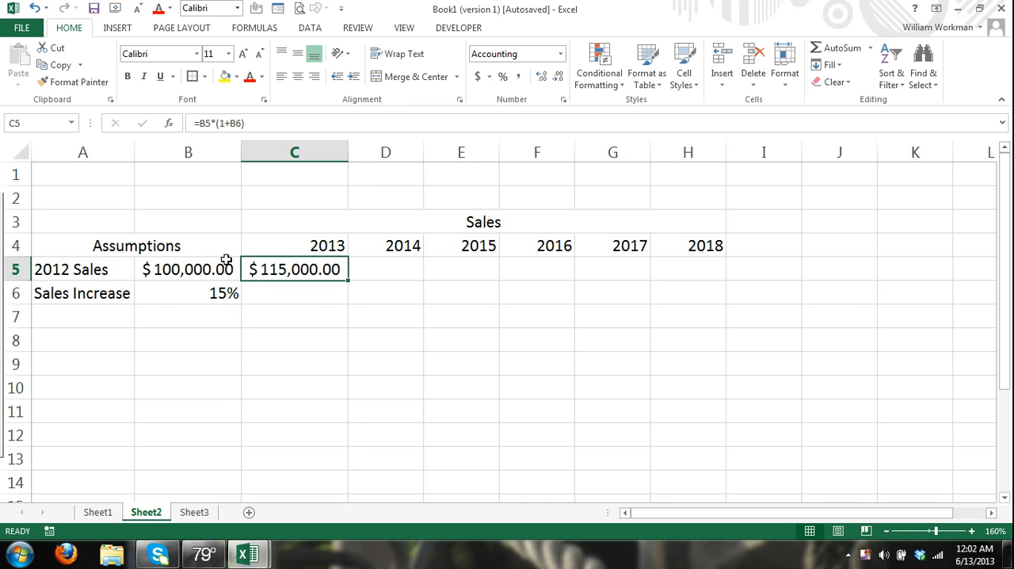
mouse_move(233, 291)
text(=)
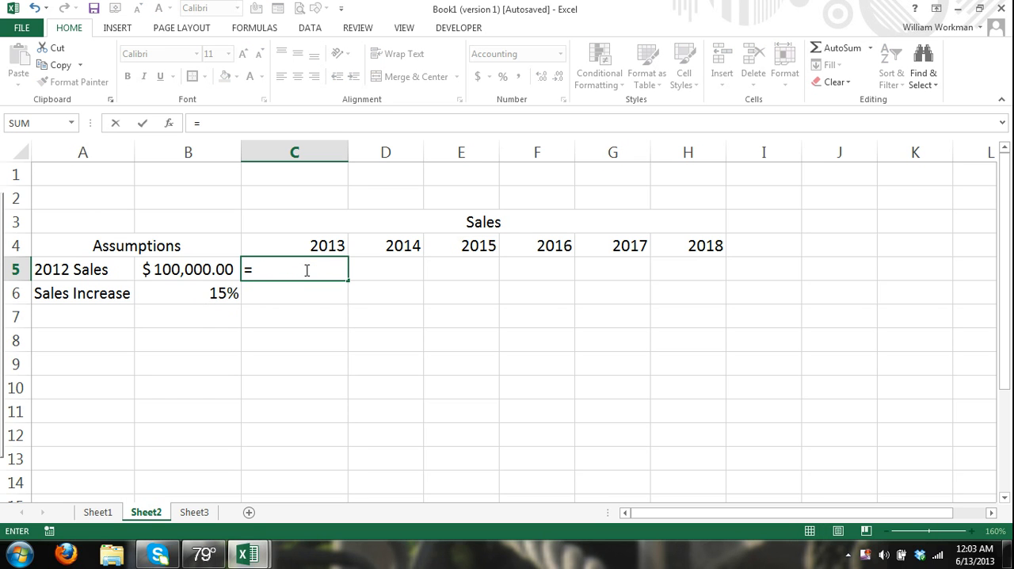
click(187, 270)
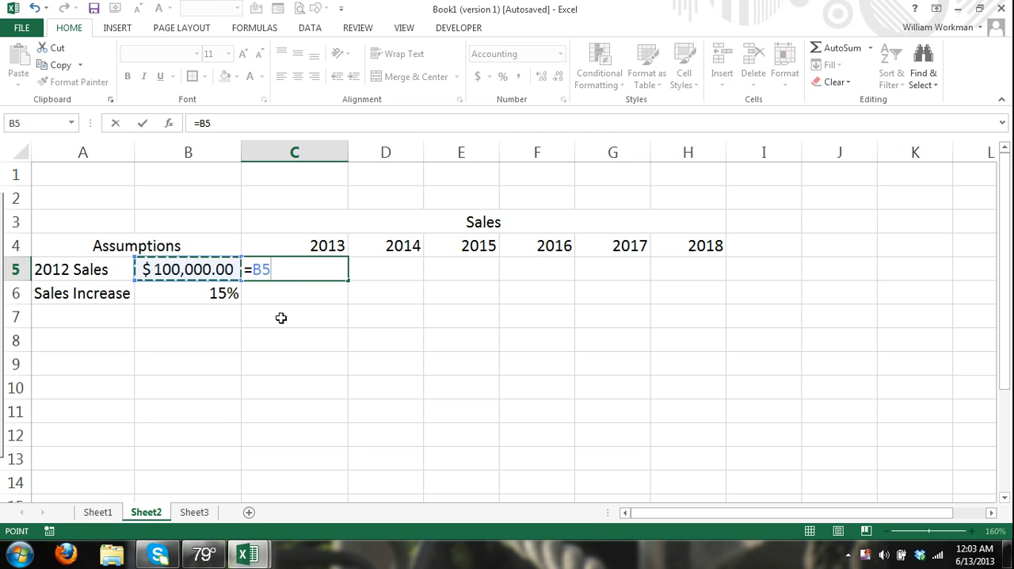
text(+()
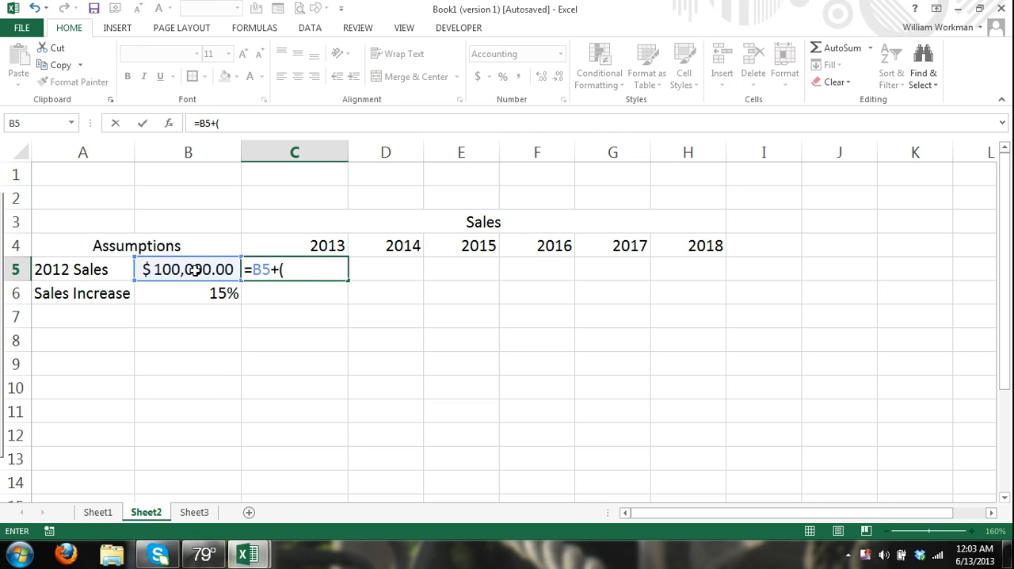
click(187, 270)
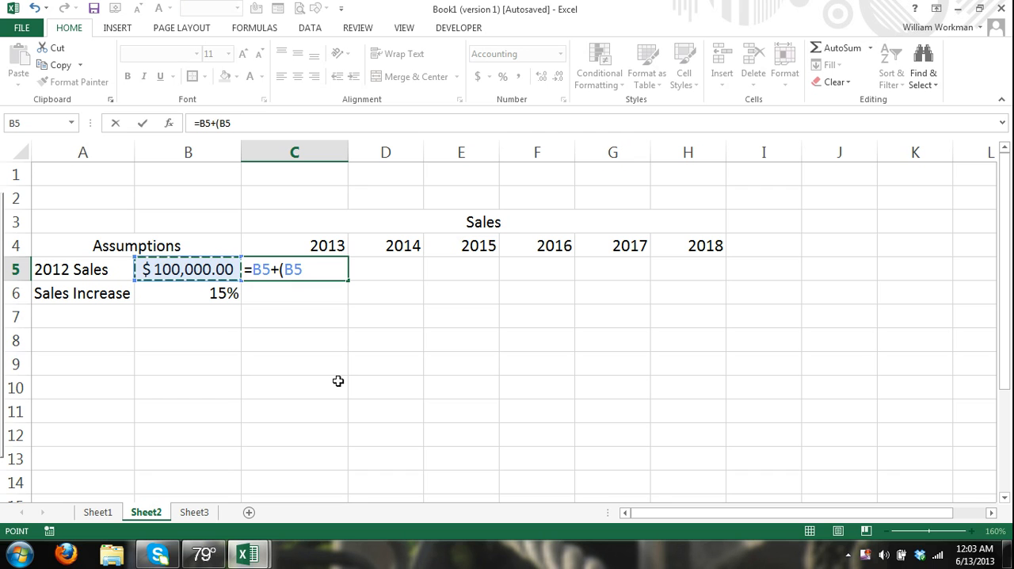
click(187, 293)
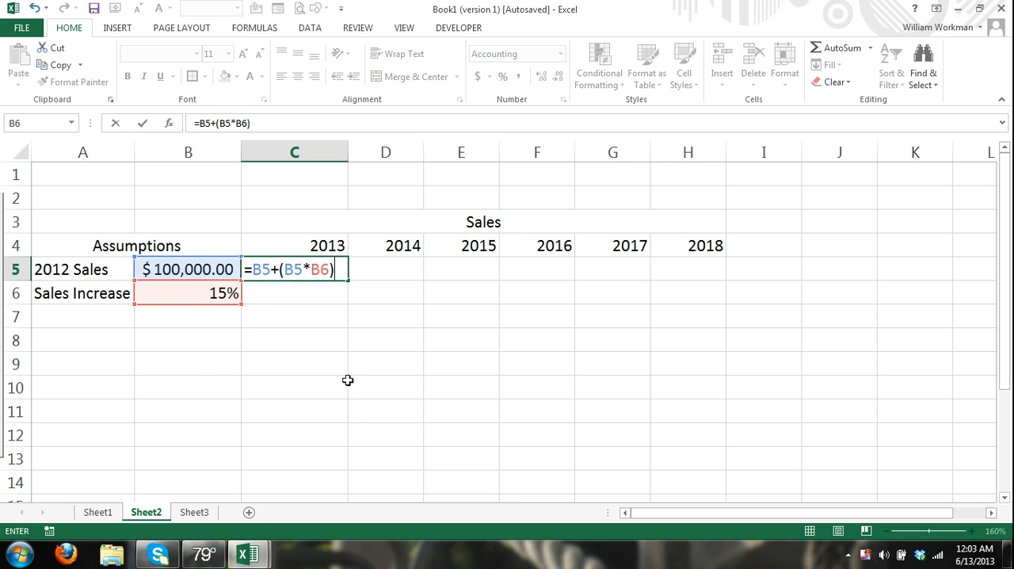
key(enter)
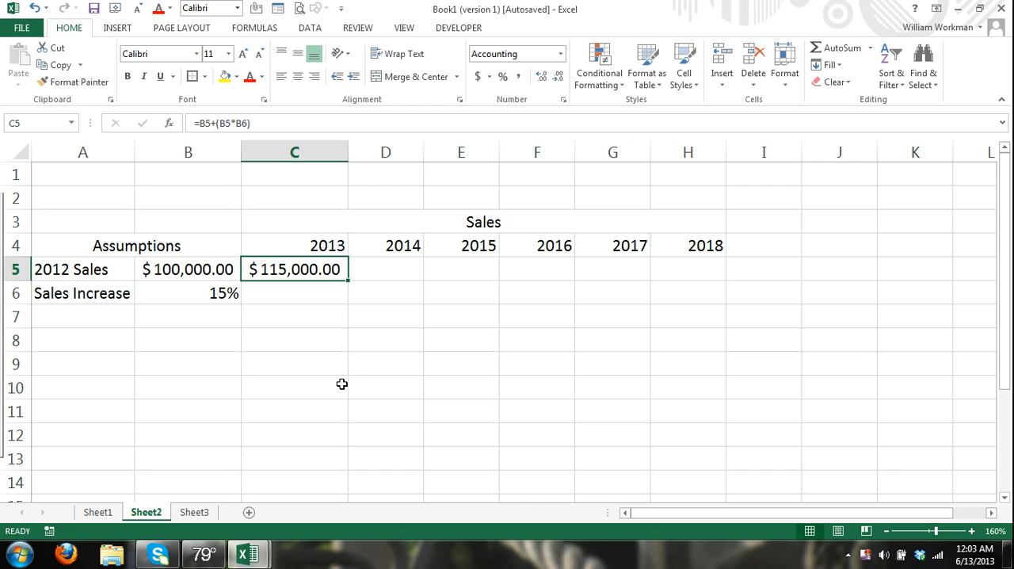
mouse_move(352, 316)
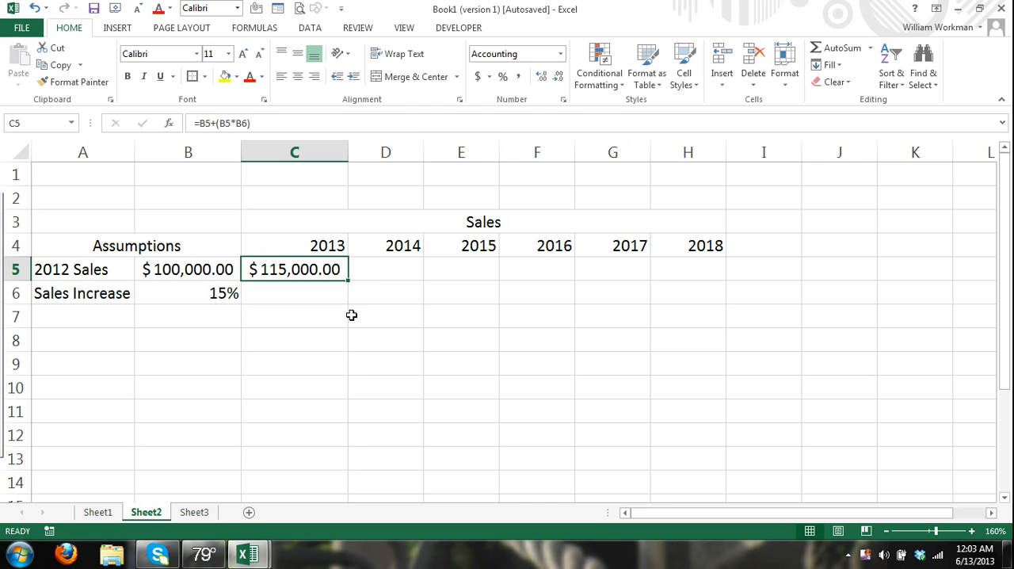
mouse_move(349, 282)
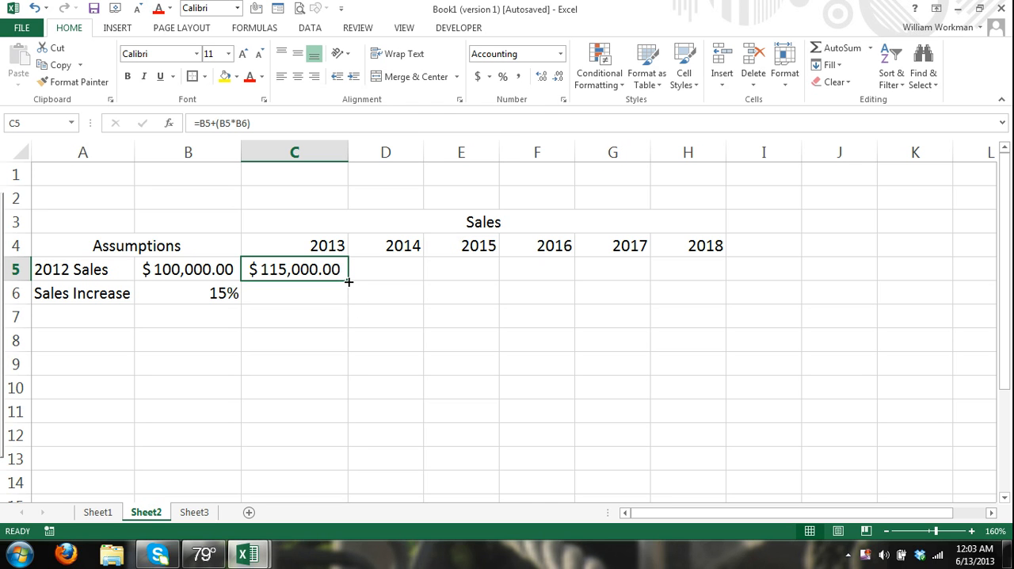
mouse_move(328, 270)
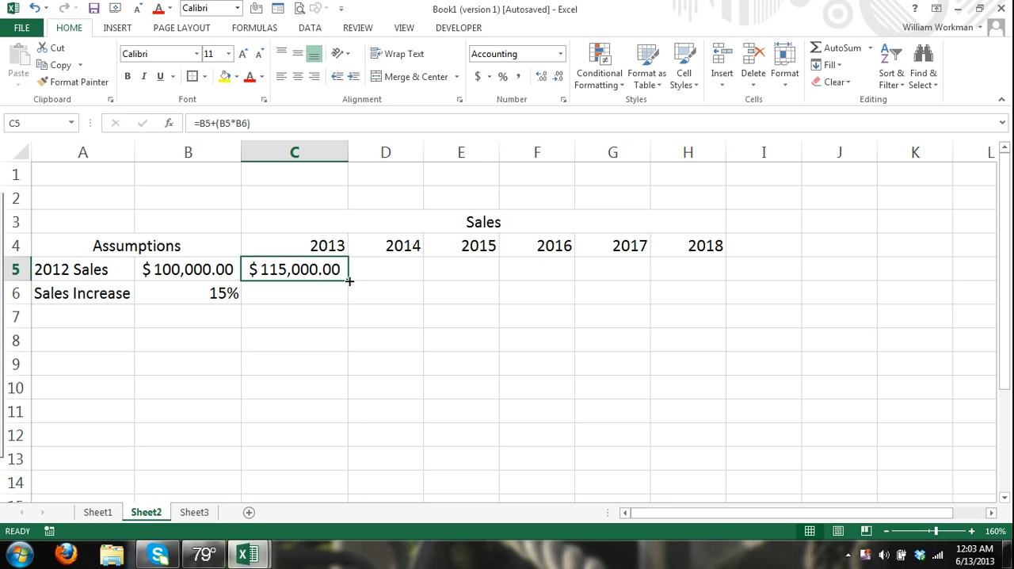
Copy the 2013 sales formula into 2014 and compare the two formulas.
drag(349, 282, 399, 282)
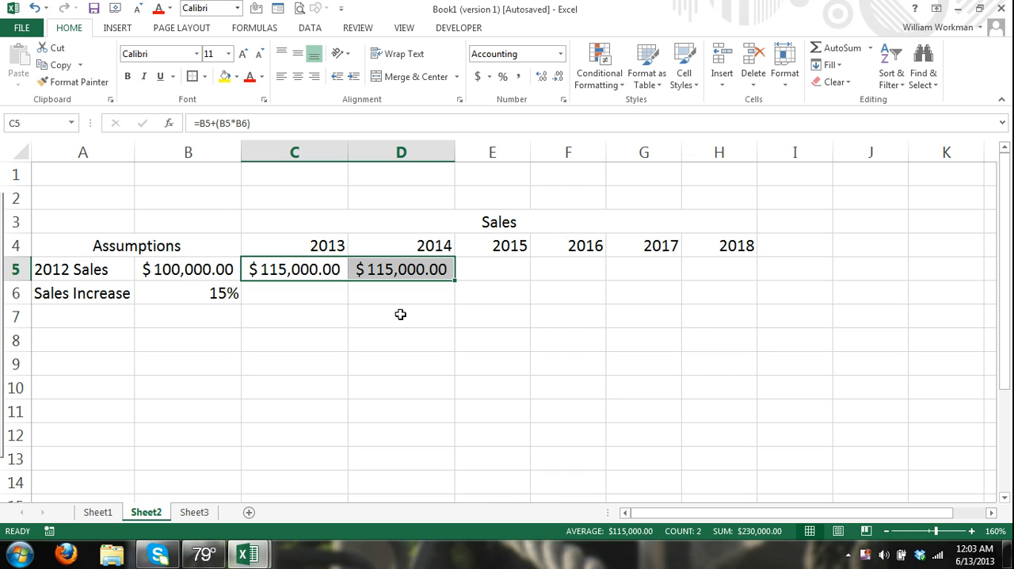
mouse_move(409, 269)
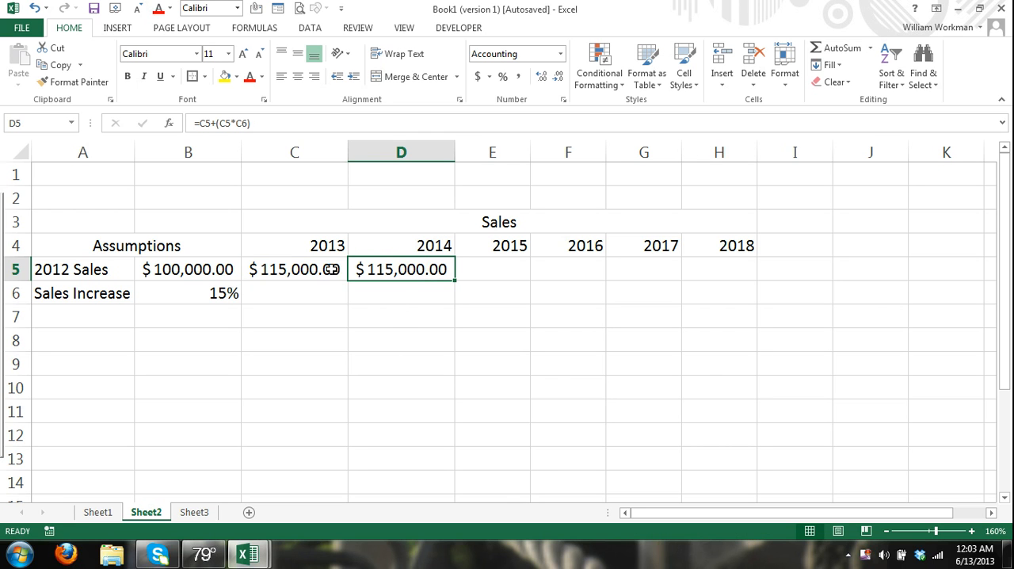
click(294, 270)
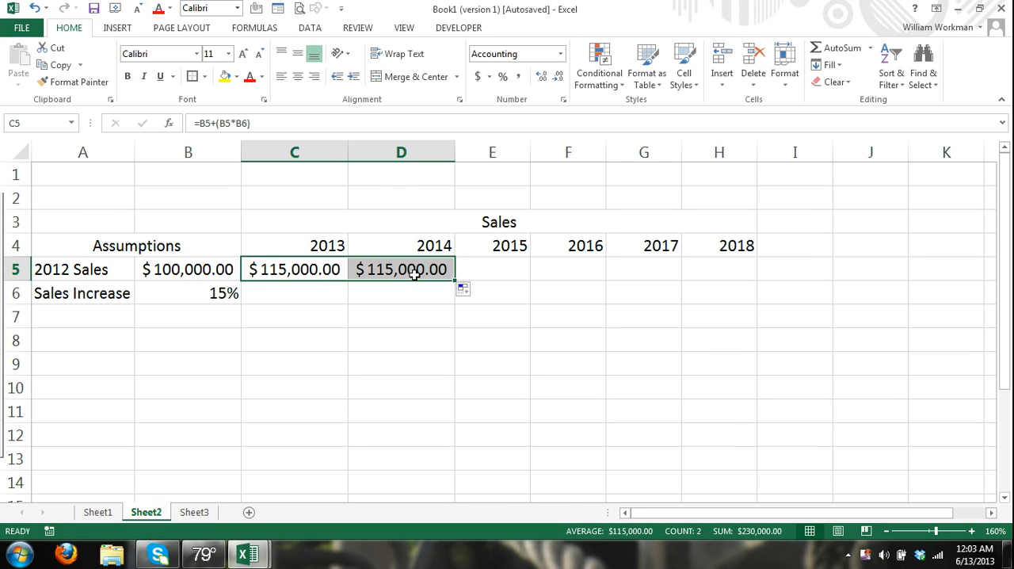
click(399, 269)
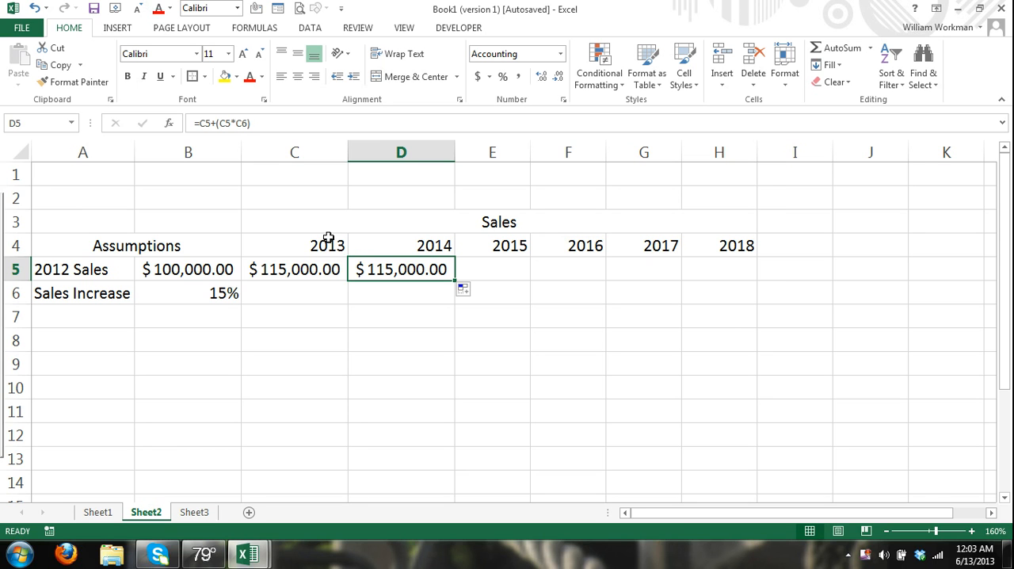
mouse_move(340, 266)
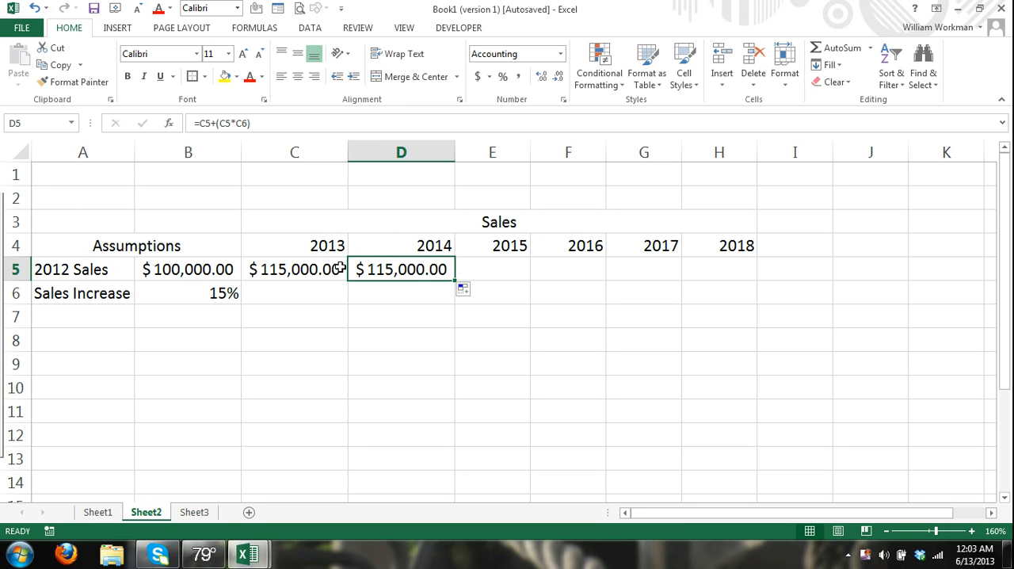
mouse_move(286, 244)
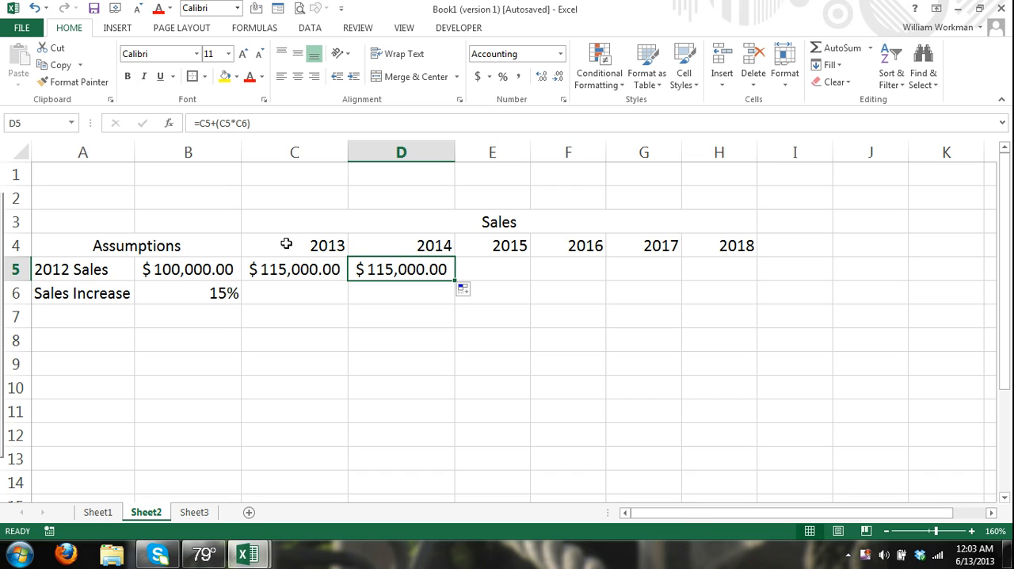
click(295, 270)
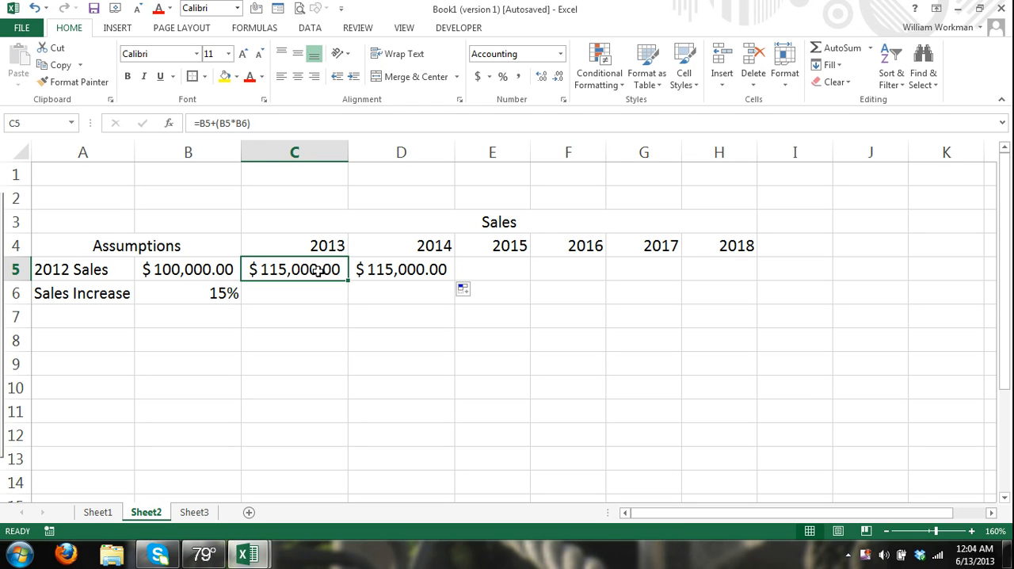
mouse_move(257, 266)
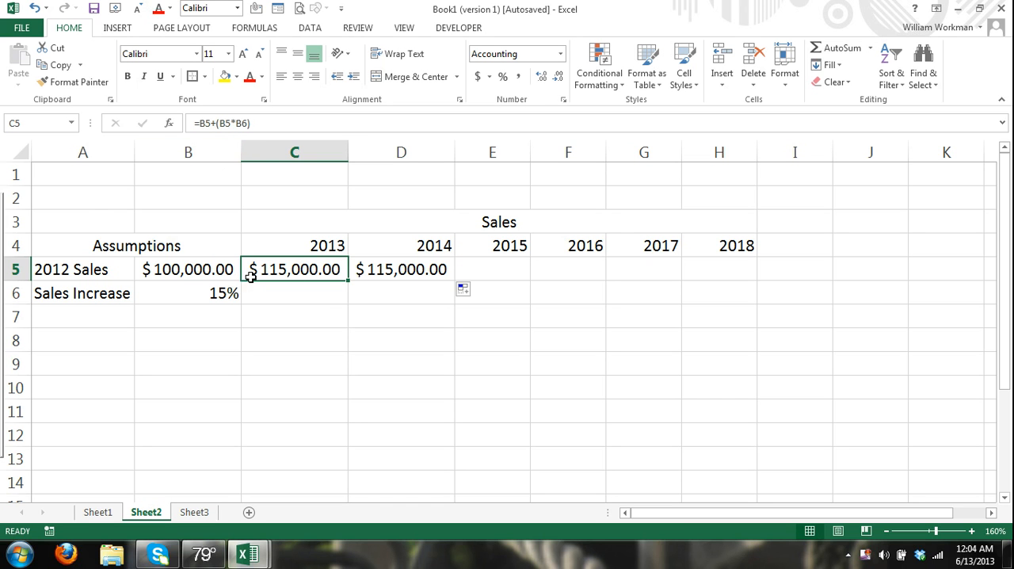
Inspect the 2013/2014 formulas against the Sales Increase cell B6 and the cells below.
click(187, 293)
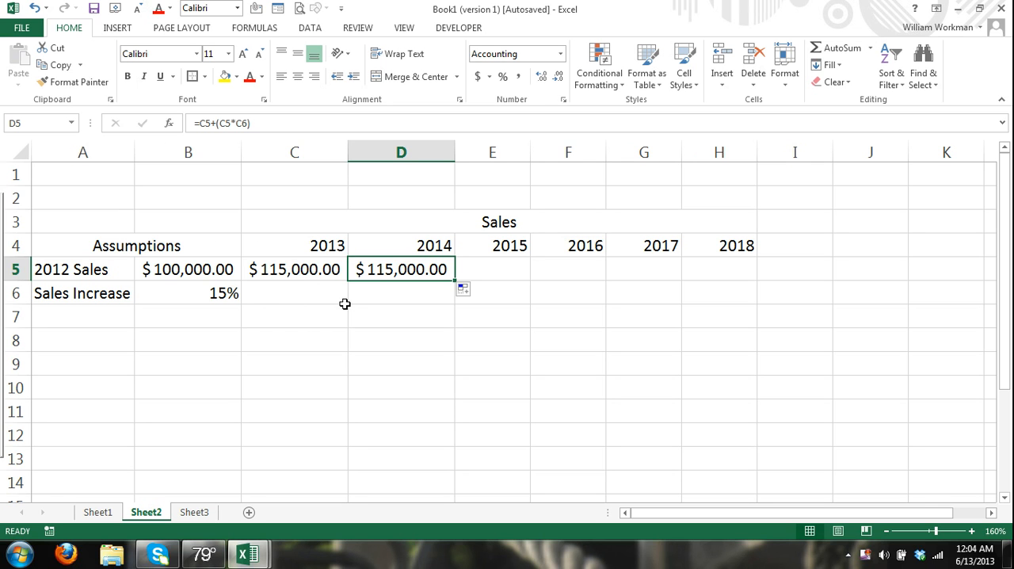
click(294, 269)
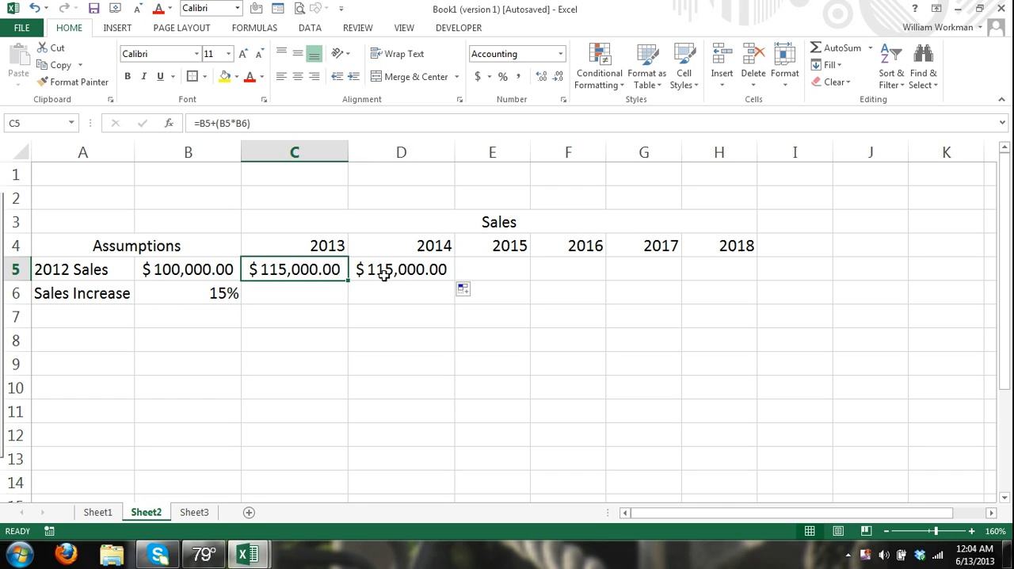
click(295, 293)
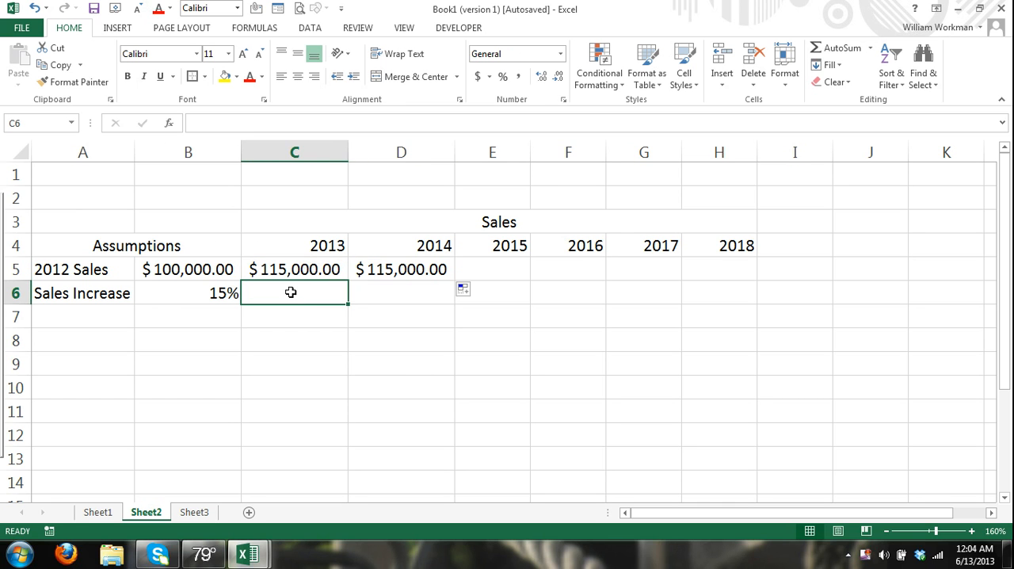
mouse_move(311, 295)
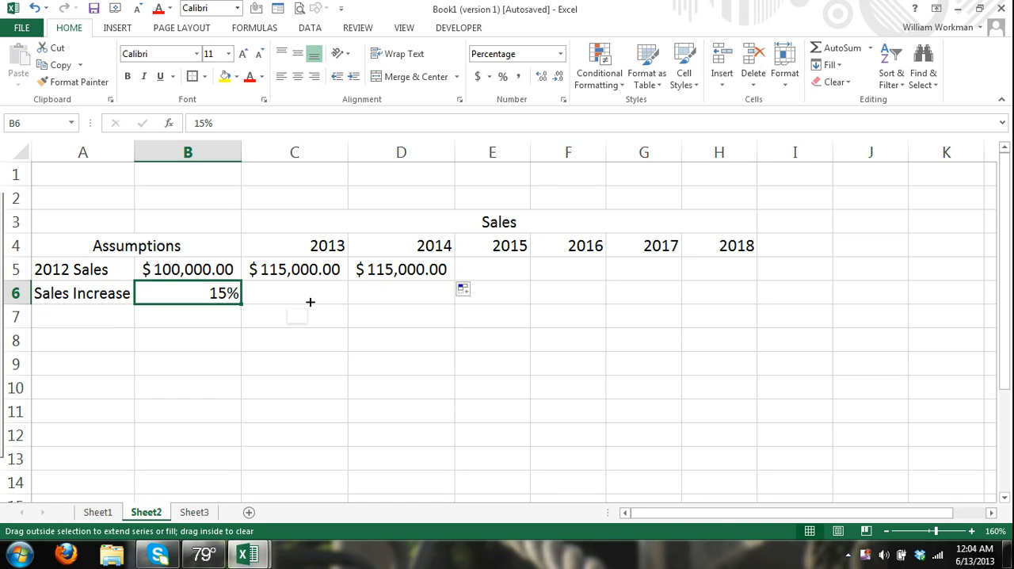
drag(232, 294, 320, 293)
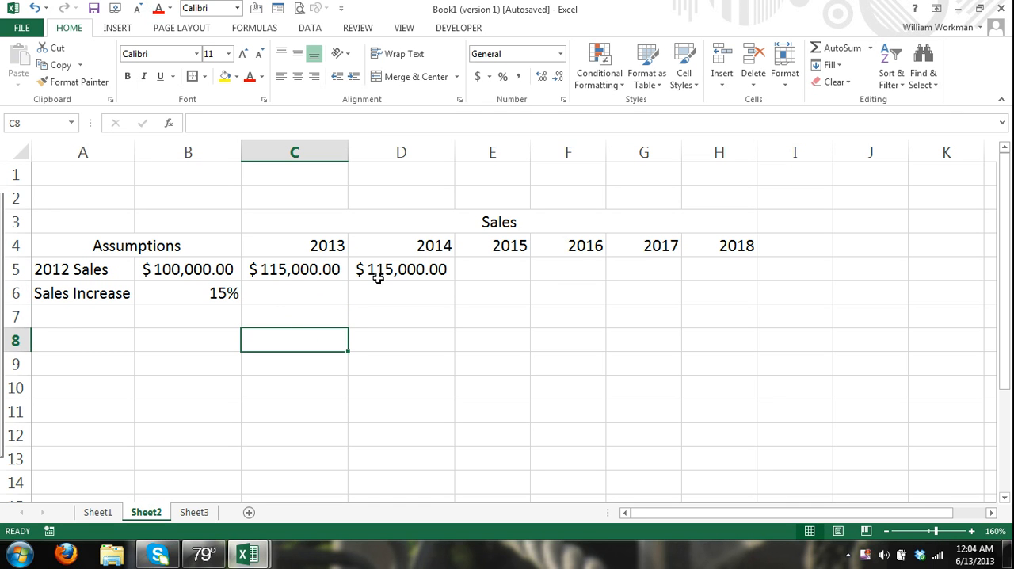
click(187, 293)
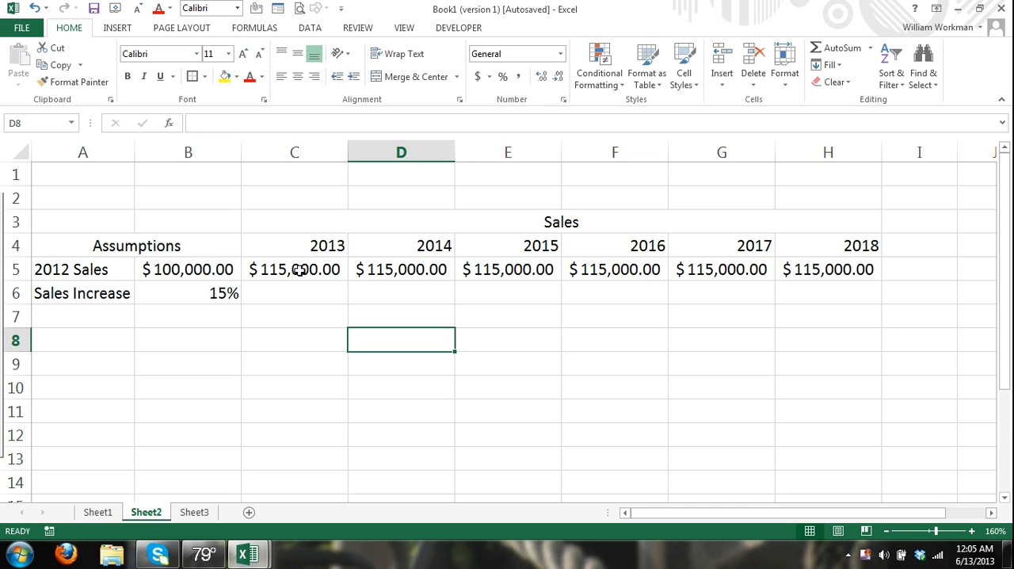
Rebuild the 2013 sales formula as =B5*(1+$B$6) with an absolute Sales Increase reference.
click(294, 269)
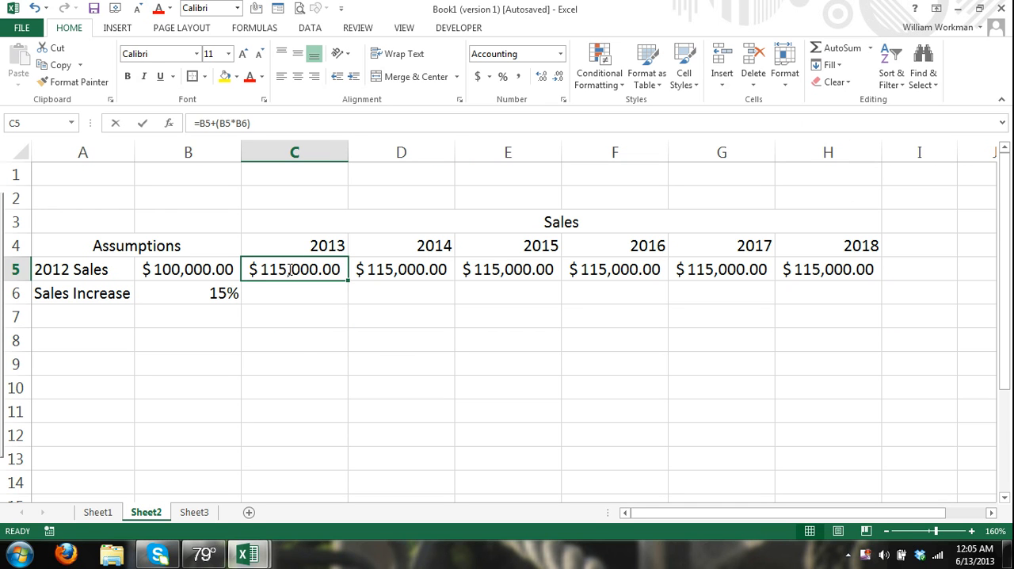
click(187, 270)
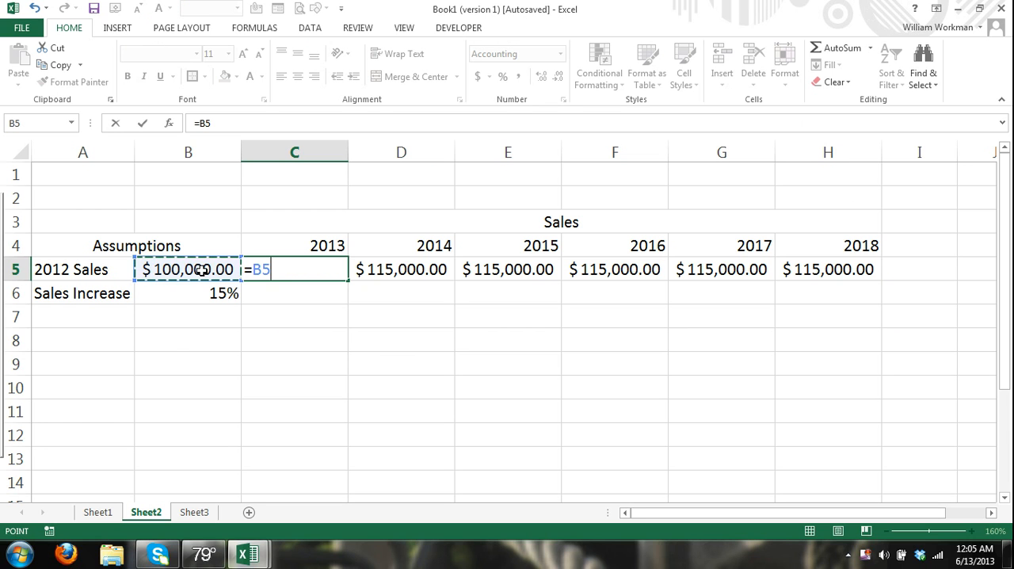
text(*()
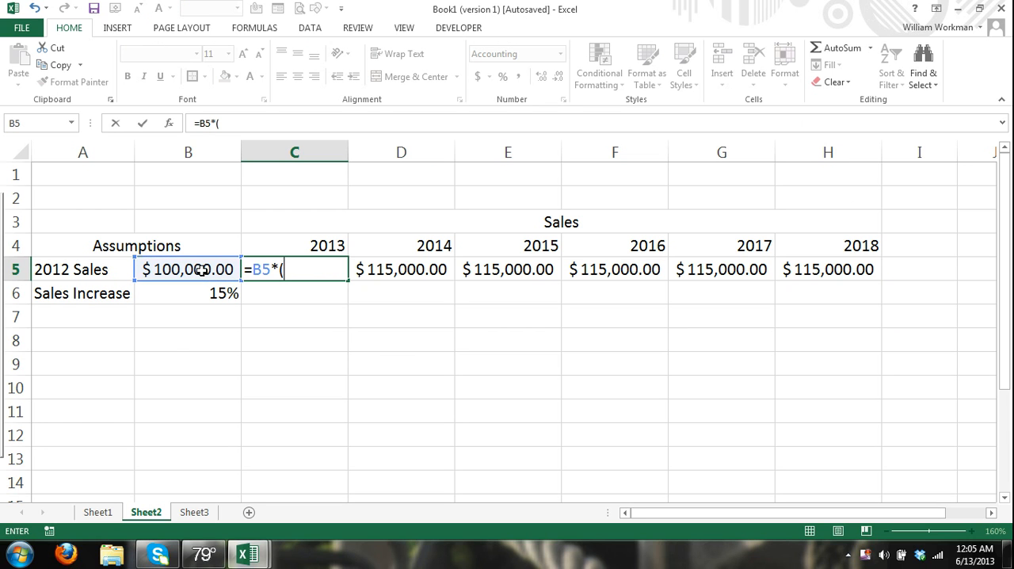
text(1+)
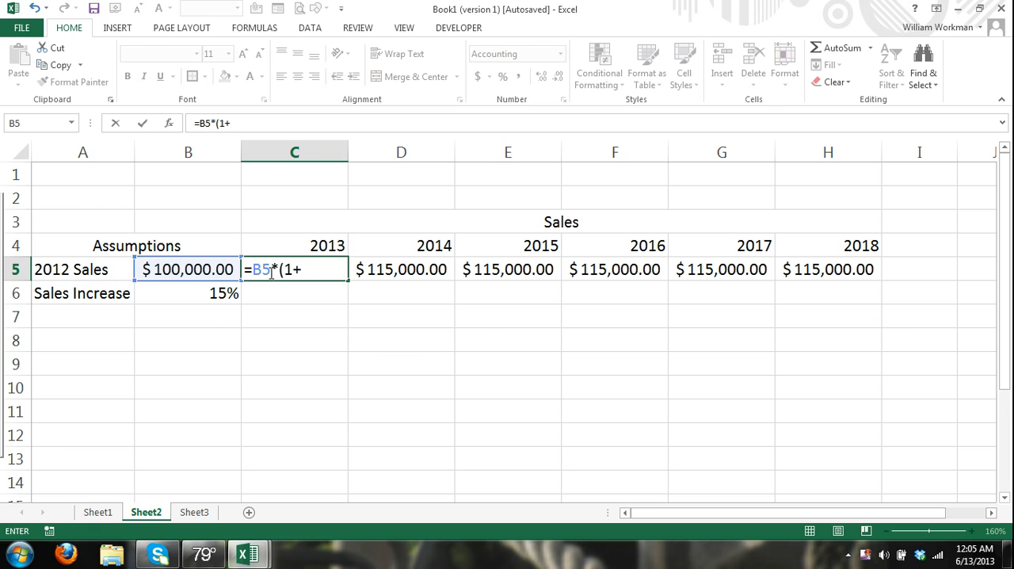
click(187, 293)
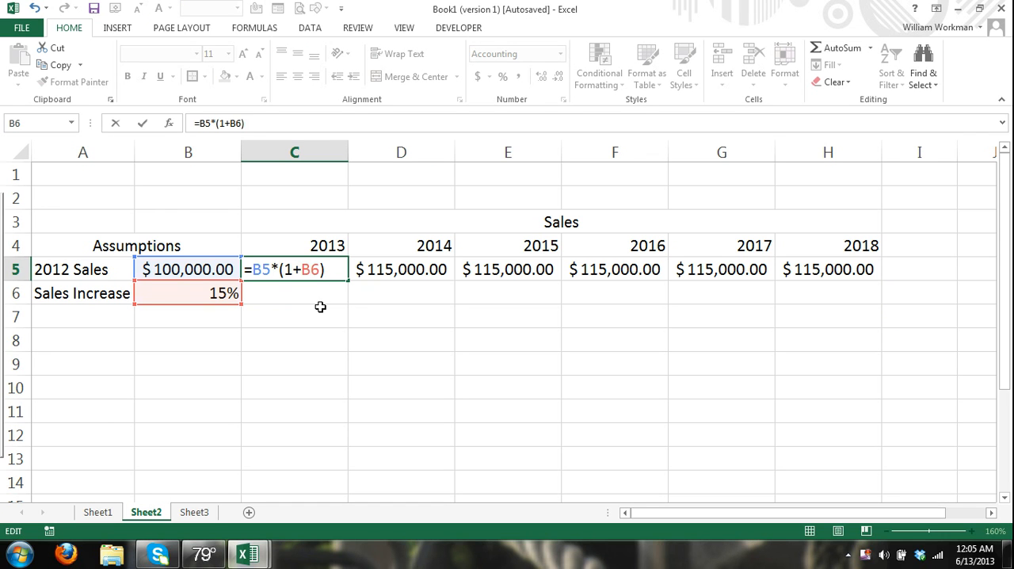
key(f4)
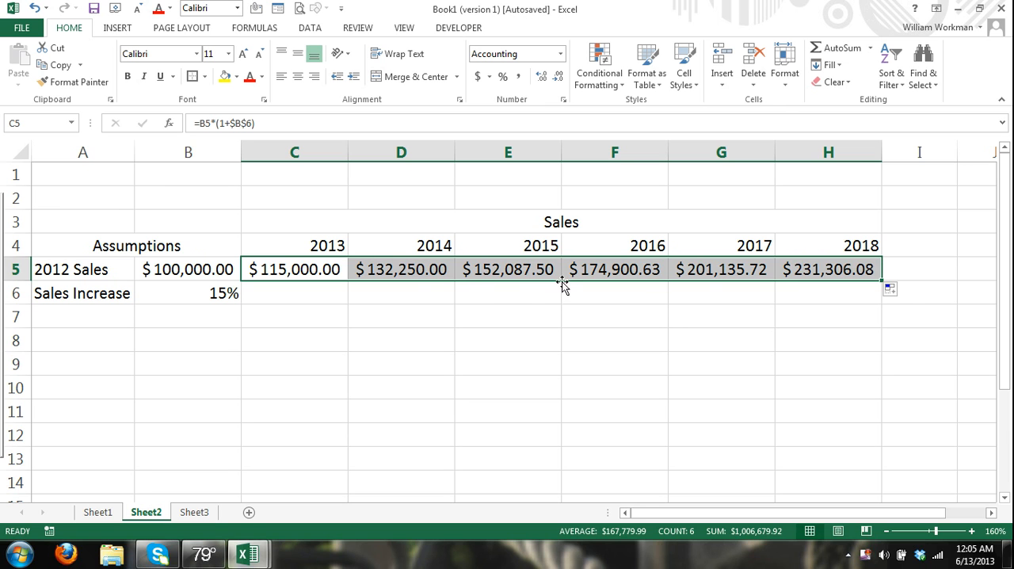
Re-enter =B5*(1+$B$6) in C5, locking the Sales Increase reference with F4.
click(295, 269)
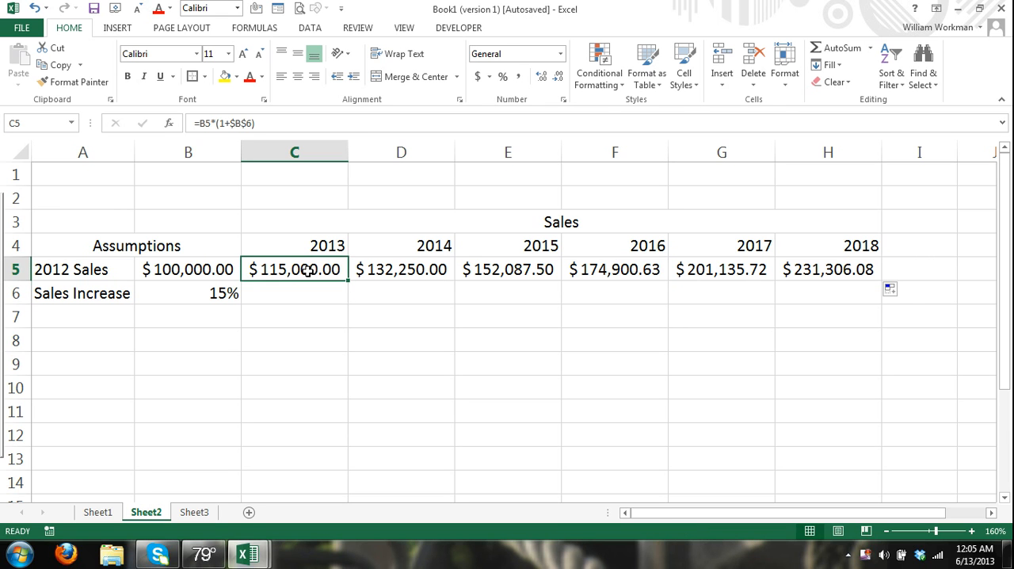
click(517, 54)
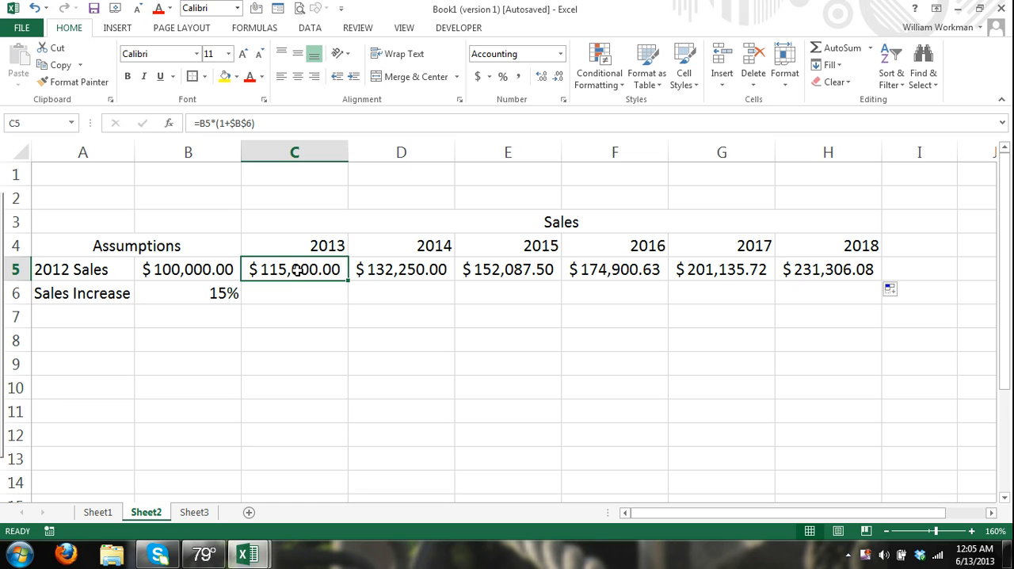
mouse_move(334, 291)
text(=)
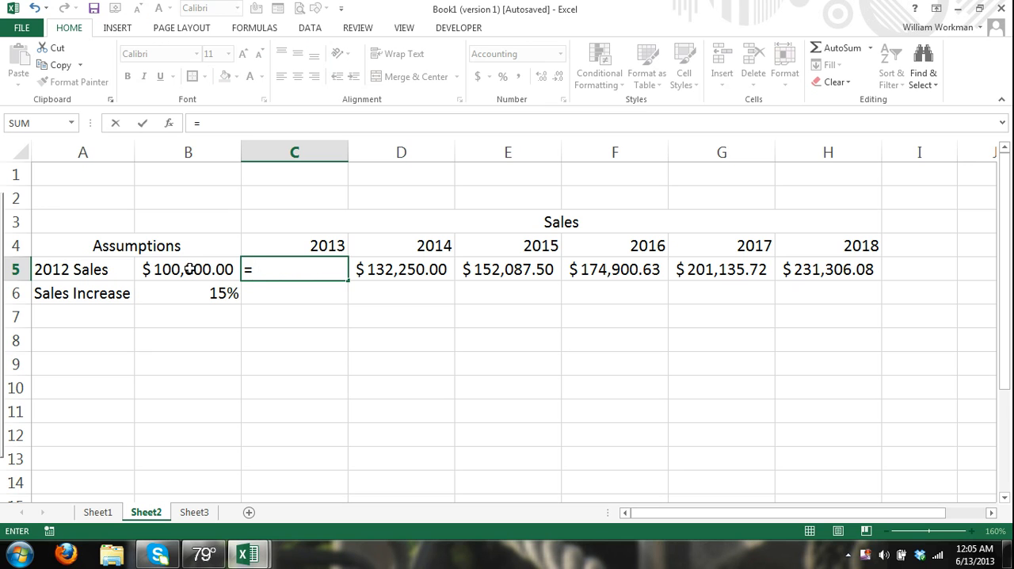
click(187, 269)
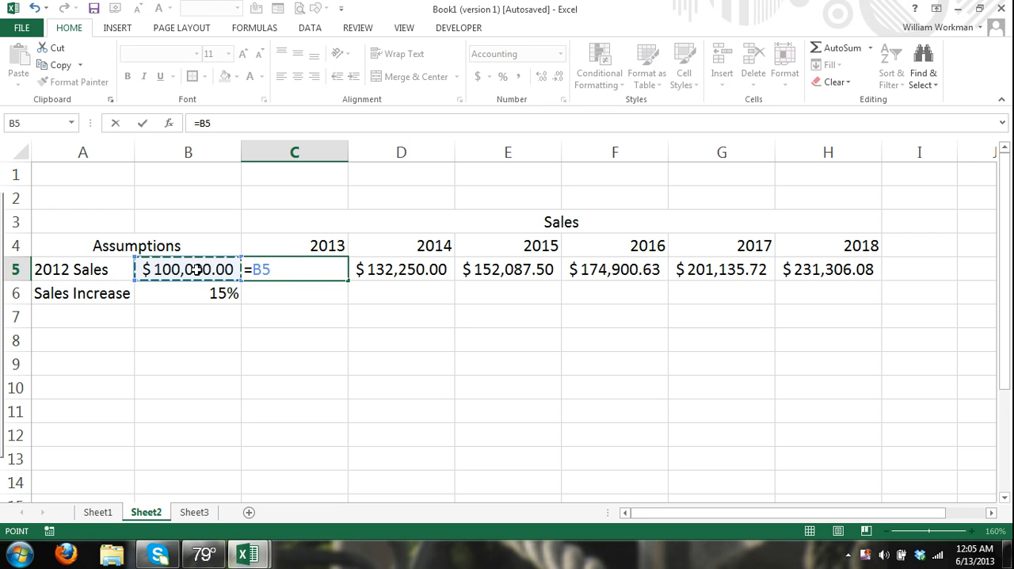
text(*)
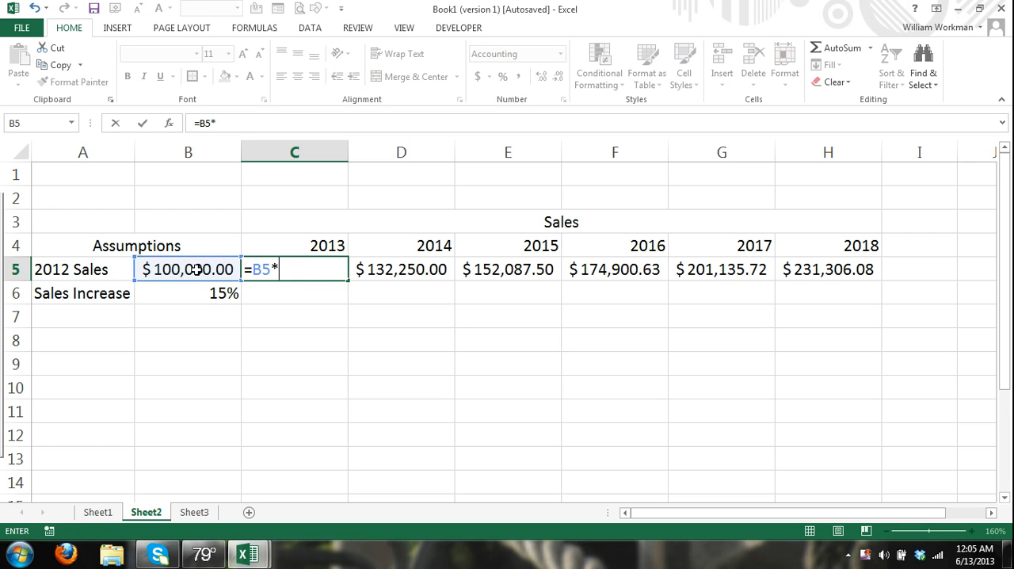
text((1+)
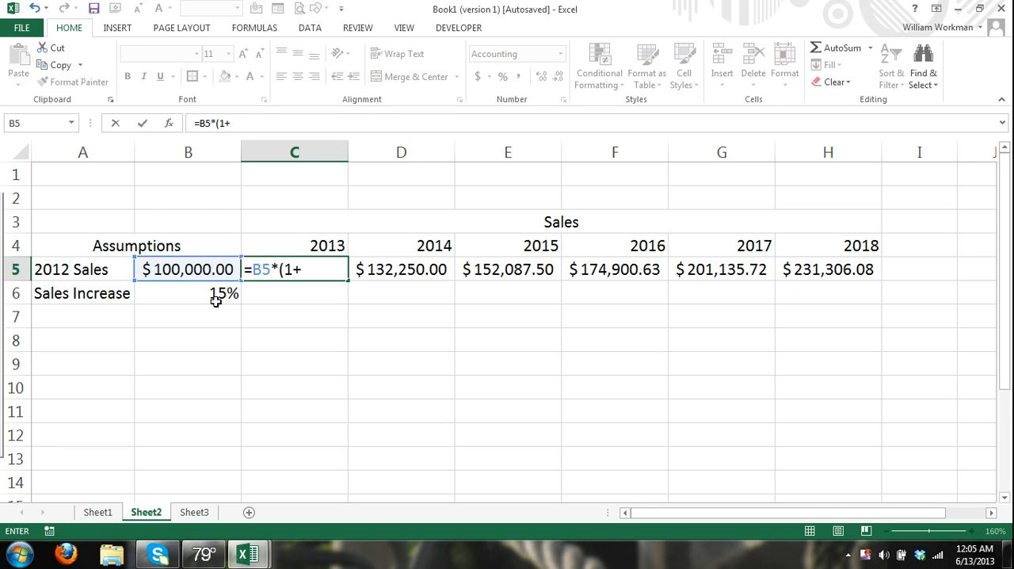
click(187, 293)
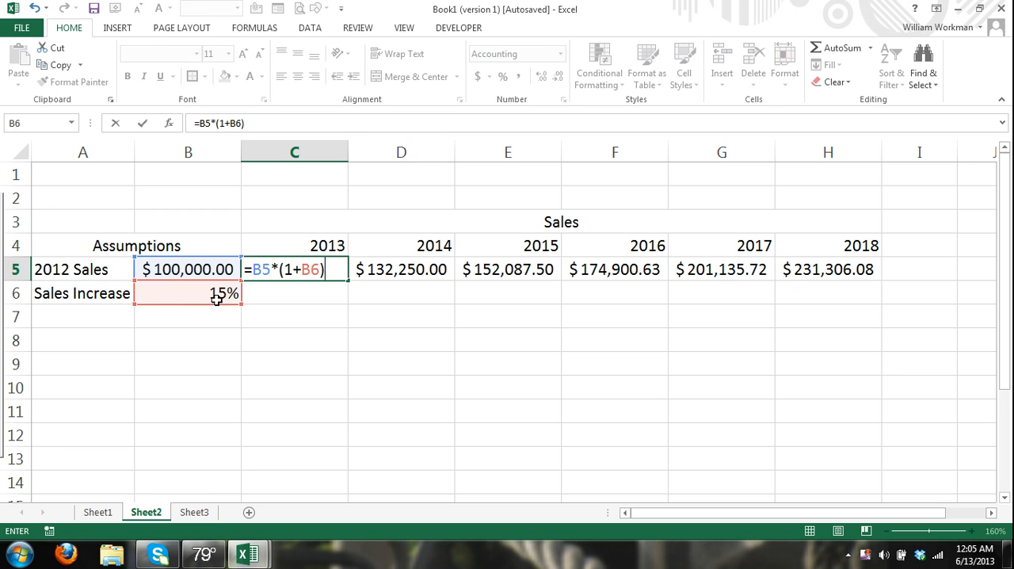
click(314, 270)
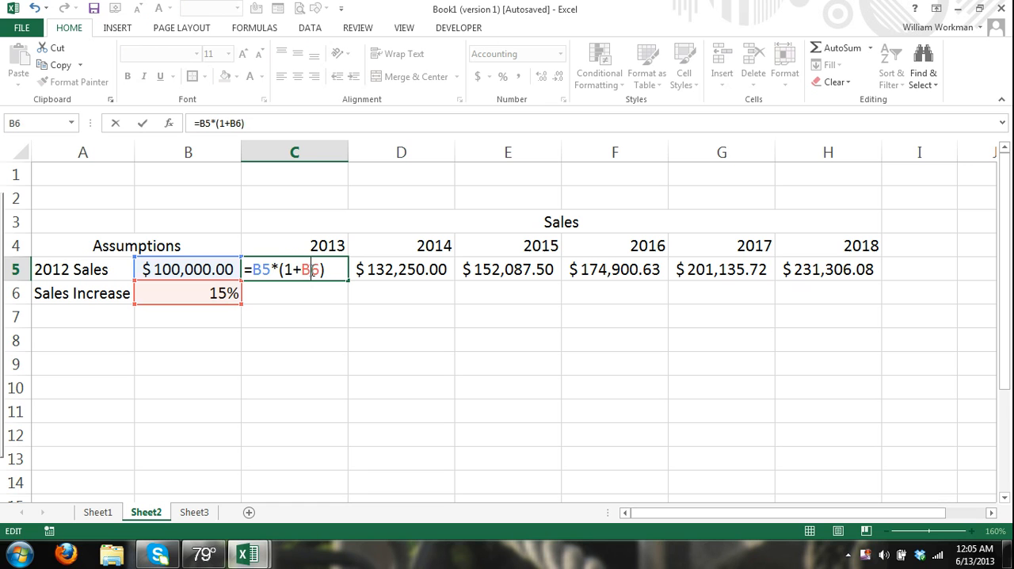
key(f4)
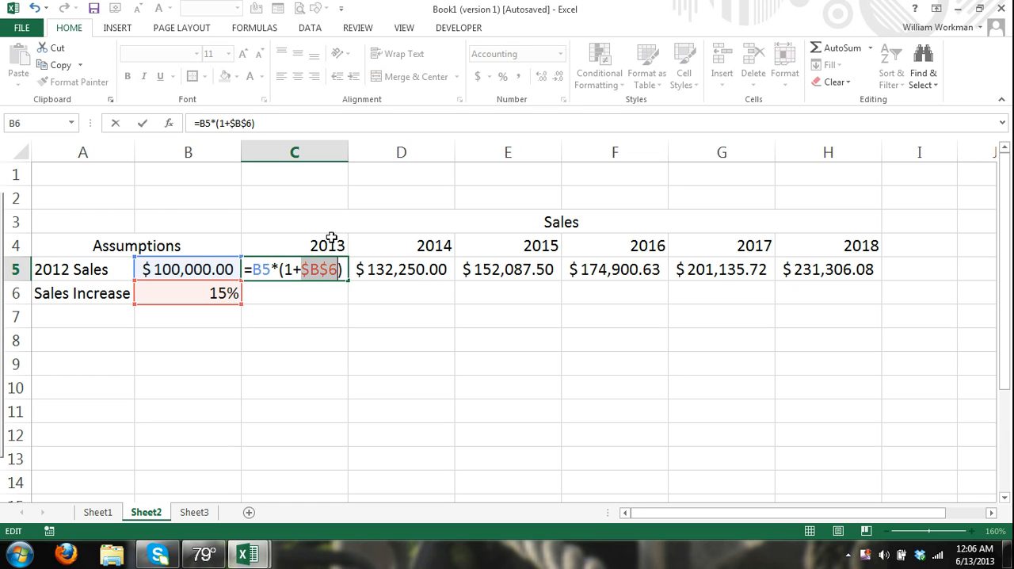
mouse_move(408, 272)
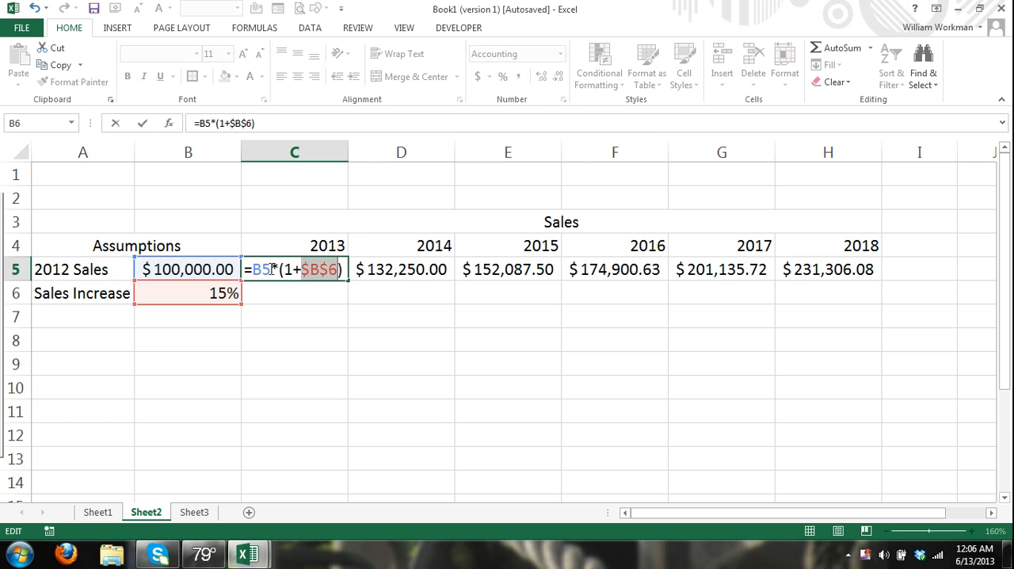
mouse_move(355, 257)
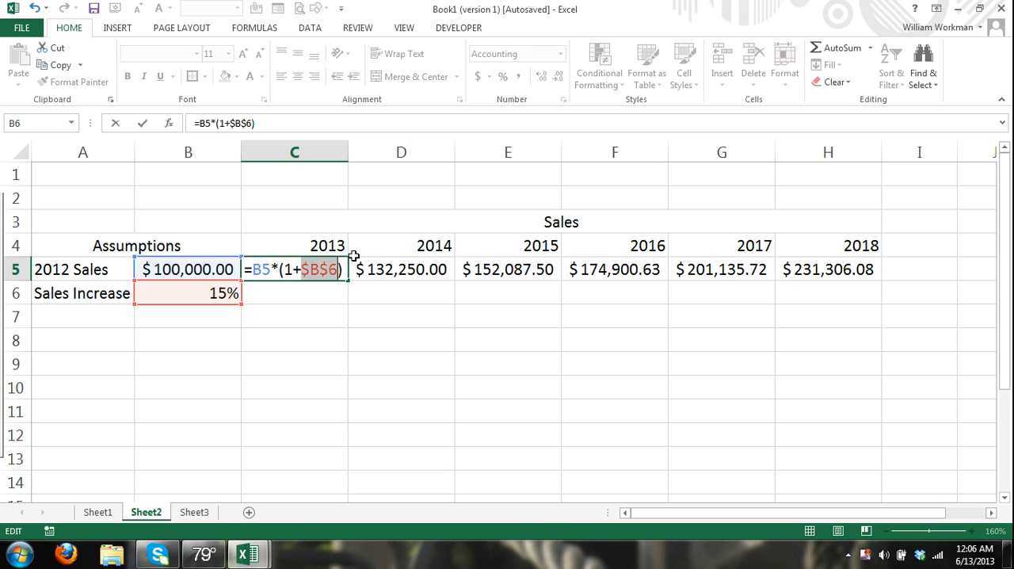
mouse_move(308, 279)
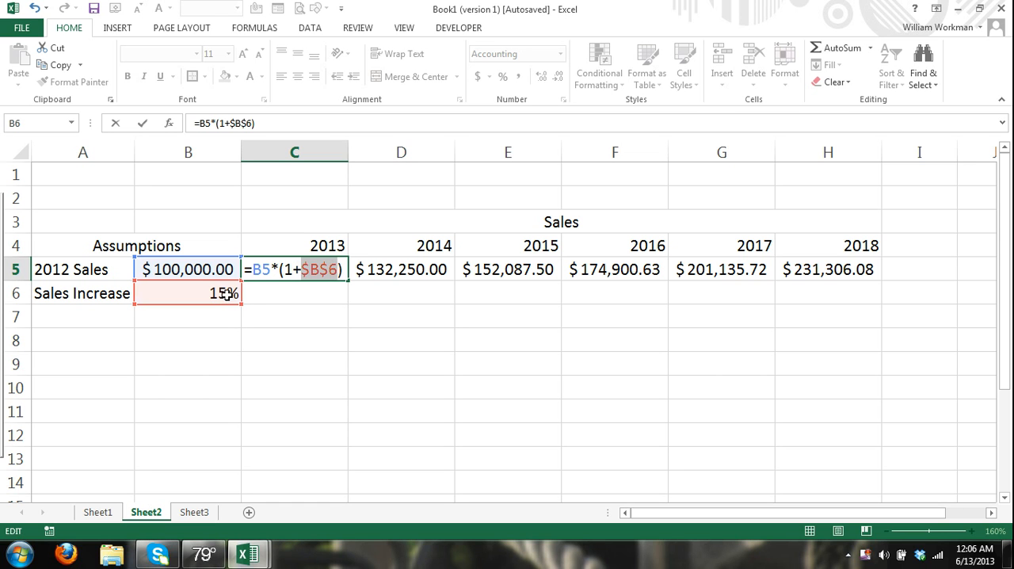
mouse_move(365, 279)
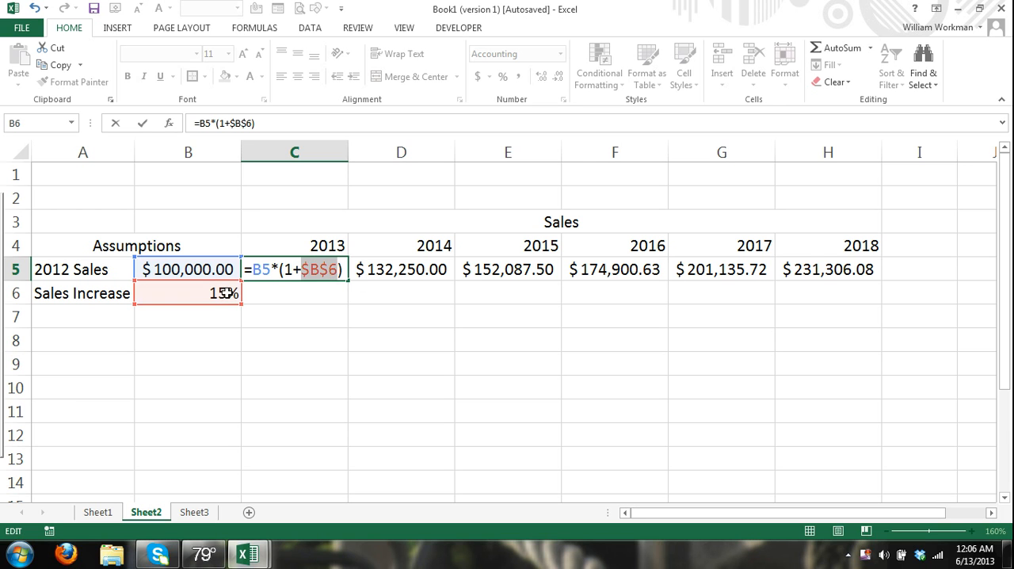
mouse_move(351, 281)
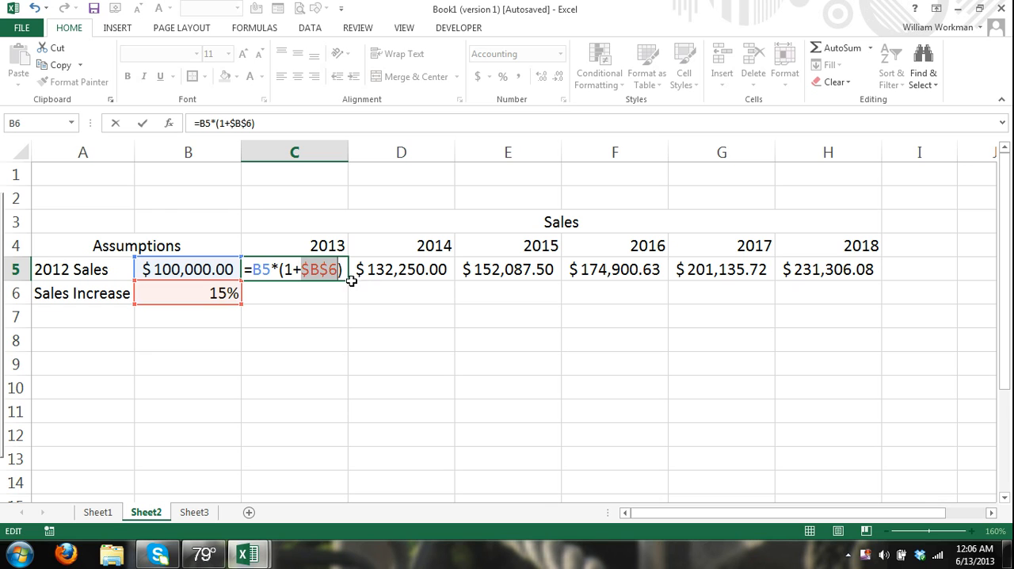
mouse_move(452, 277)
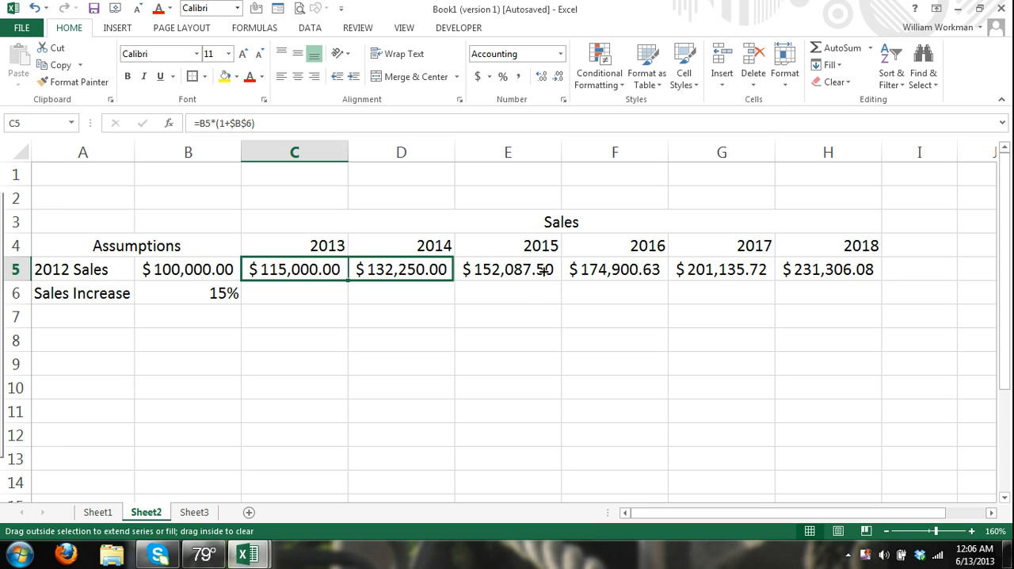
Fill the growth formula across 2014–2018 and check D5 holds =C5*(1+$B$6).
drag(295, 269, 827, 269)
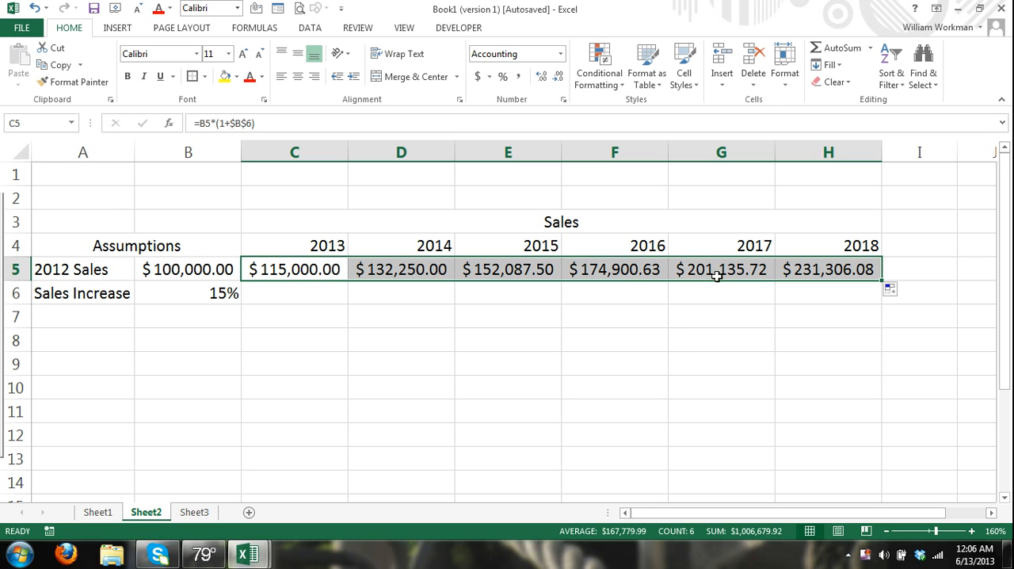
click(400, 269)
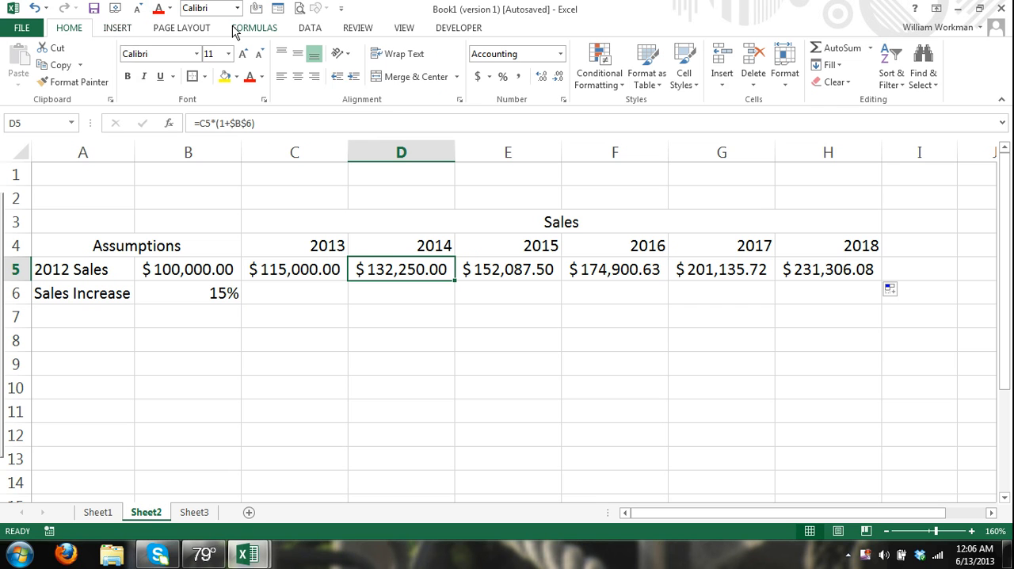
click(253, 27)
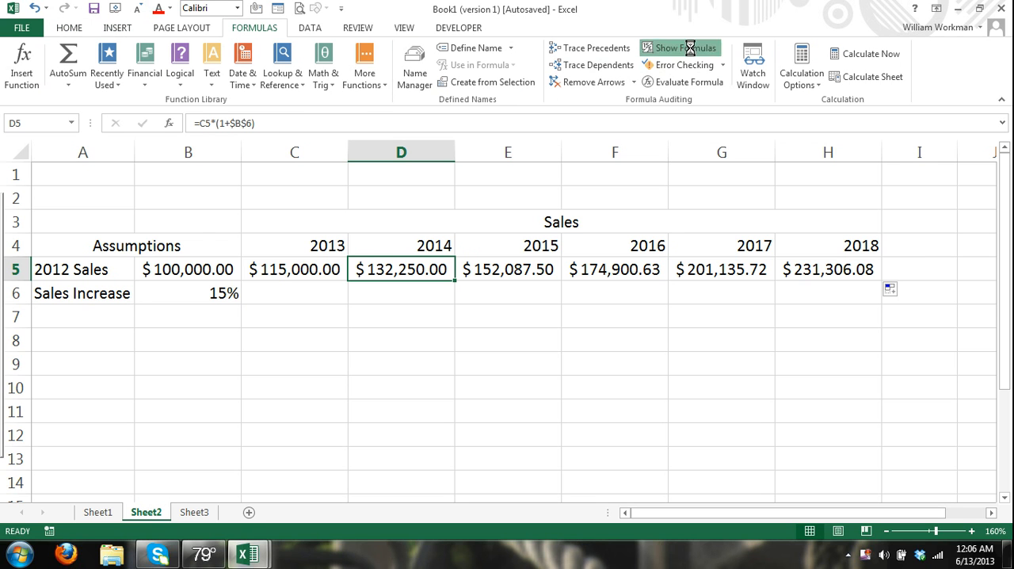
click(679, 47)
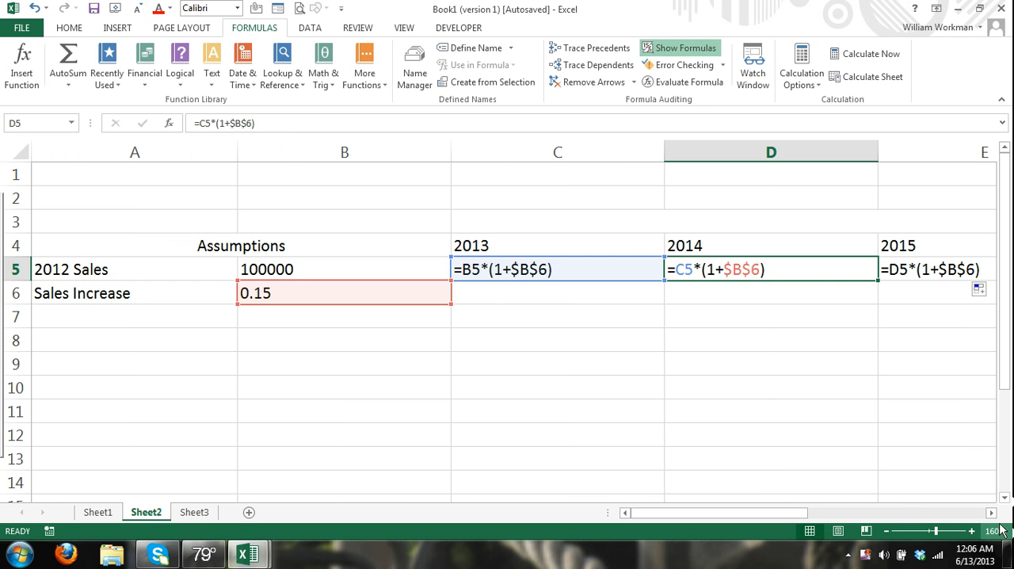
scroll(right, 3)
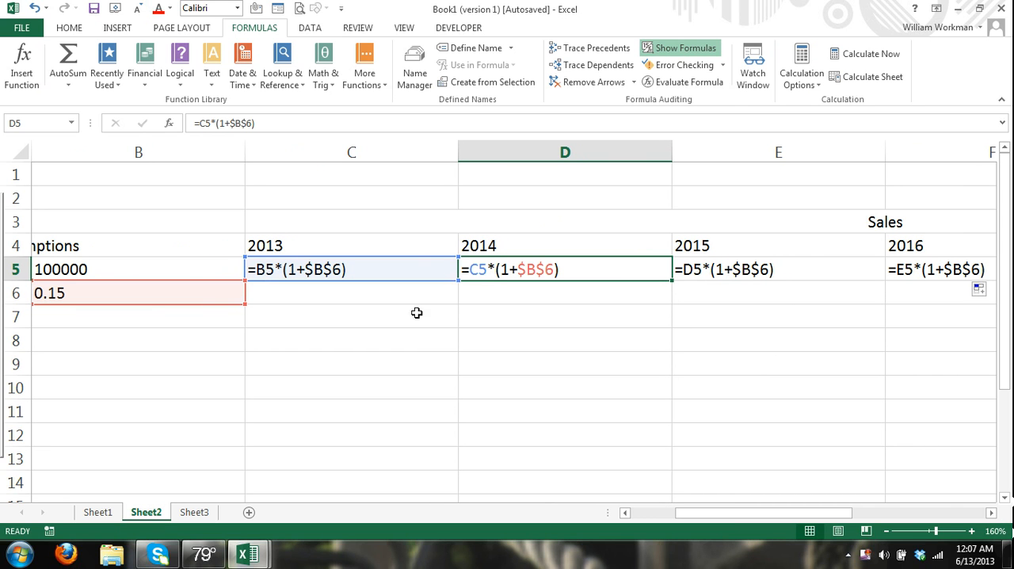
click(778, 269)
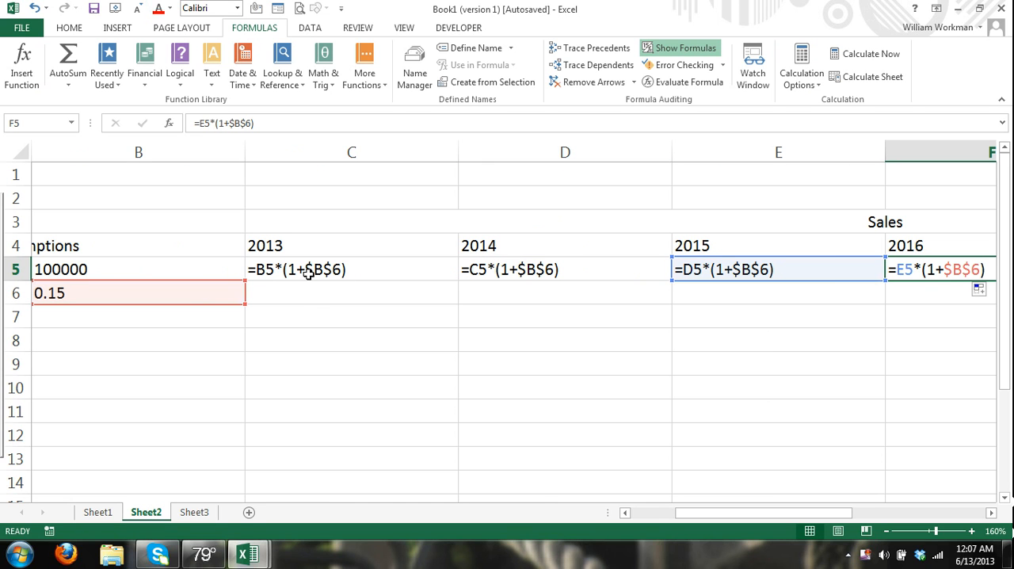
click(564, 270)
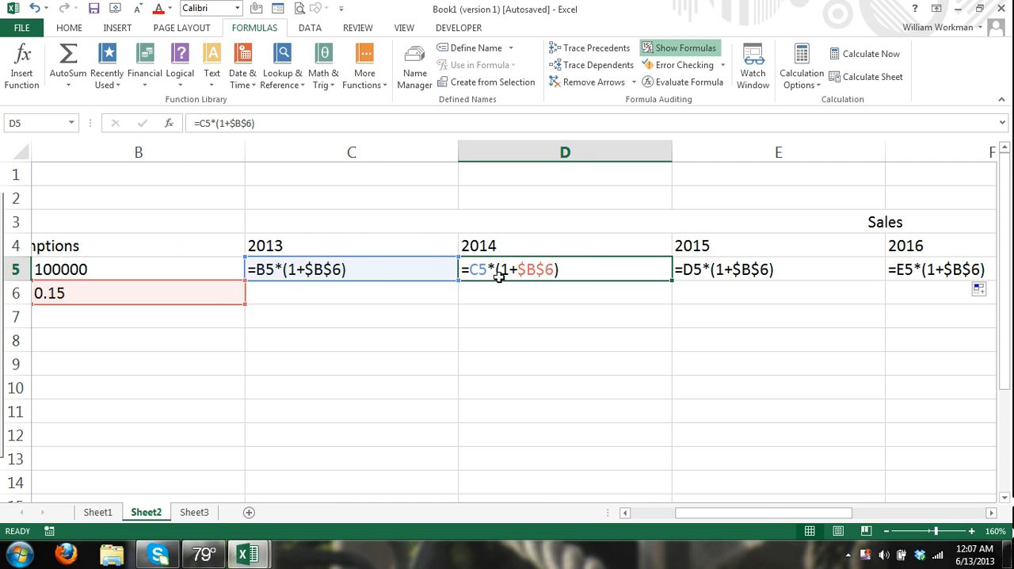
mouse_move(419, 274)
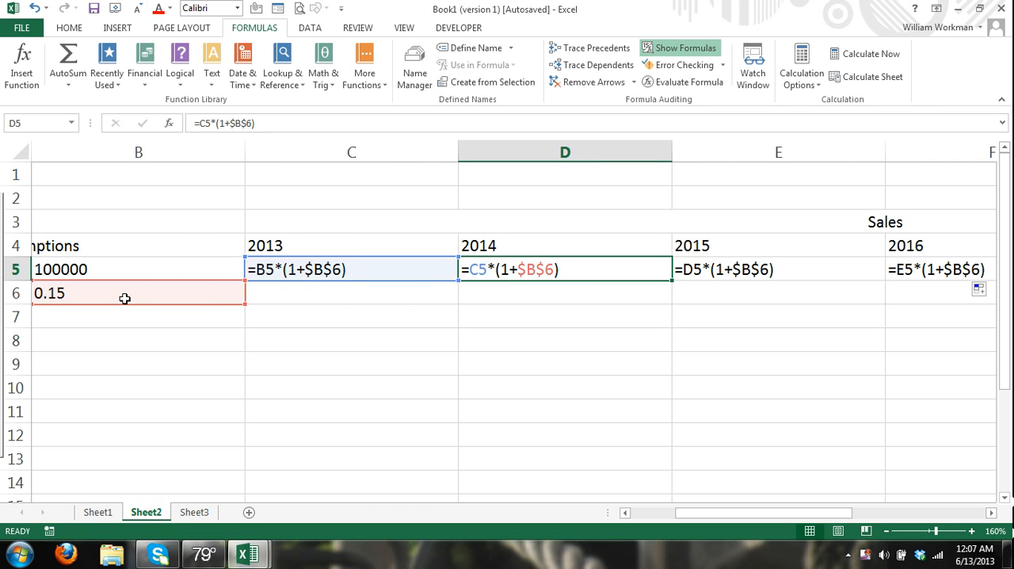
click(778, 269)
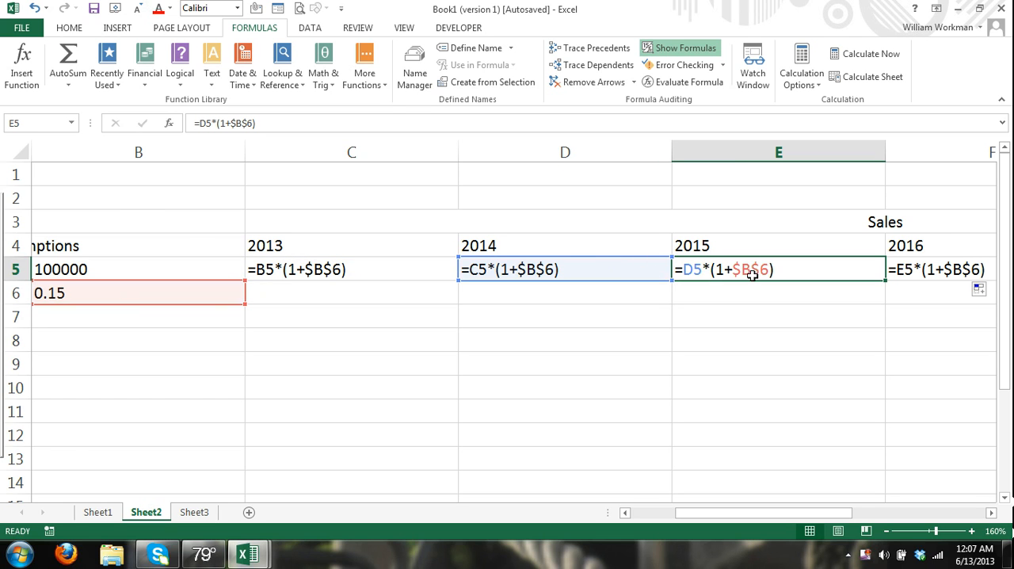
mouse_move(285, 176)
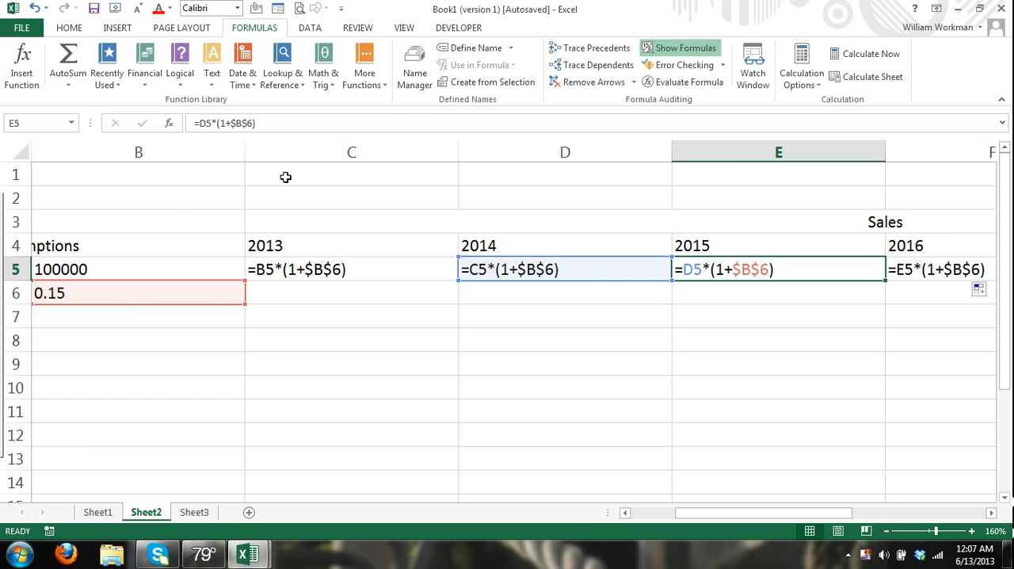
mouse_move(136, 298)
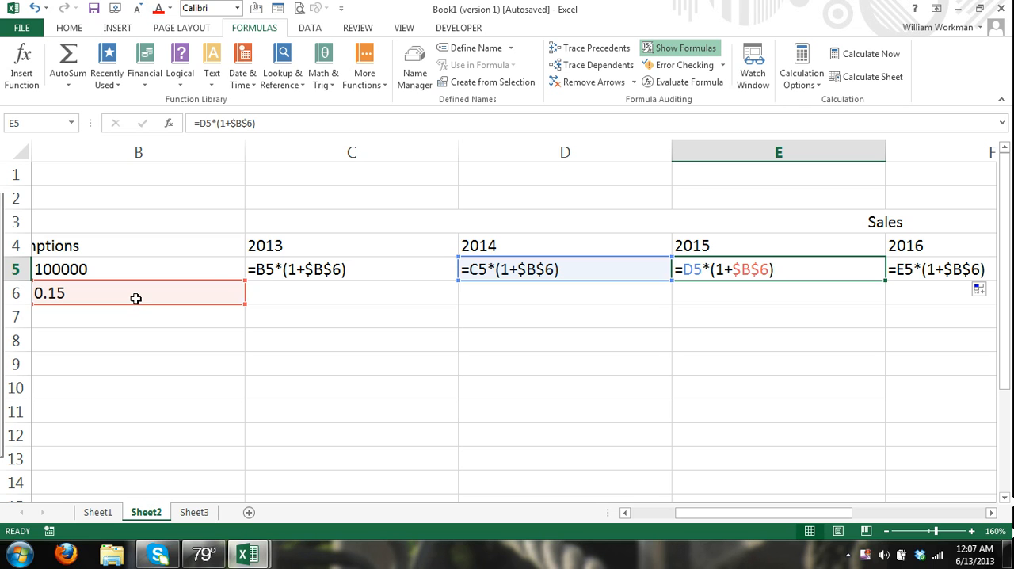
mouse_move(703, 43)
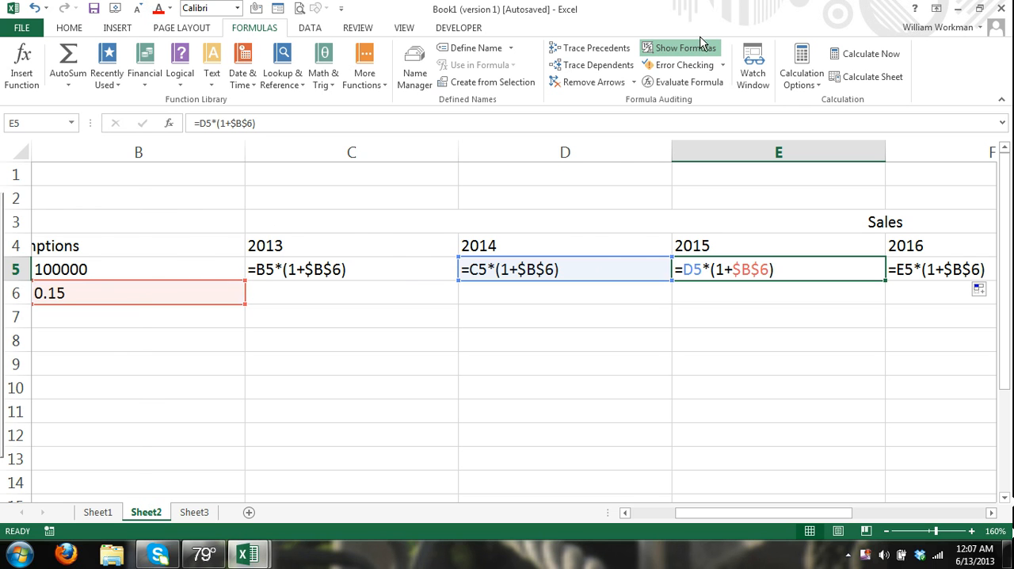
click(678, 48)
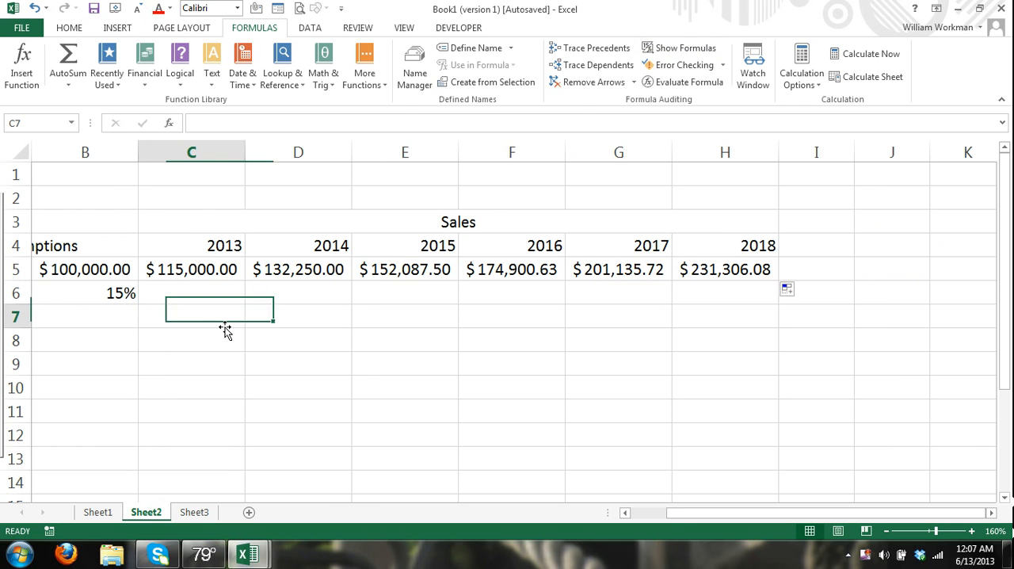
Switch to Sheet3 with the functions table and empty Result column.
scroll(left, 3)
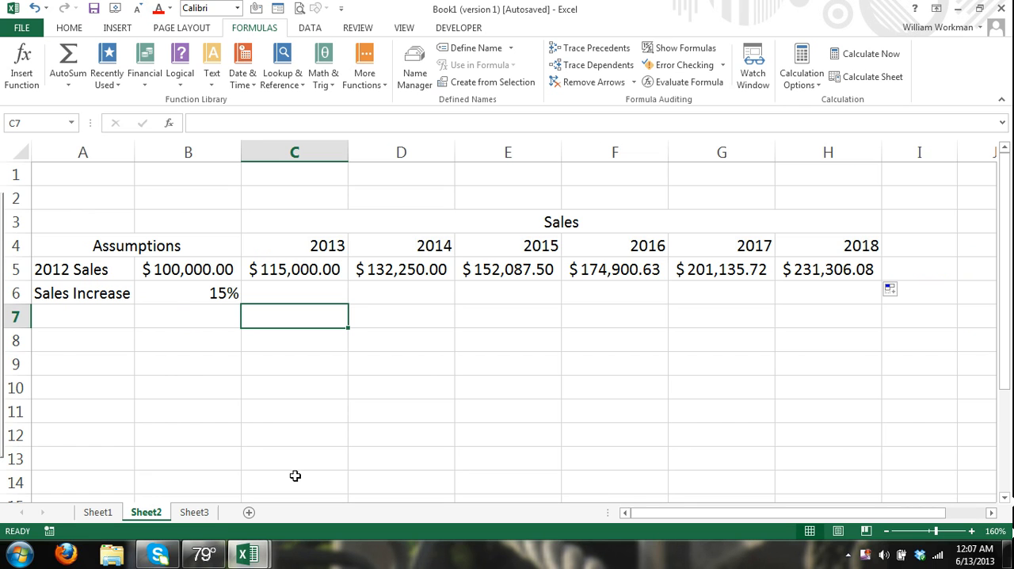
click(194, 510)
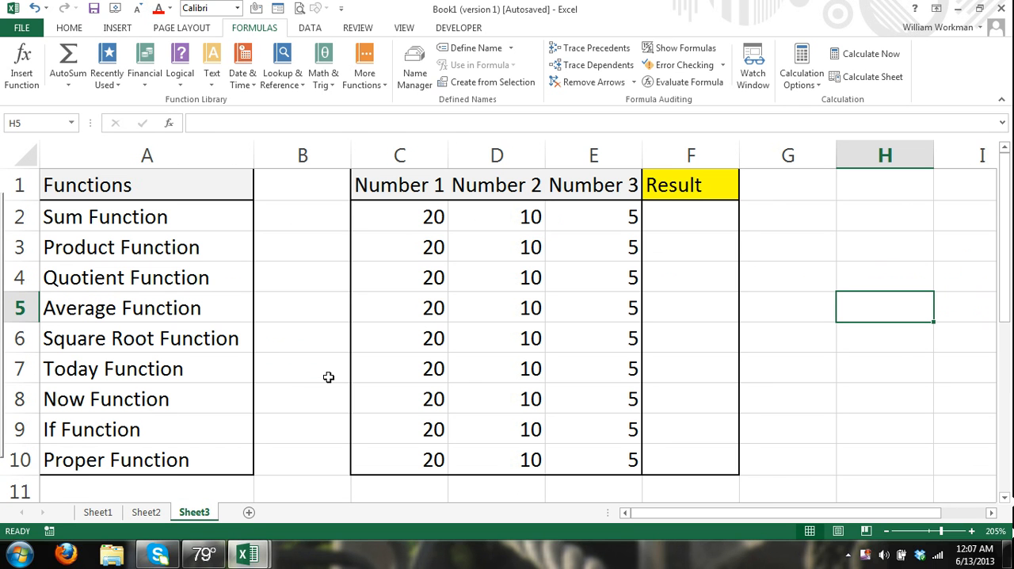
mouse_move(659, 465)
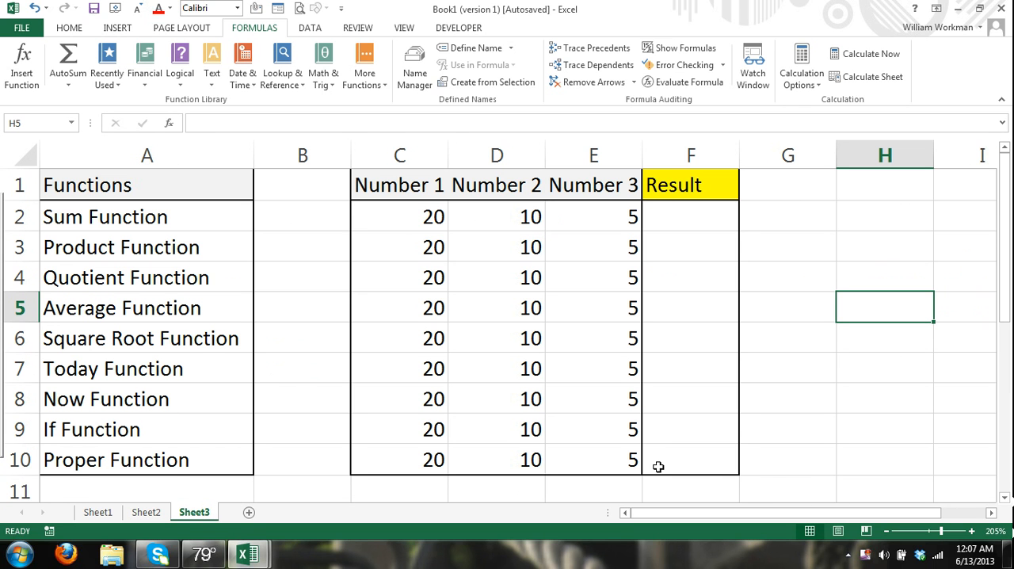
mouse_move(285, 419)
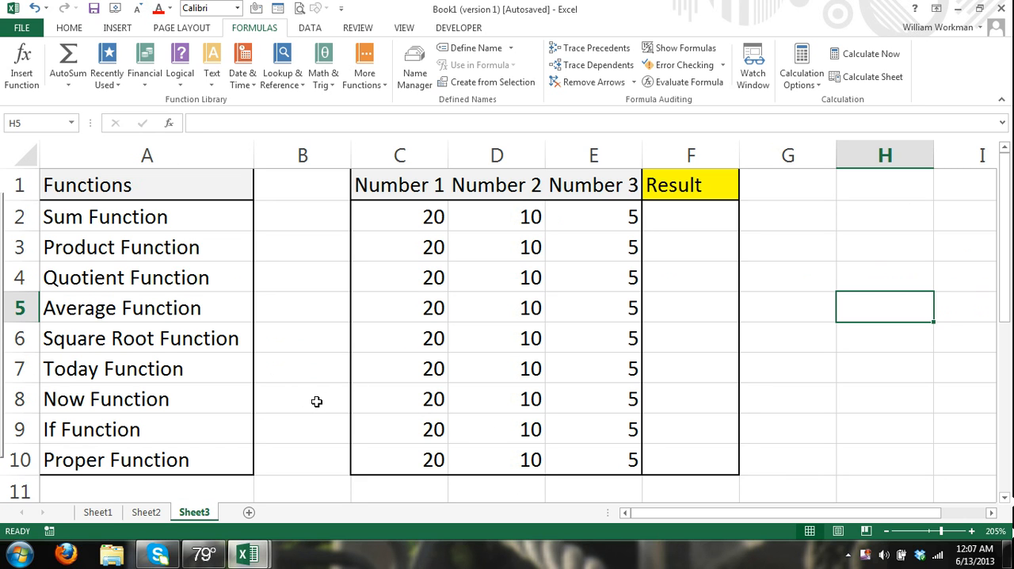
mouse_move(311, 402)
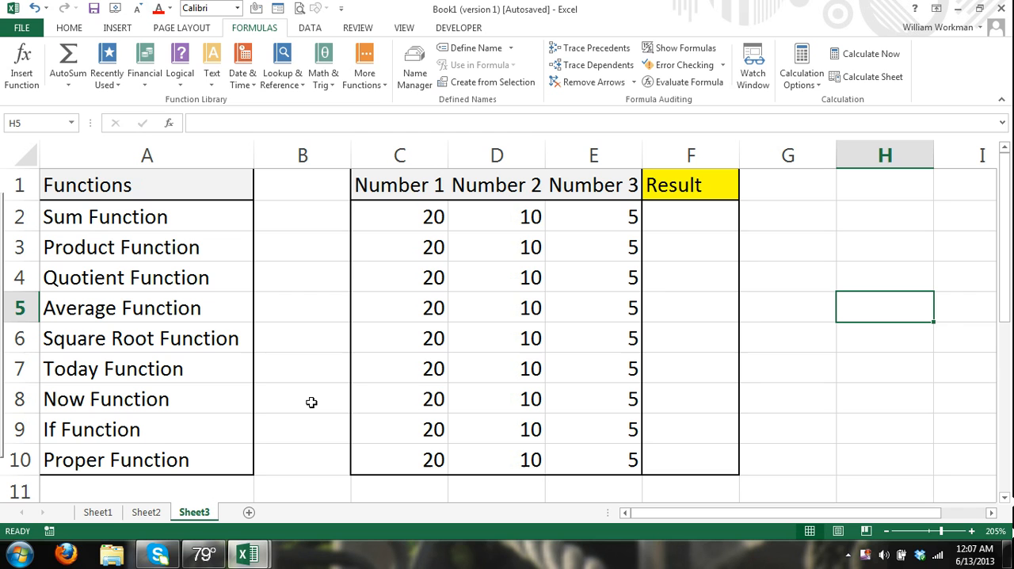
mouse_move(309, 406)
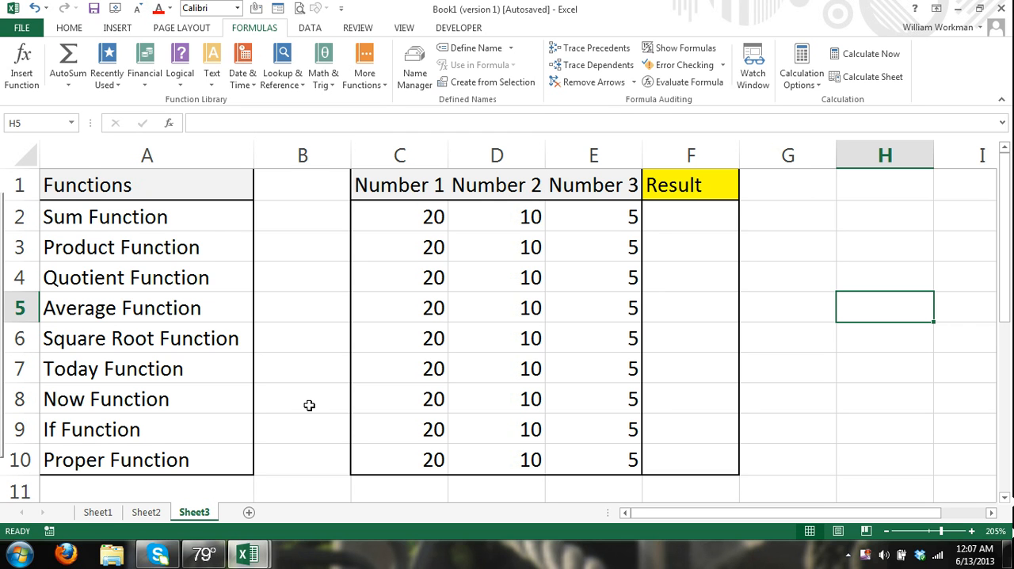
mouse_move(308, 405)
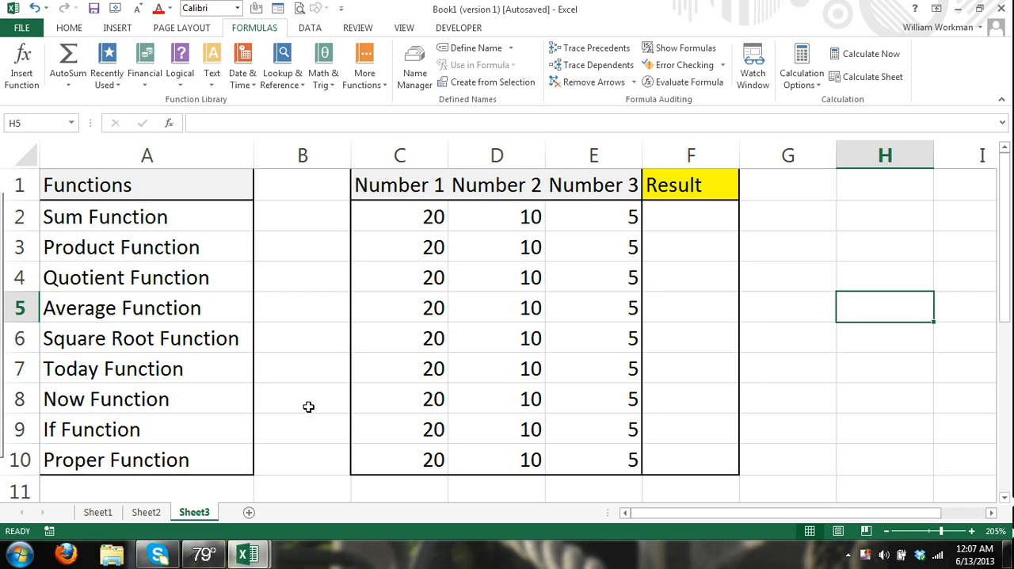
mouse_move(301, 393)
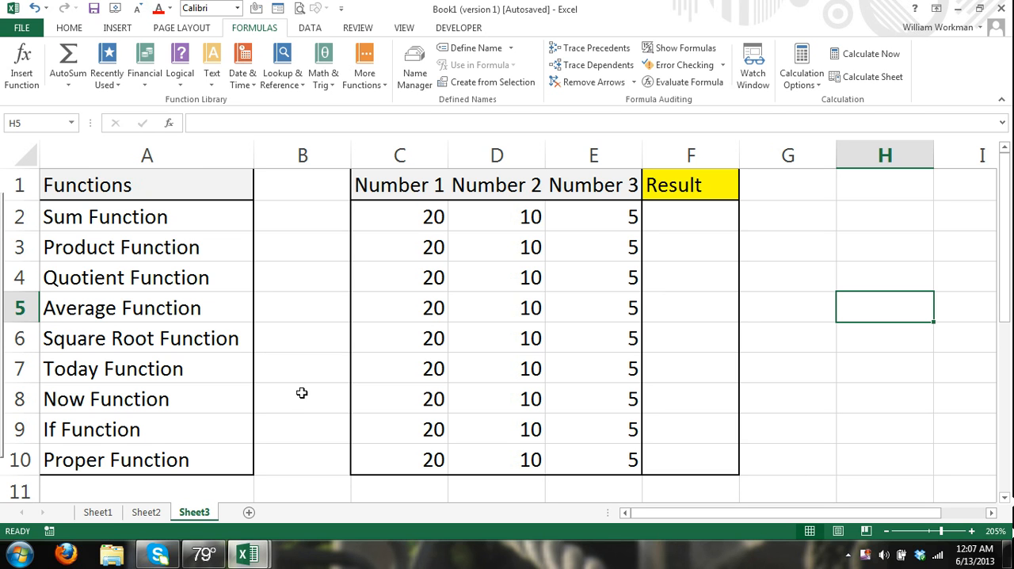
mouse_move(275, 328)
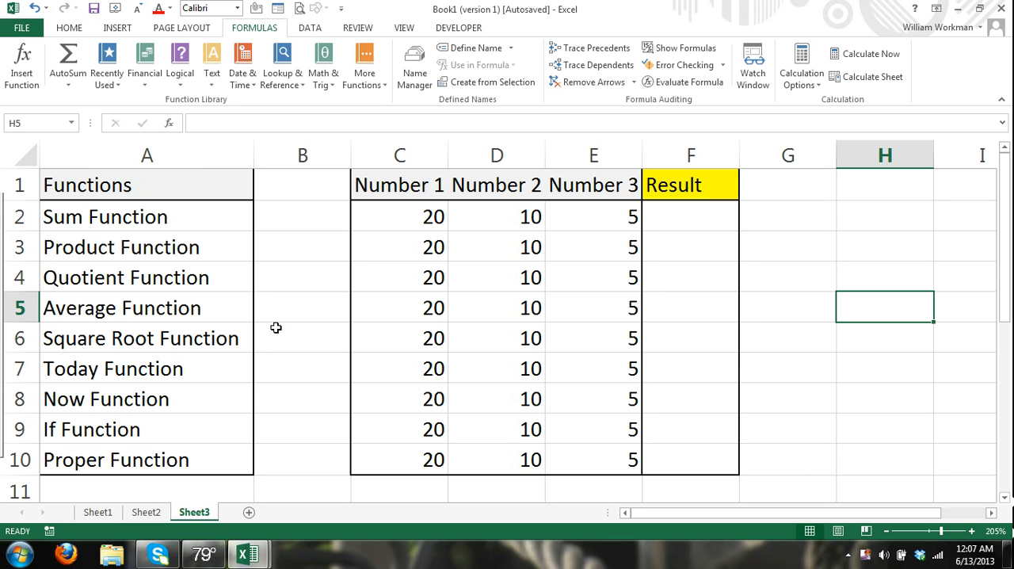
mouse_move(743, 225)
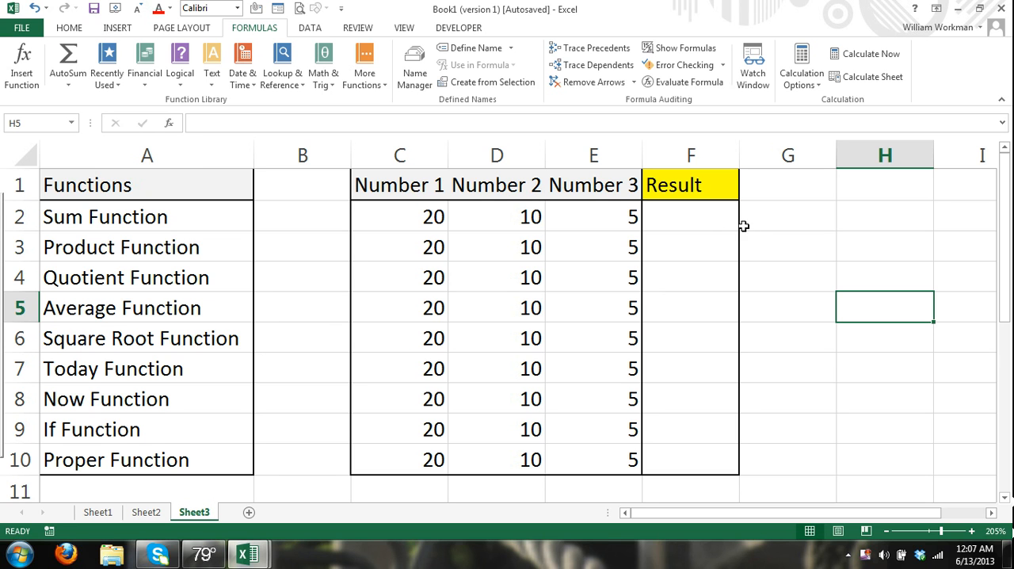
mouse_move(694, 218)
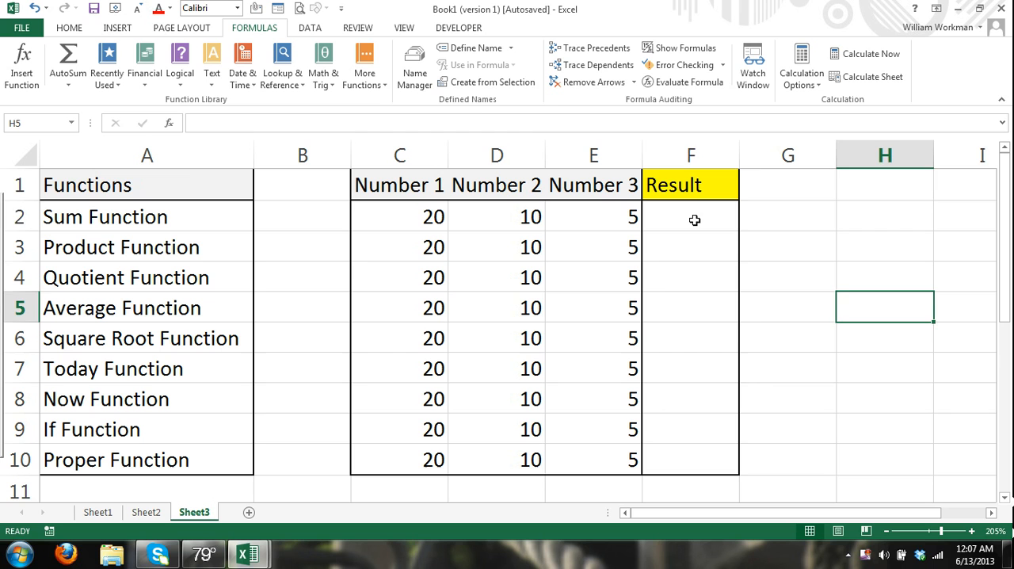
Enter =SUM(C2,D2,E2) in the Sum Function result cell F2 to get 35.
click(690, 215)
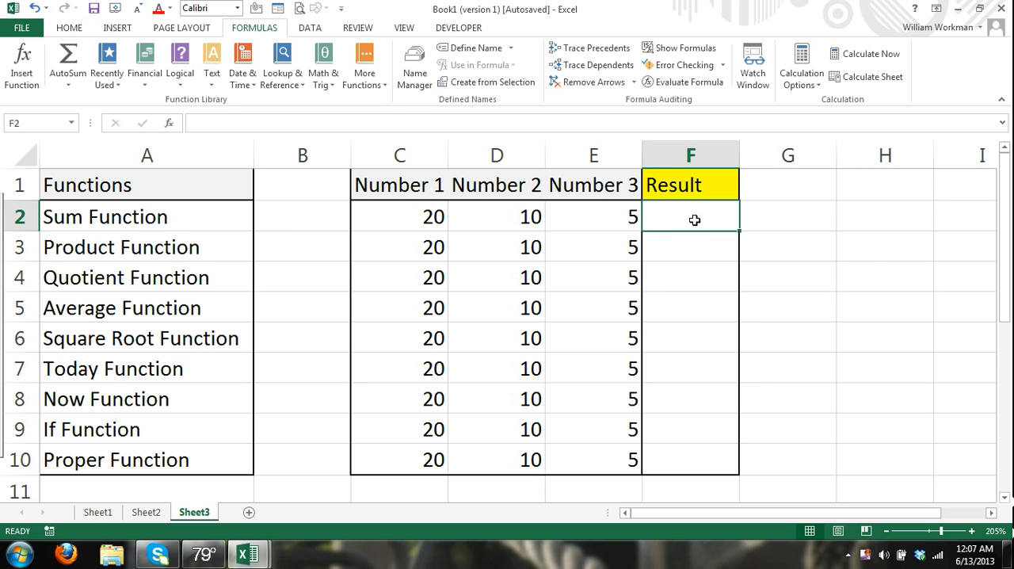
text(=)
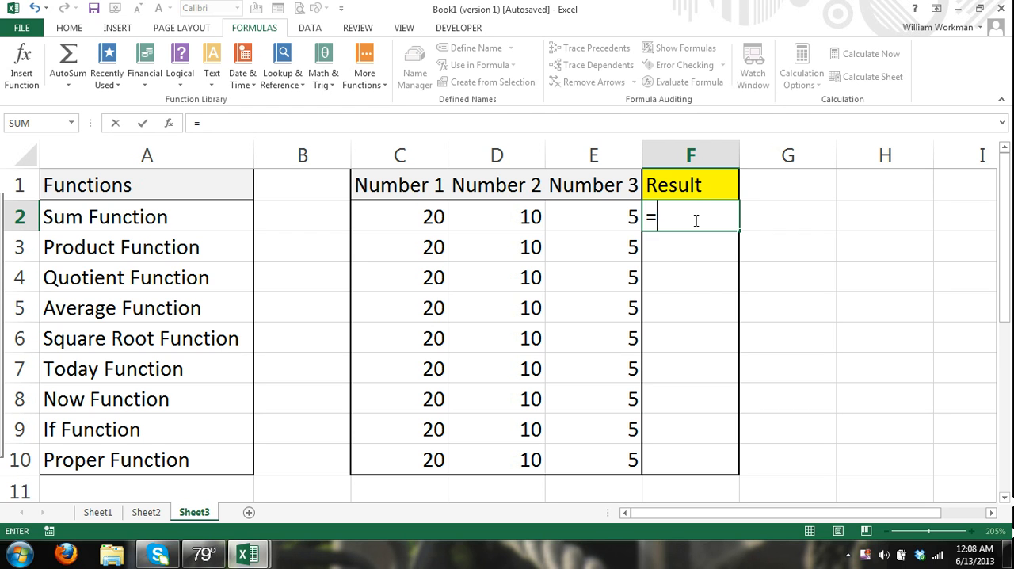
text(SUM)
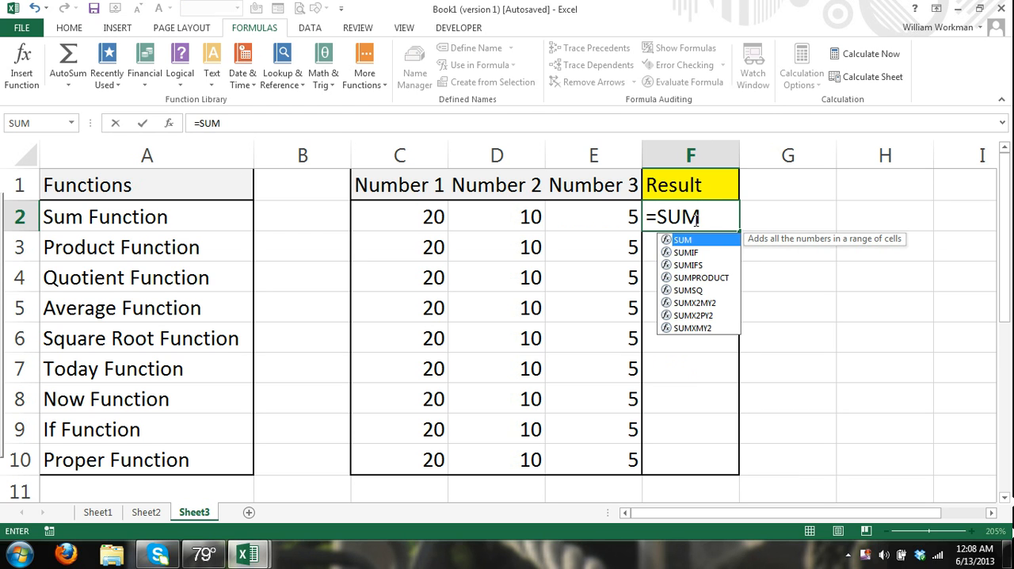
text(()
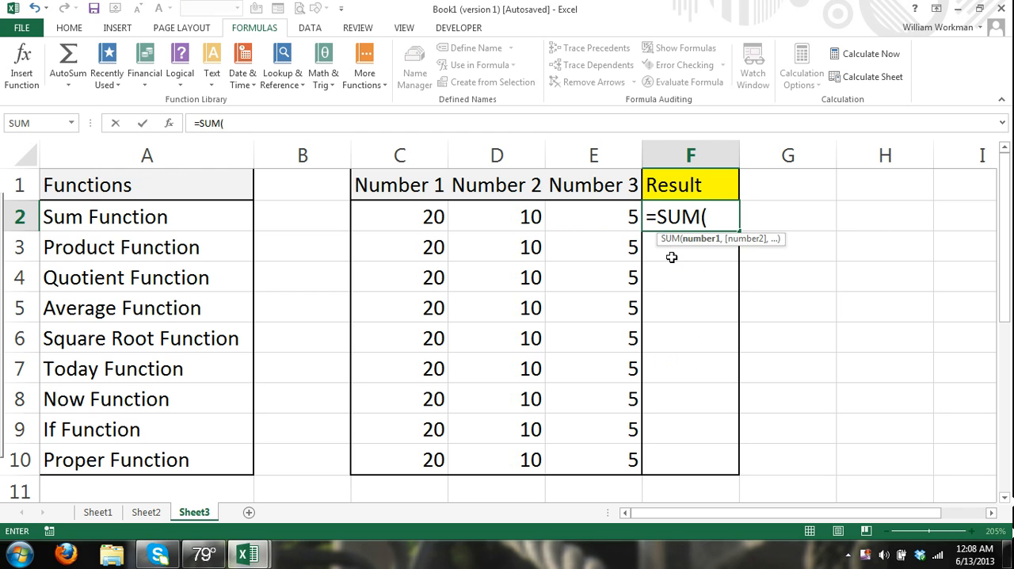
mouse_move(573, 252)
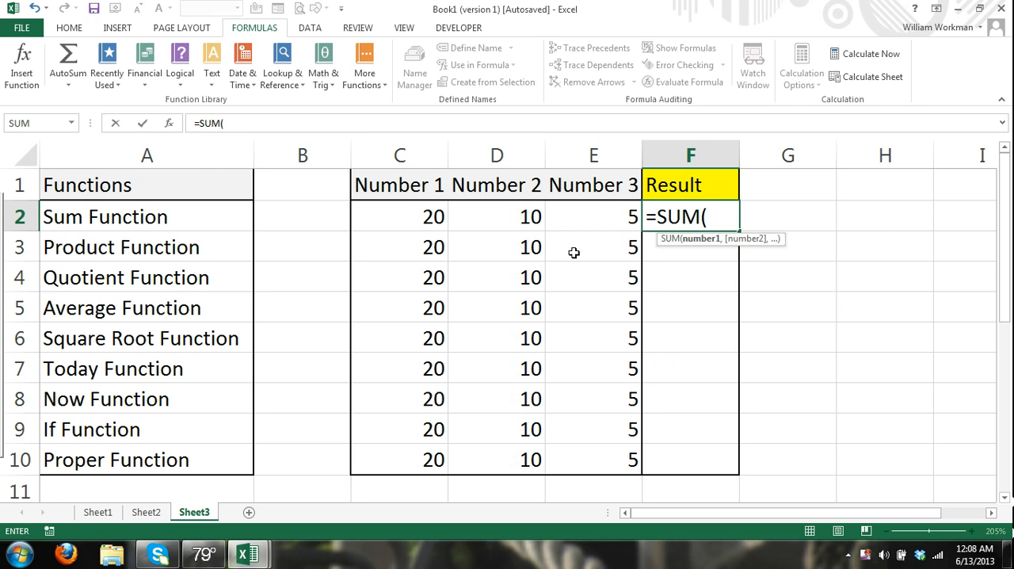
mouse_move(430, 216)
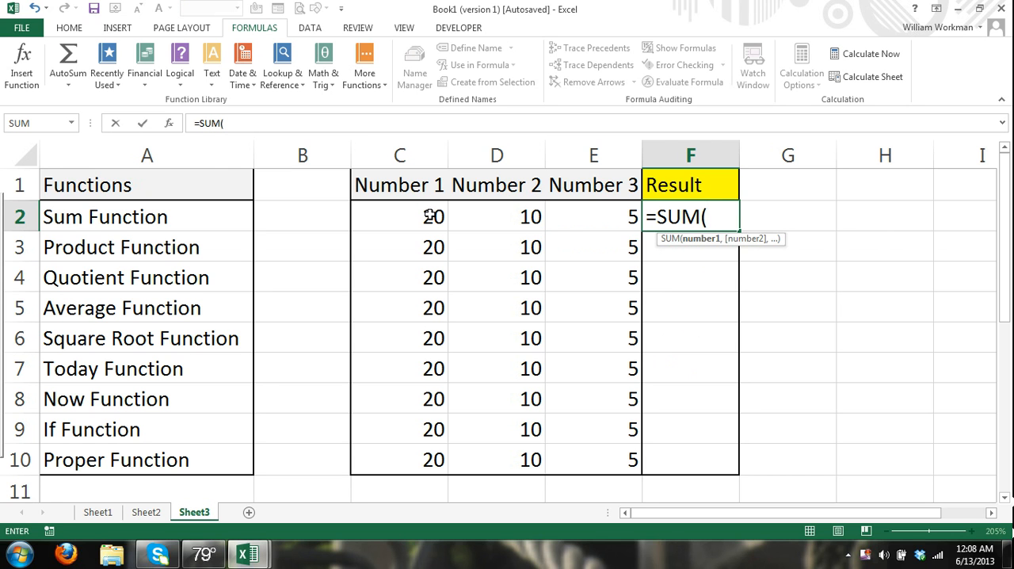
text())
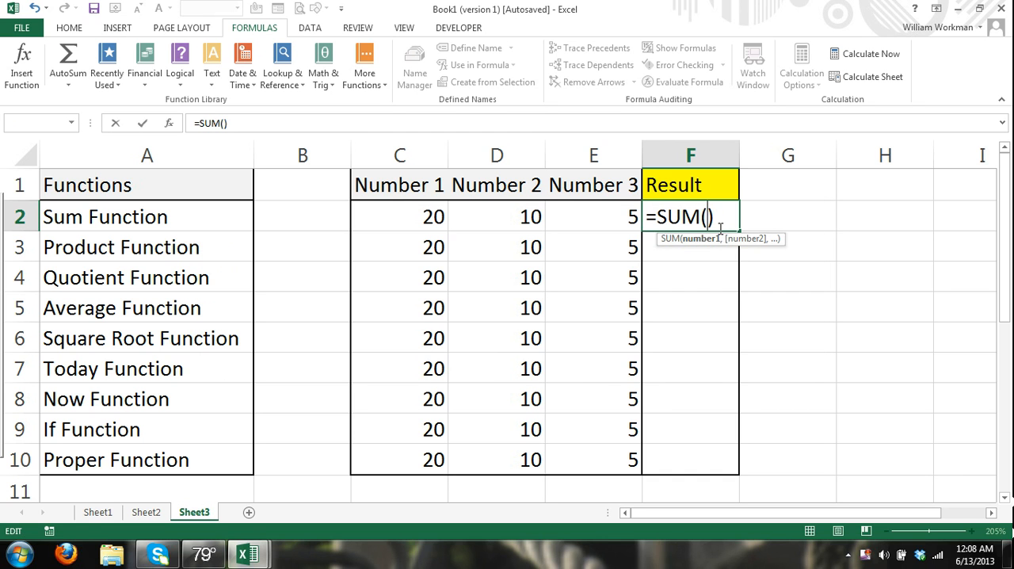
mouse_move(434, 216)
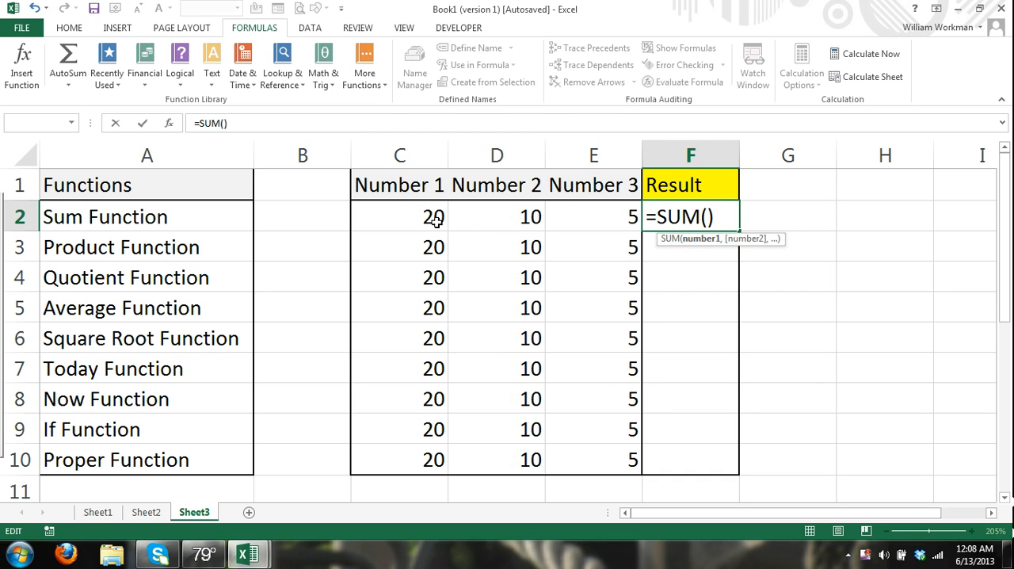
click(399, 215)
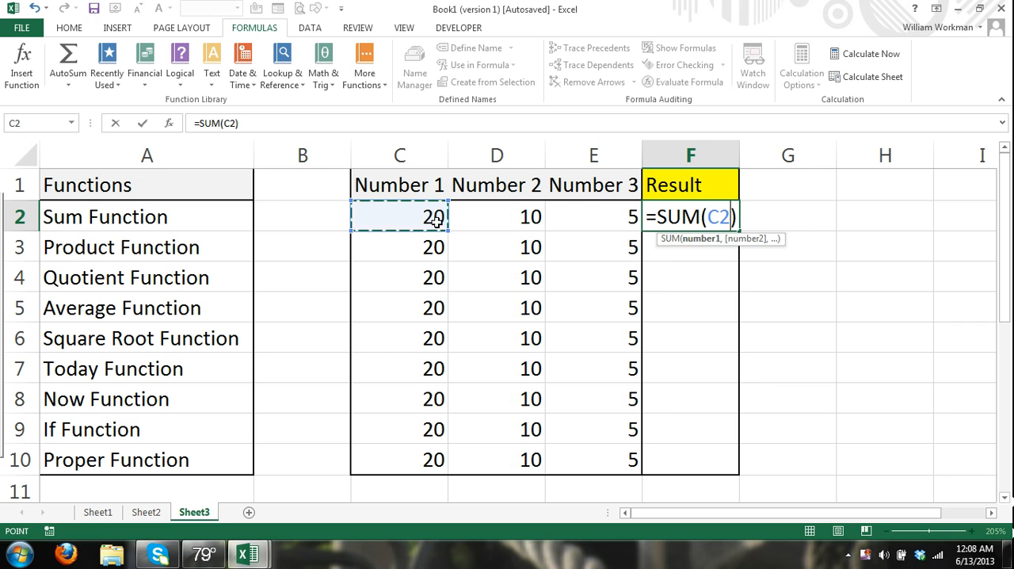
click(498, 215)
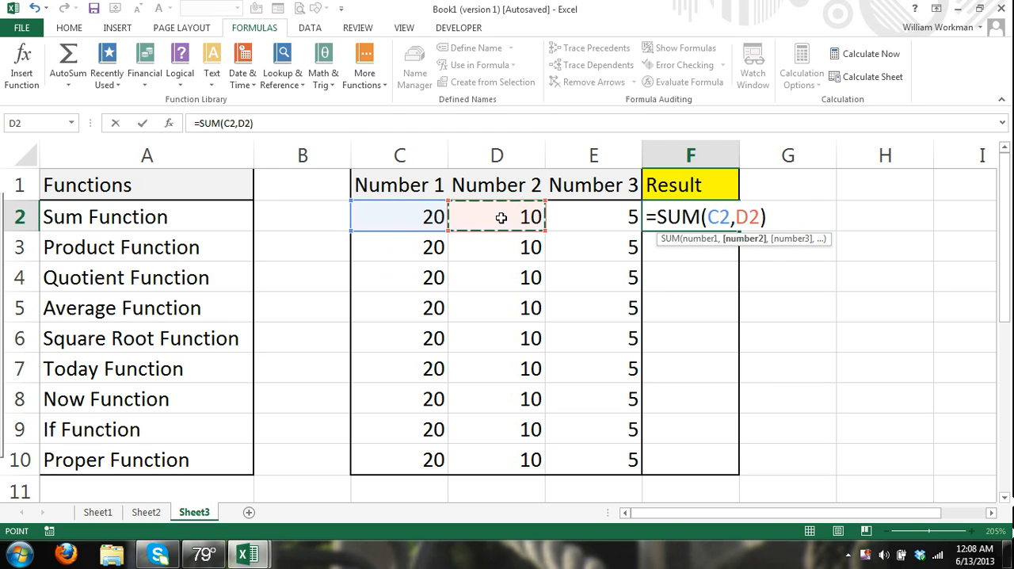
click(593, 215)
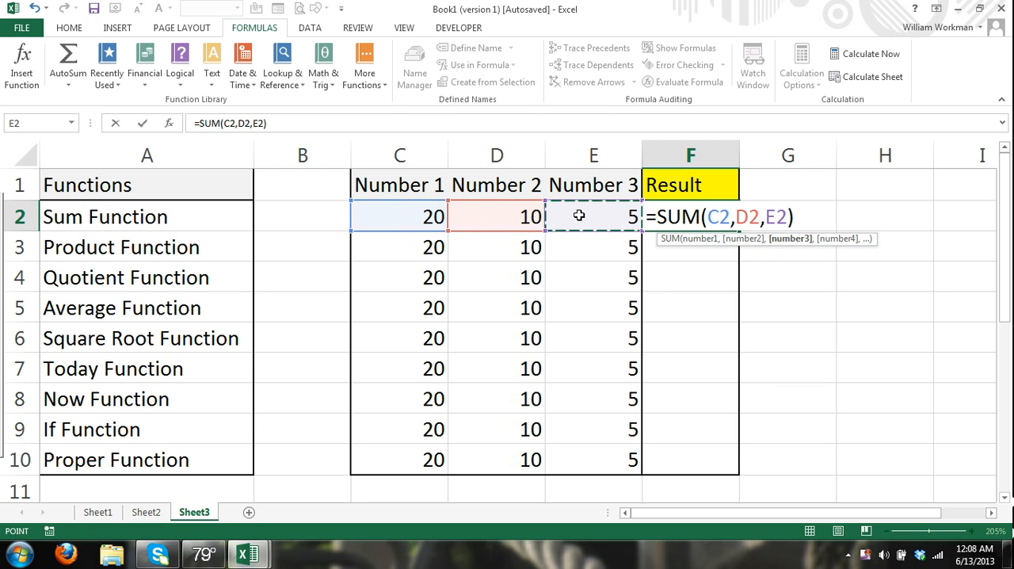
mouse_move(616, 216)
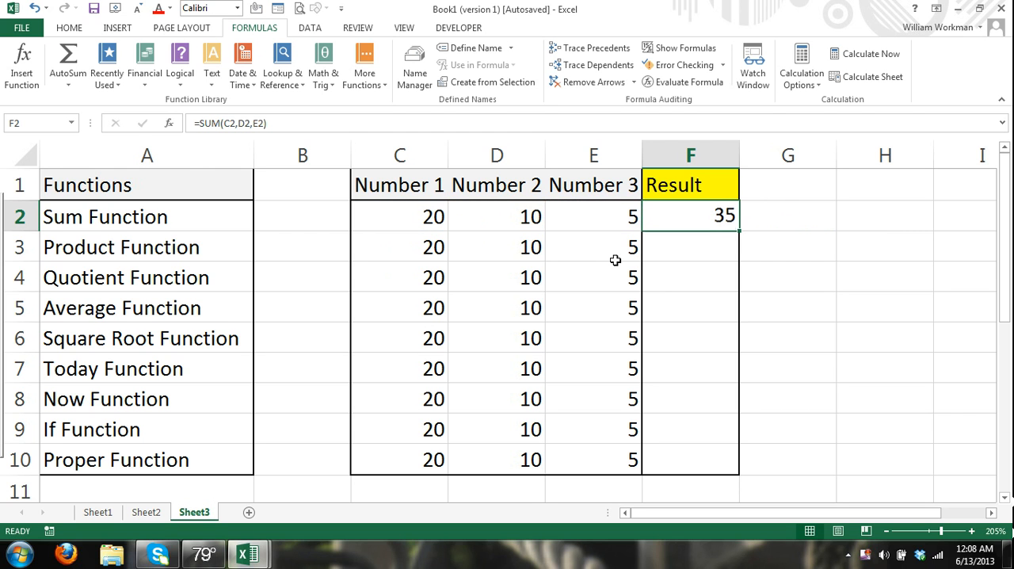
mouse_move(698, 235)
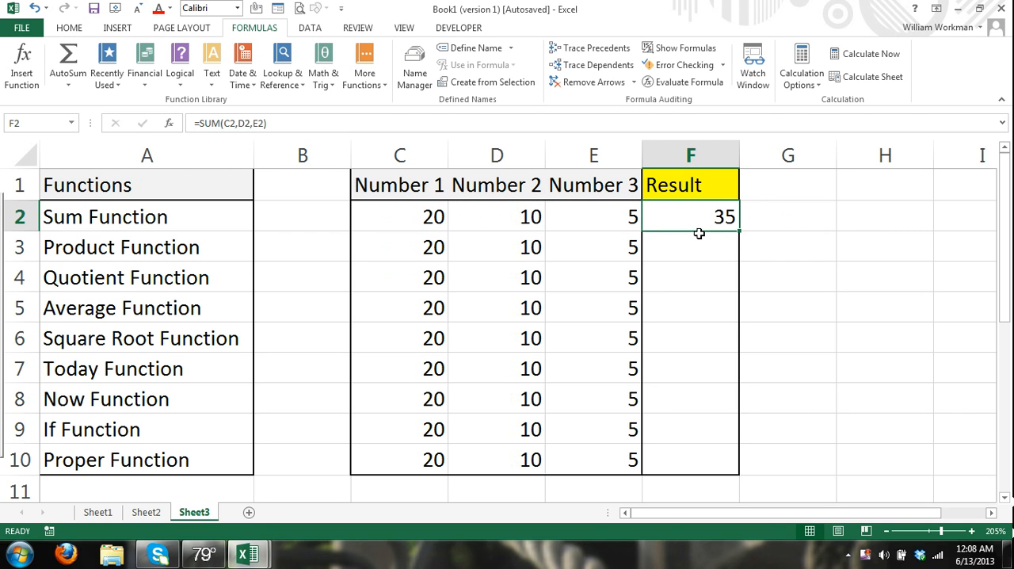
mouse_move(704, 219)
text(=)
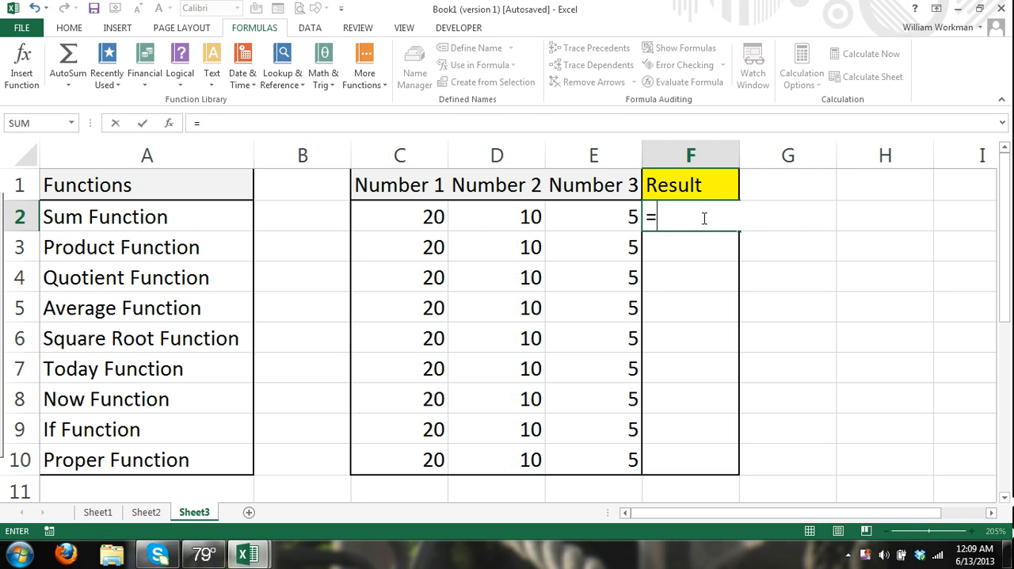
Abandon a new sum( entry and clear the 35 result from F2.
text(sum()
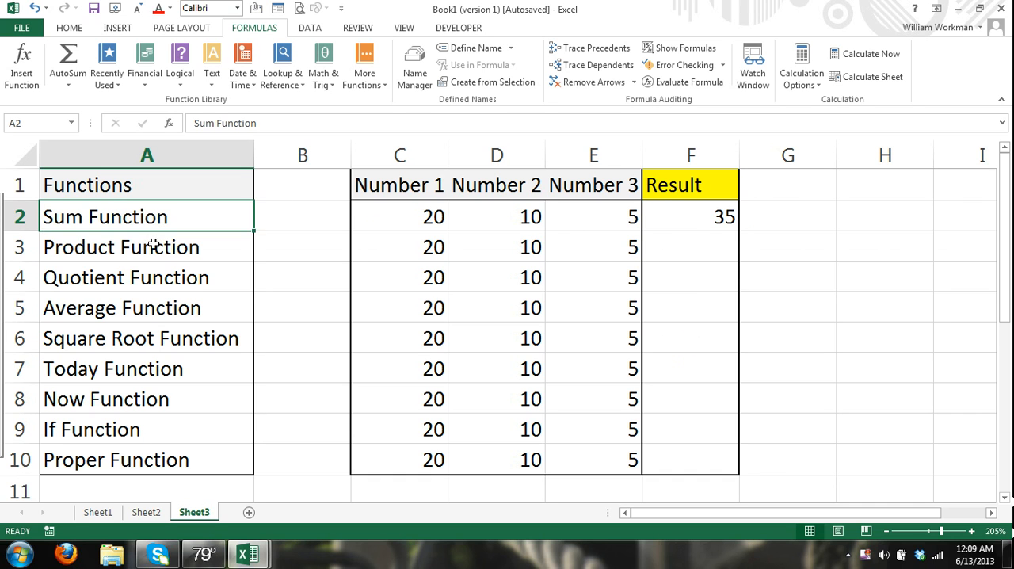
click(122, 308)
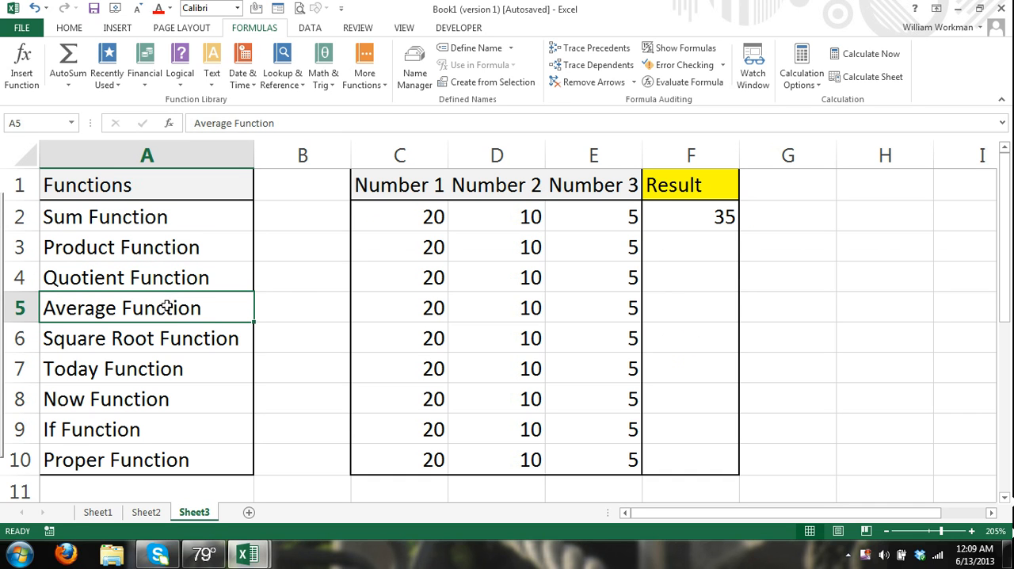
mouse_move(529, 356)
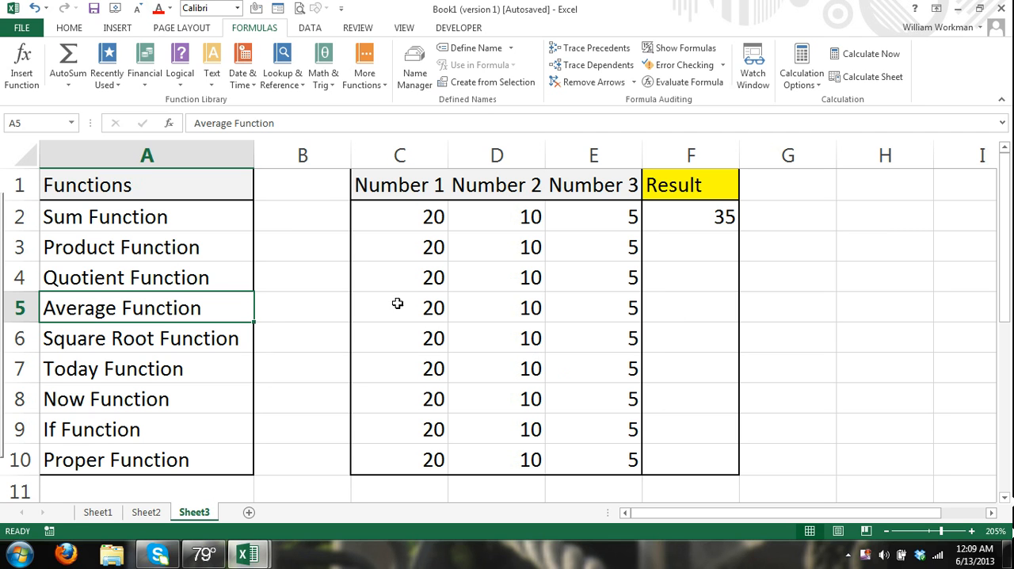
click(691, 216)
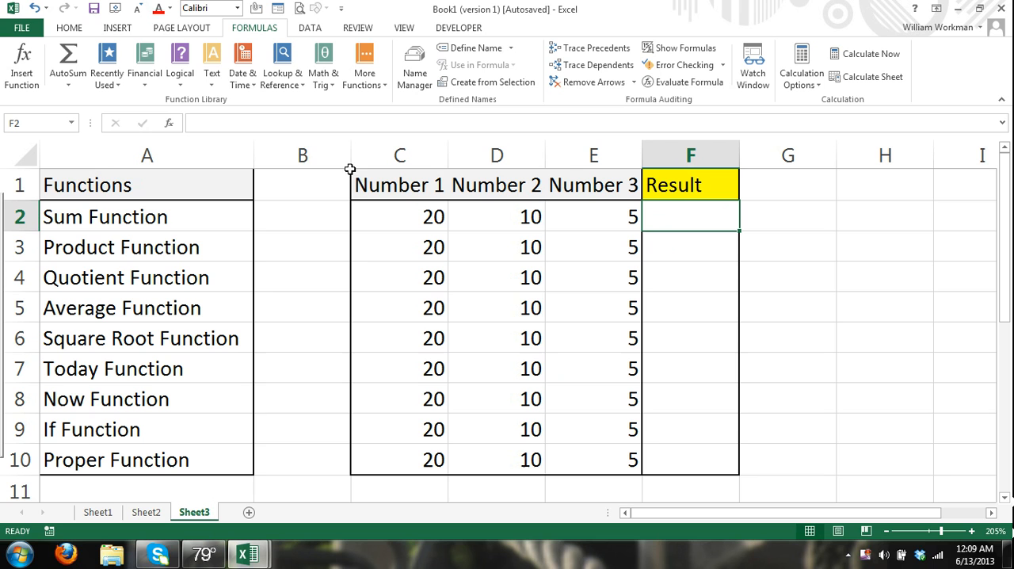
mouse_move(320, 177)
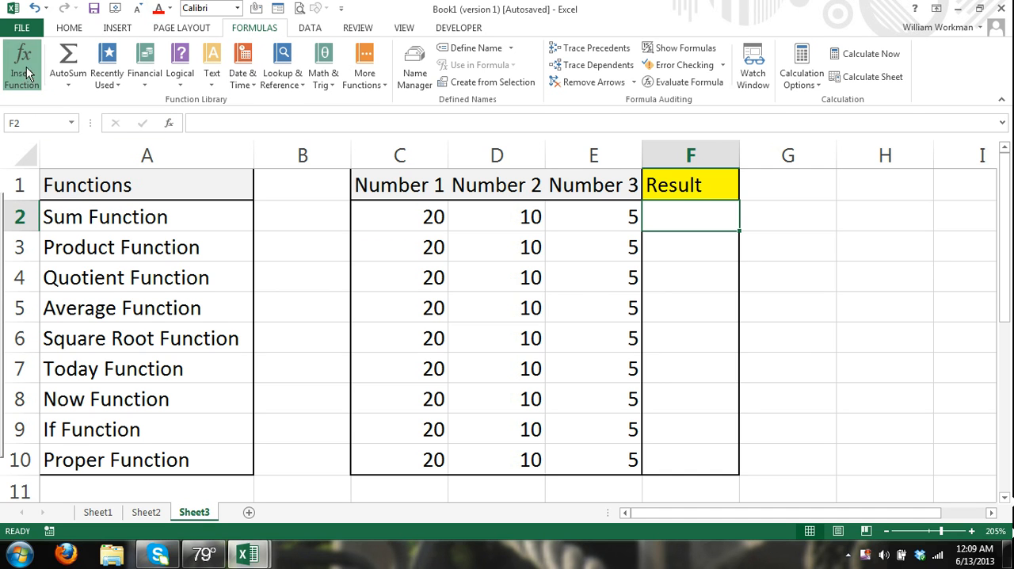
Search Insert Function for 'add numbers together', listing SUM first for F2.
click(22, 65)
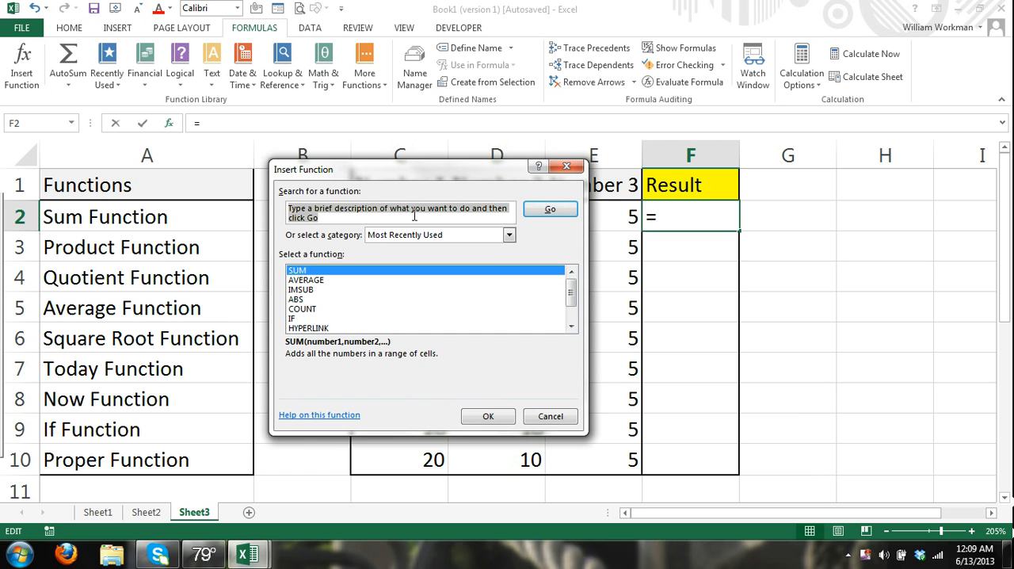
drag(303, 168, 264, 120)
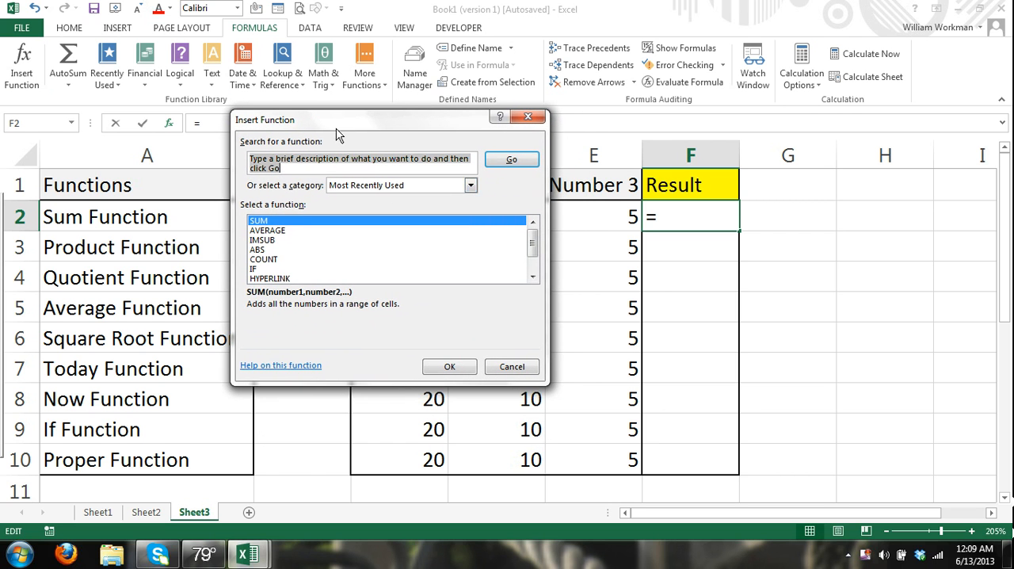
mouse_move(358, 222)
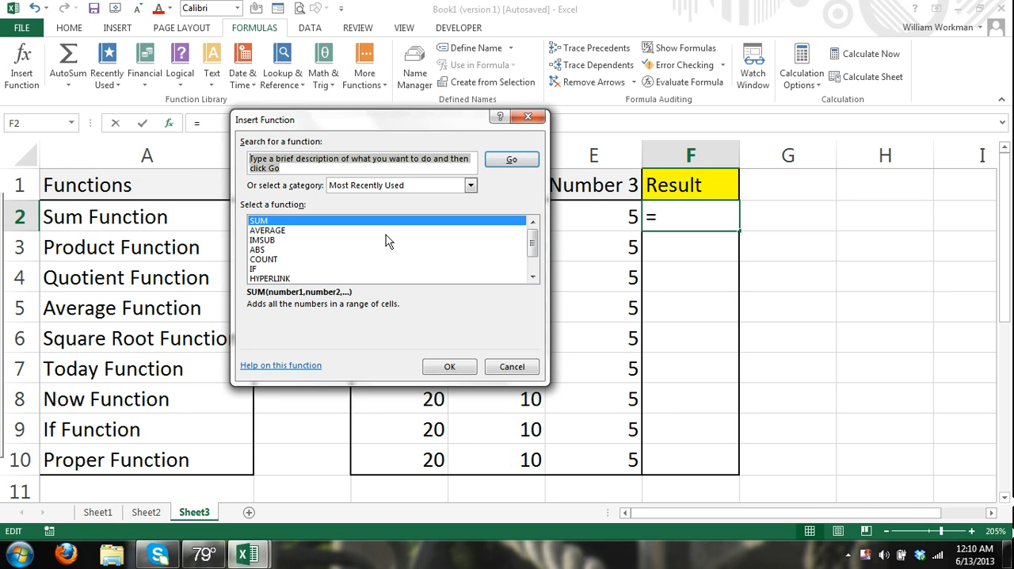
text(add)
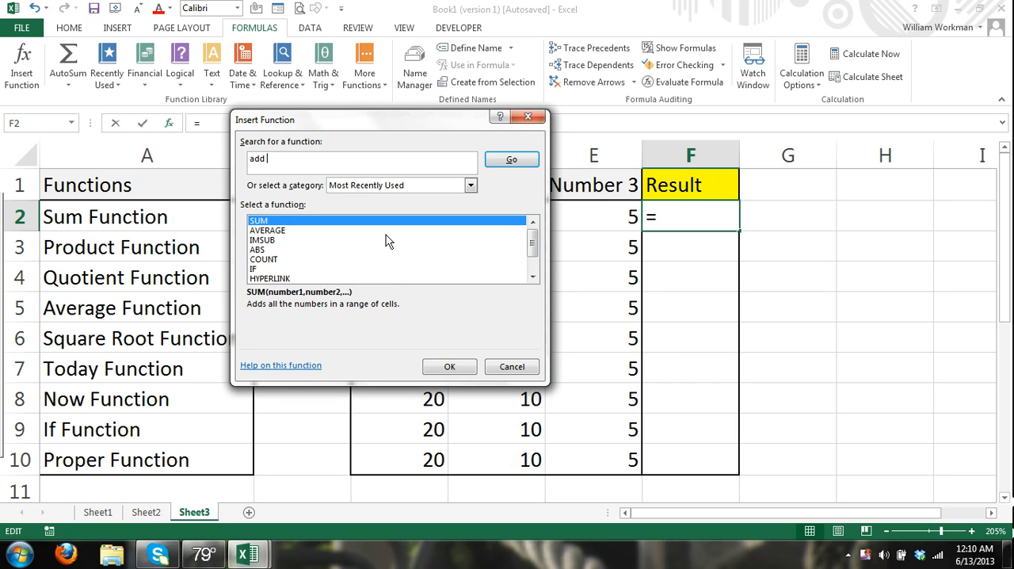
text(numbers)
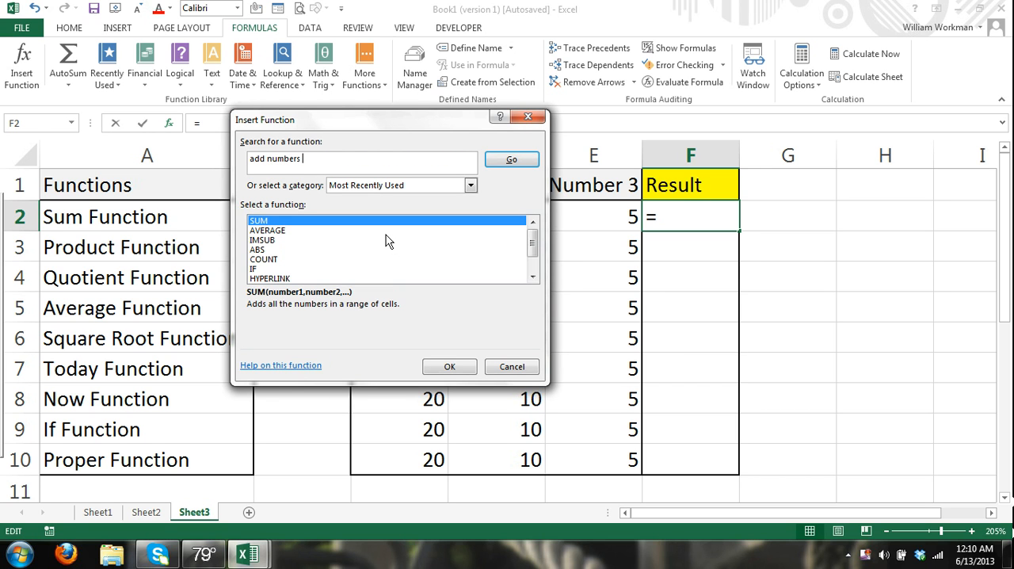
text(together)
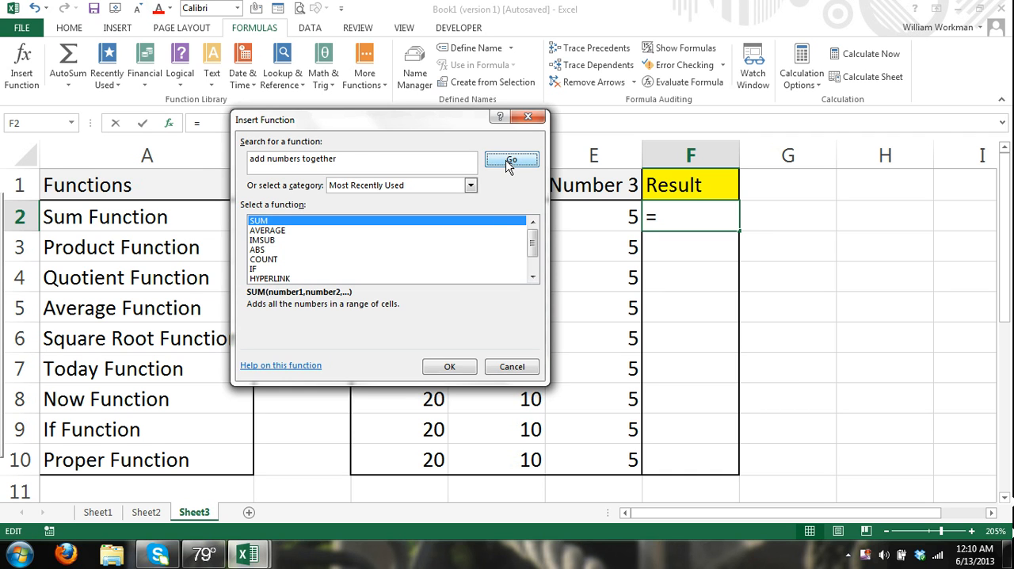
click(510, 159)
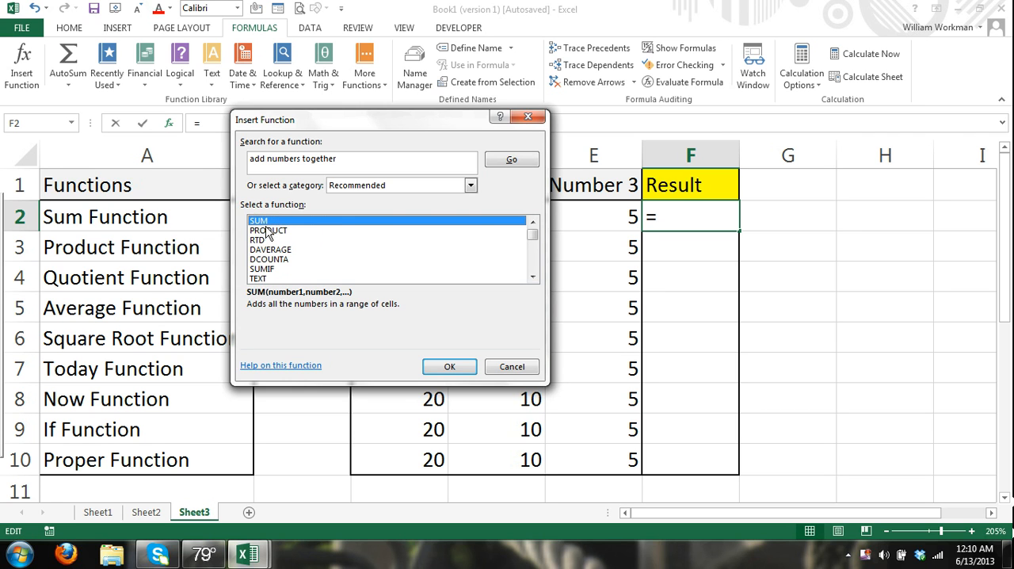
mouse_move(452, 311)
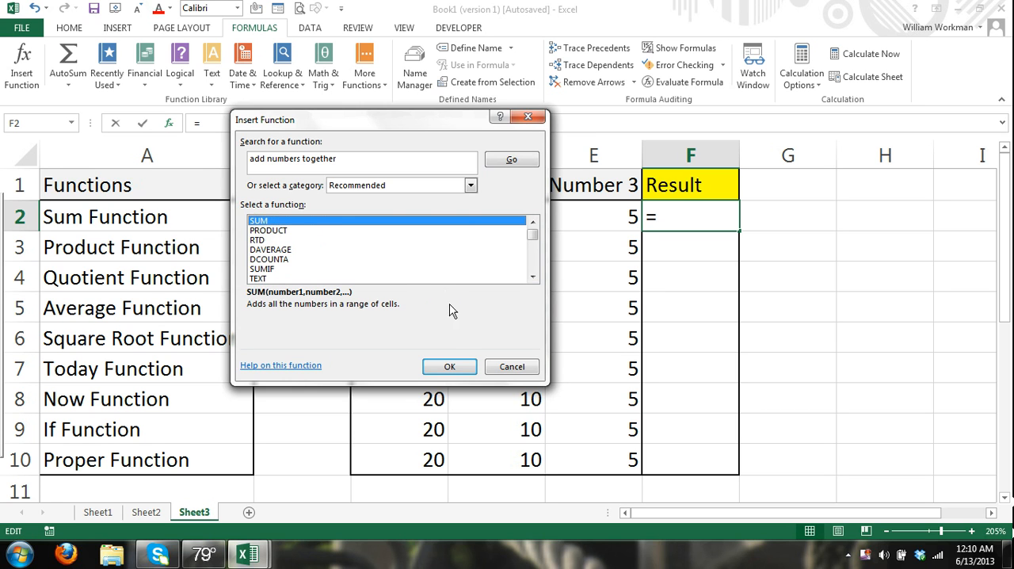
Choose SUM with C2, D2, E2 as Number1–3 so F2 shows 35 again.
click(450, 366)
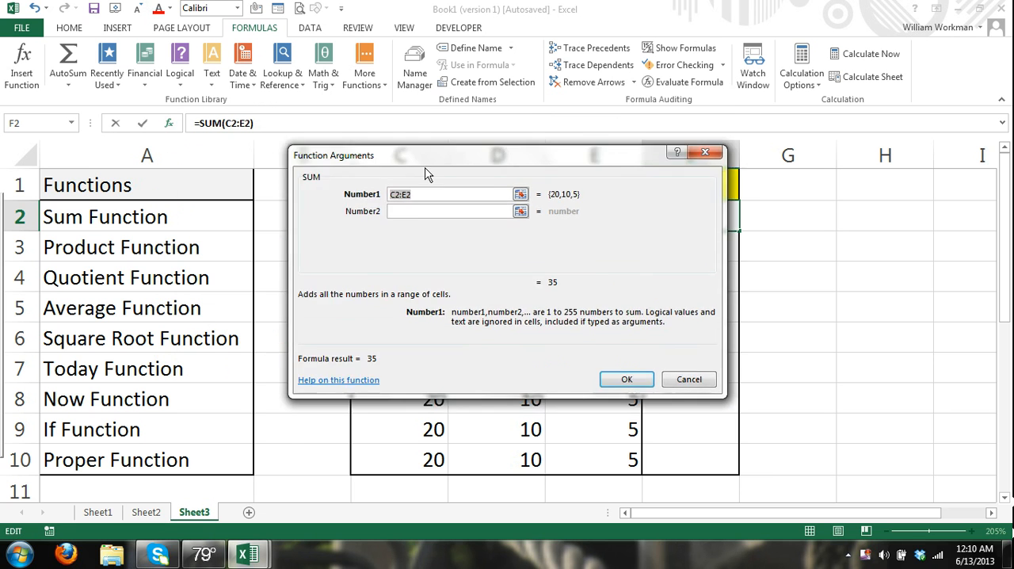
drag(428, 155, 277, 266)
text(D2)
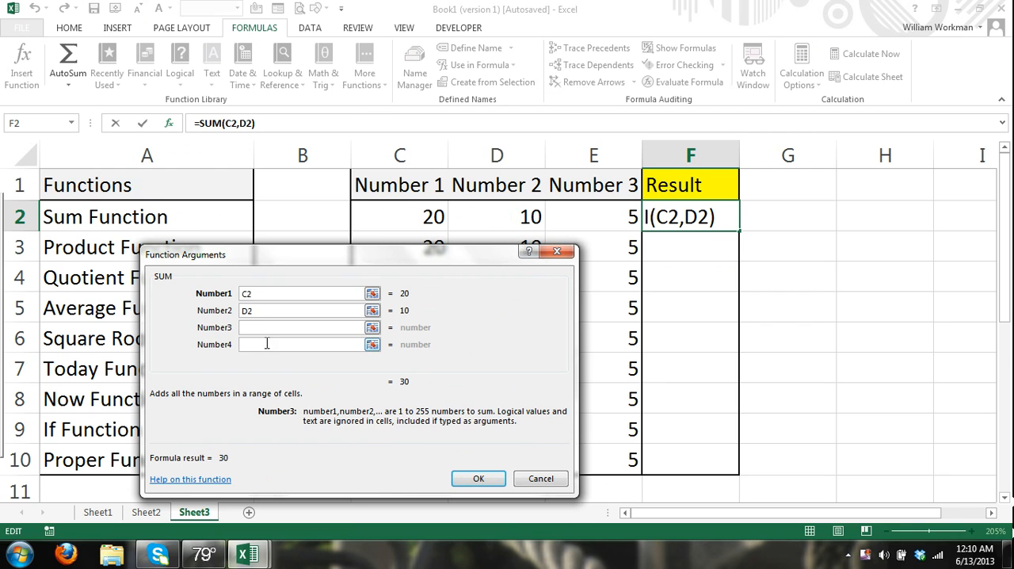
click(592, 215)
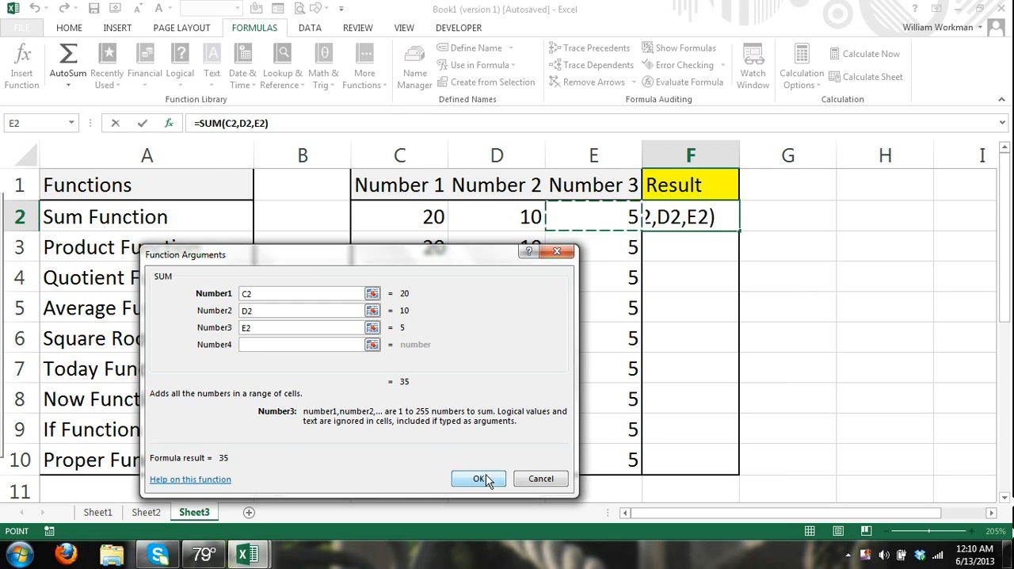
click(478, 478)
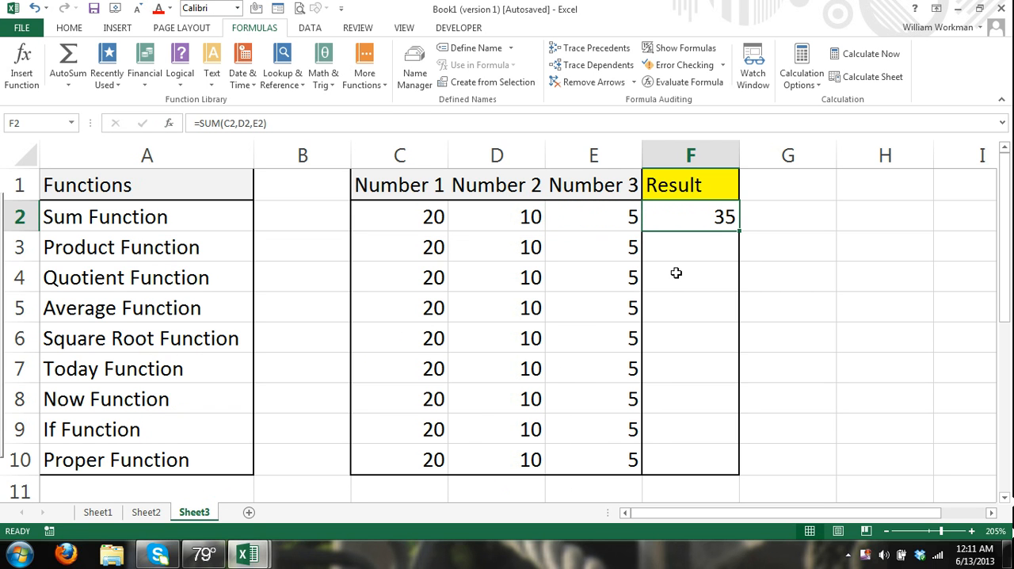
mouse_move(705, 222)
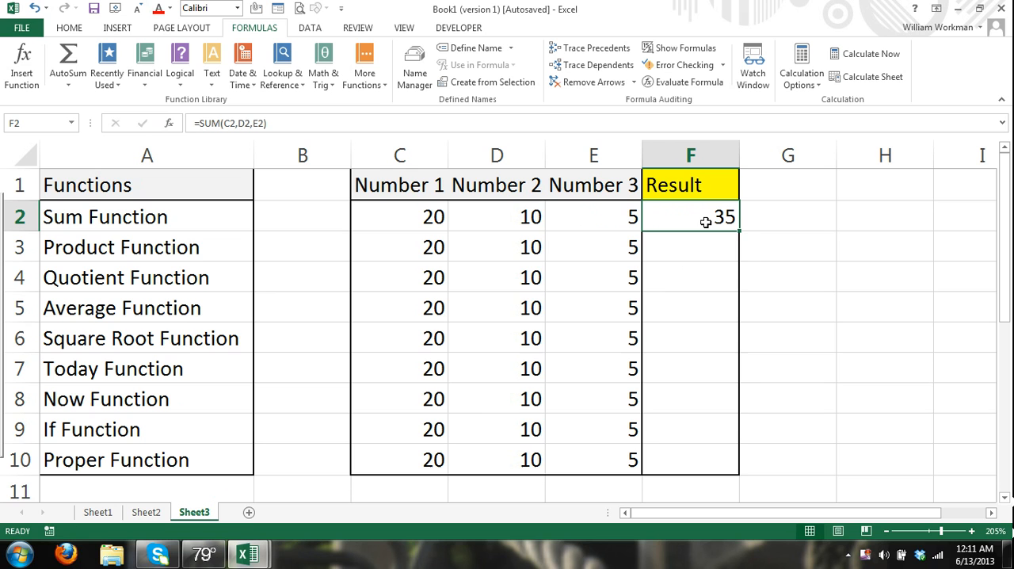